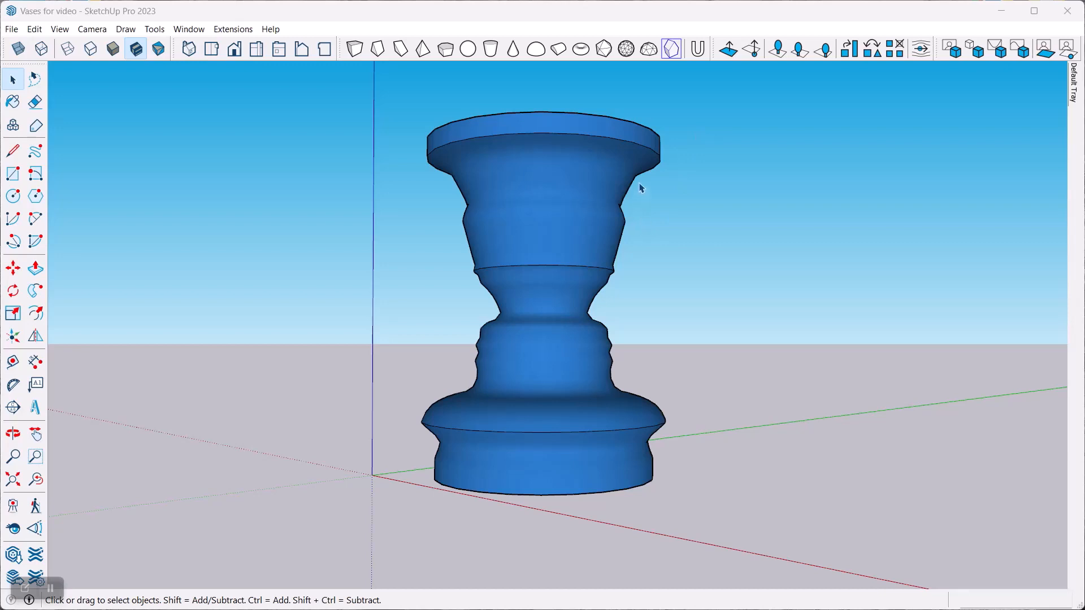
{"action": "mouse_move", "coordinate": [600, 261]}
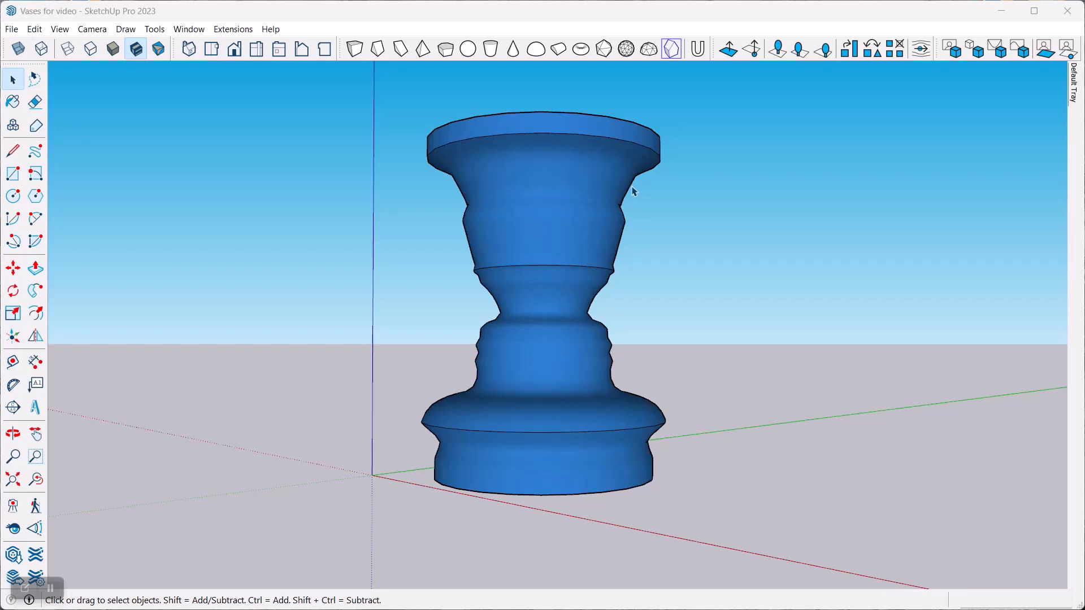
{"action": "mouse_move", "coordinate": [495, 182]}
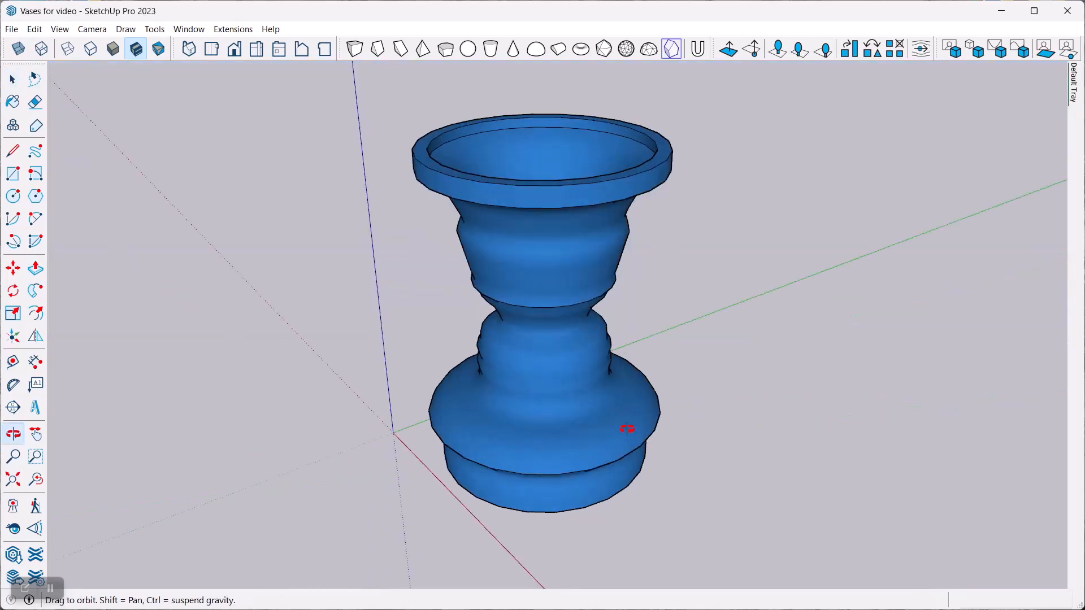
- Orbit around the hollow vase to inspect its shape
{"action": "left_click_drag", "start_coordinate": [626, 429], "coordinate": [593, 454]}
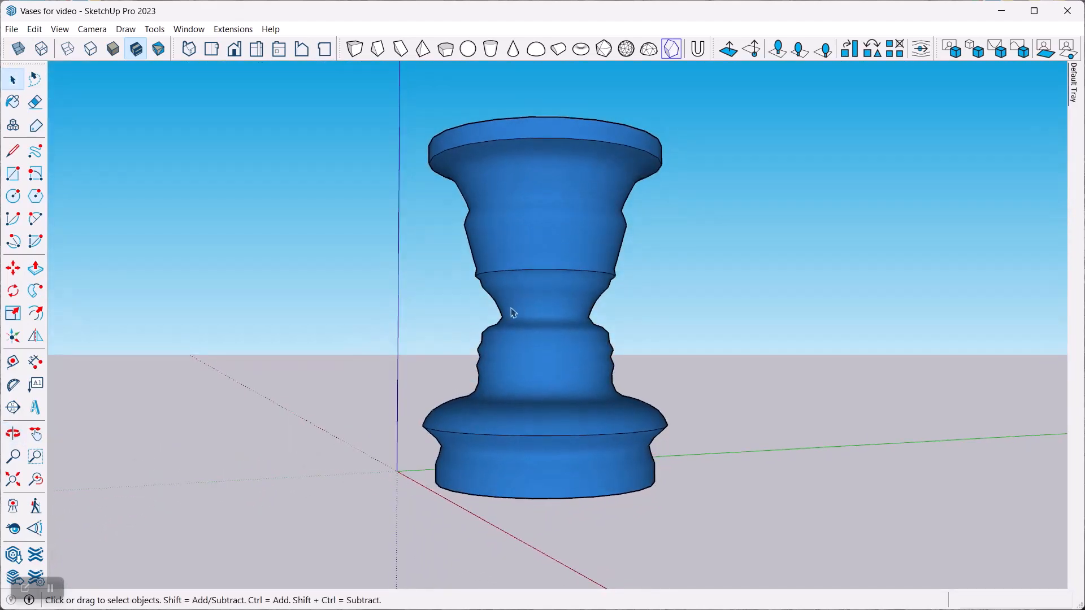
{"action": "mouse_move", "coordinate": [623, 246]}
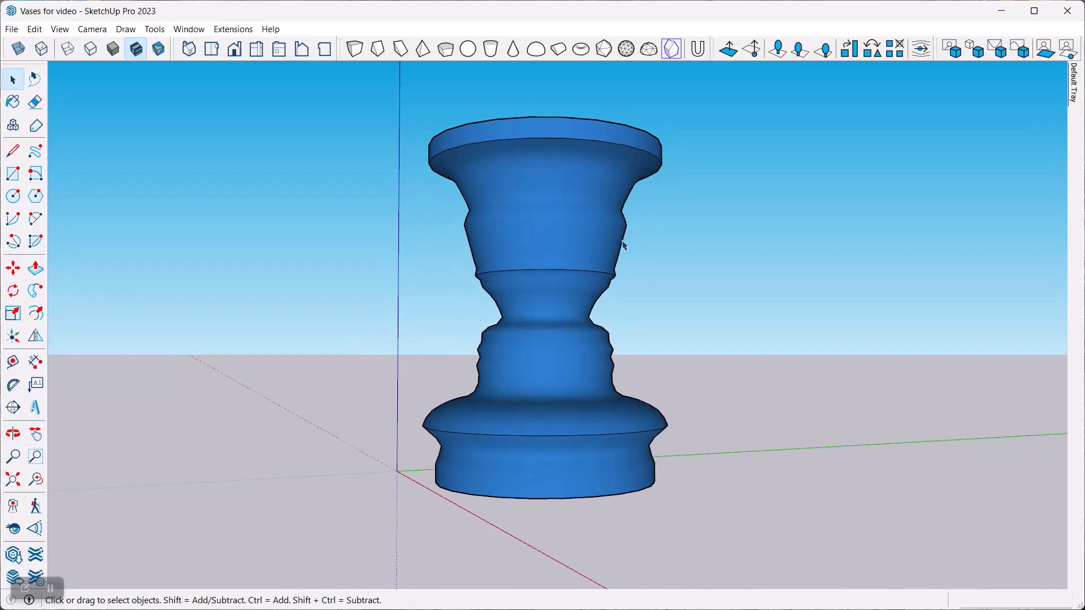
{"action": "mouse_move", "coordinate": [535, 309]}
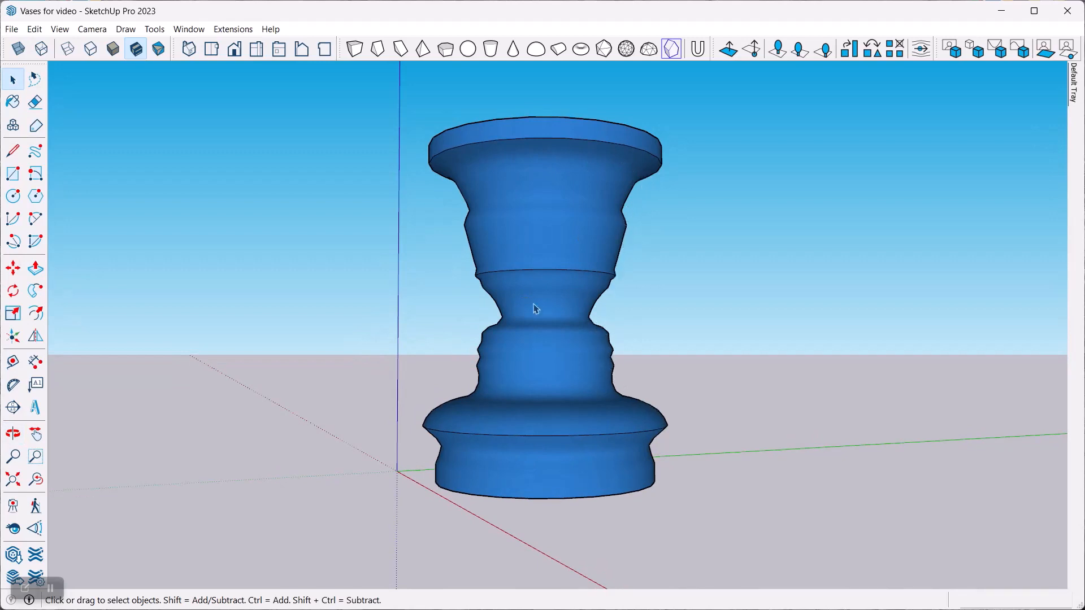
{"action": "mouse_move", "coordinate": [701, 157]}
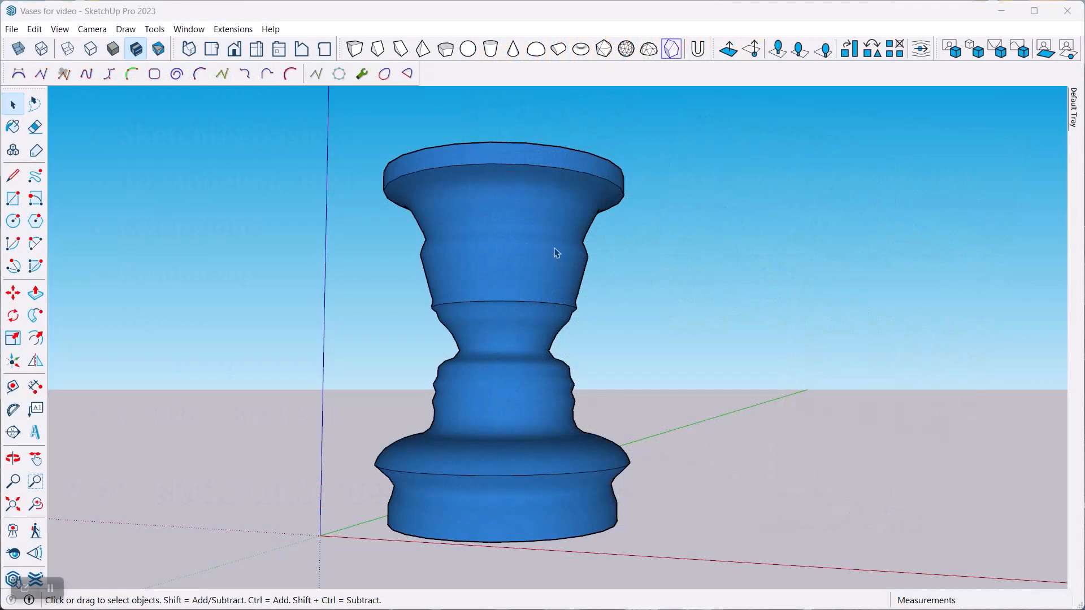
{"action": "mouse_move", "coordinate": [485, 340]}
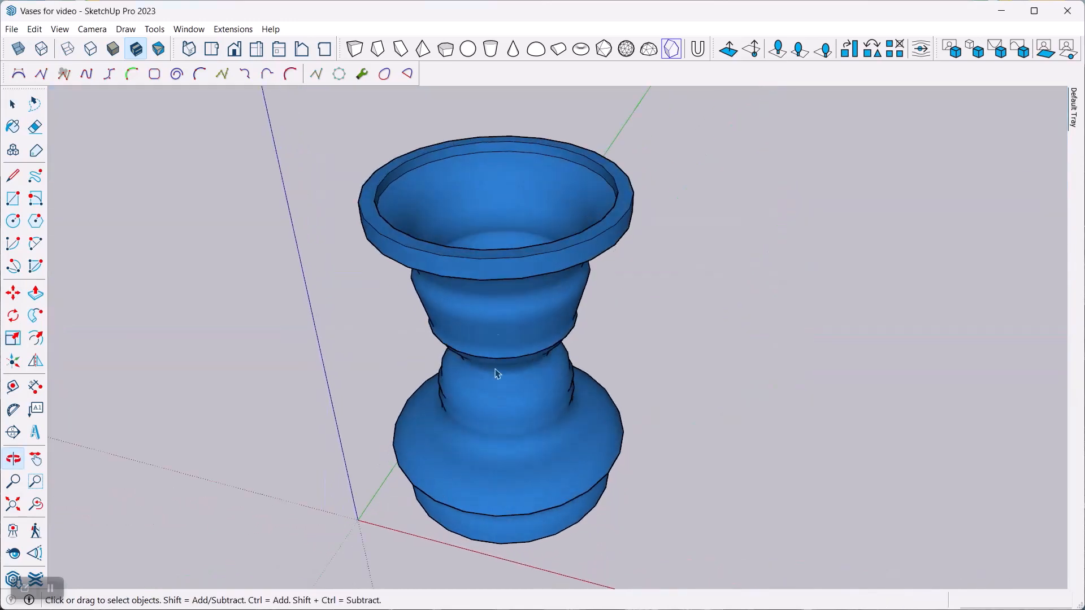
{"action": "left_click_drag", "start_coordinate": [495, 374], "coordinate": [391, 235]}
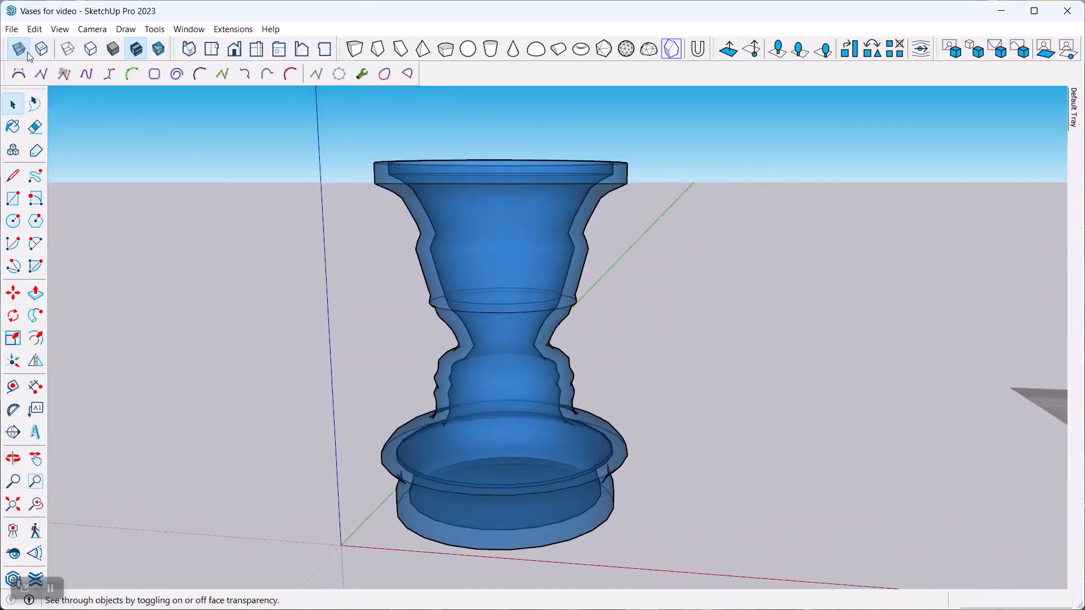
{"action": "left_click", "coordinate": [18, 47]}
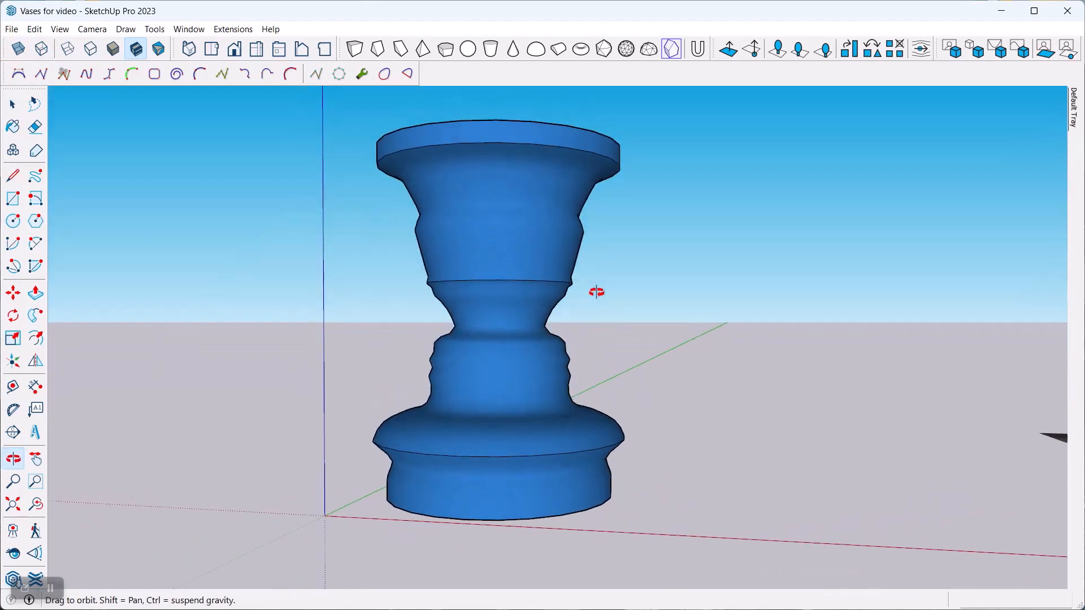
{"action": "left_click", "coordinate": [12, 104]}
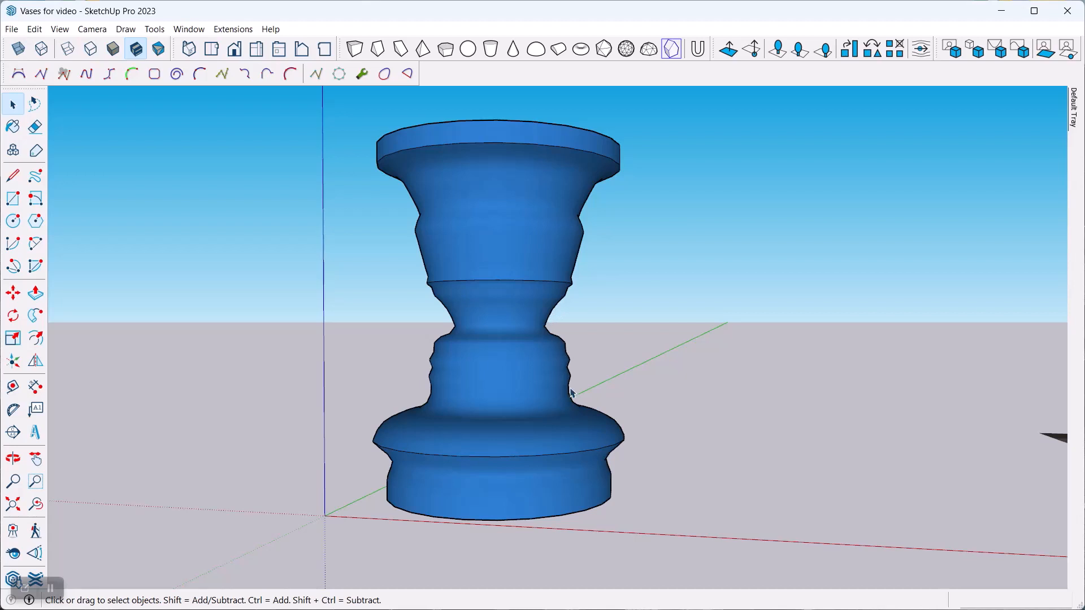
{"action": "mouse_move", "coordinate": [315, 284]}
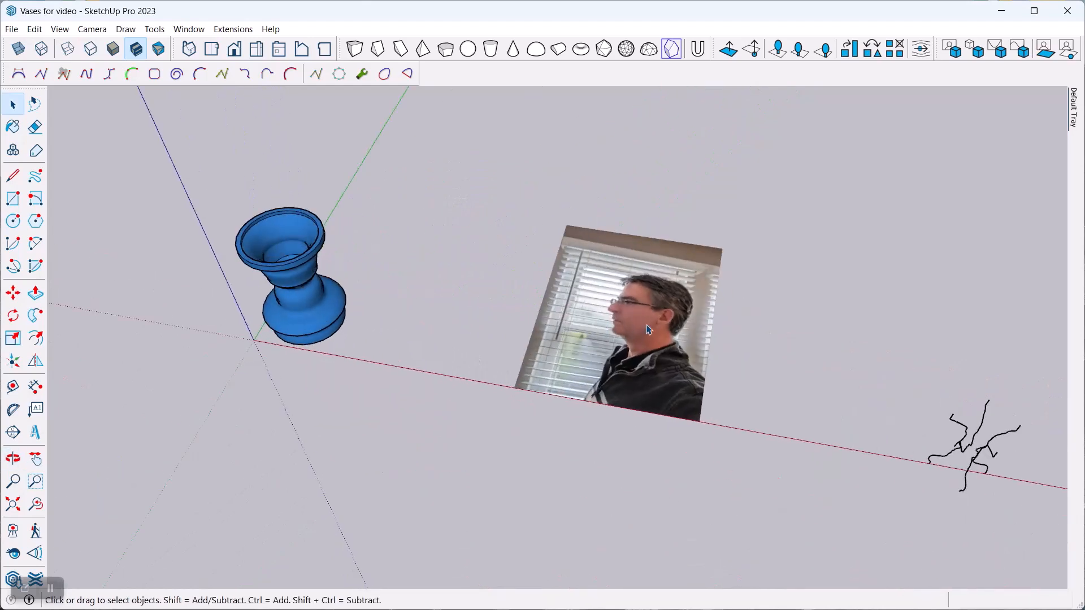
- Select the imported side-profile reference photo standing beside the vase
{"action": "left_click", "coordinate": [623, 328]}
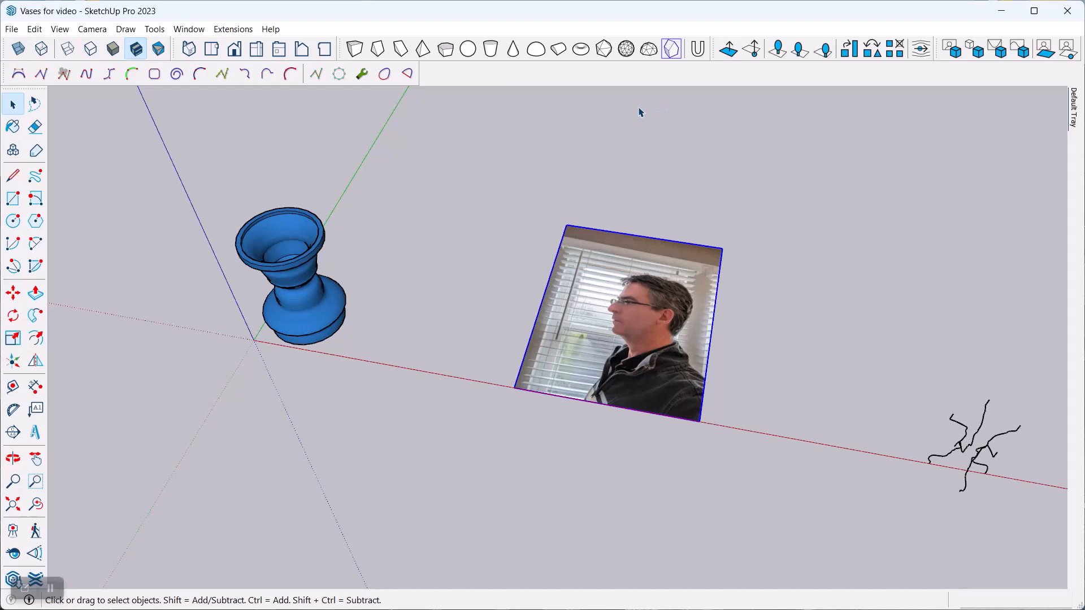
{"action": "mouse_move", "coordinate": [616, 256]}
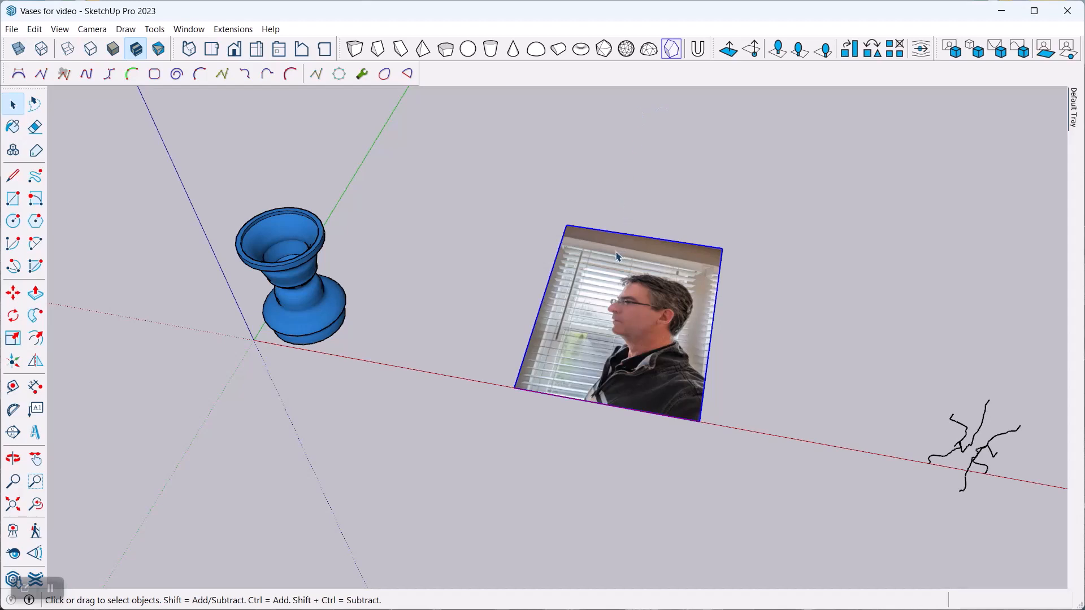
{"action": "mouse_move", "coordinate": [683, 314]}
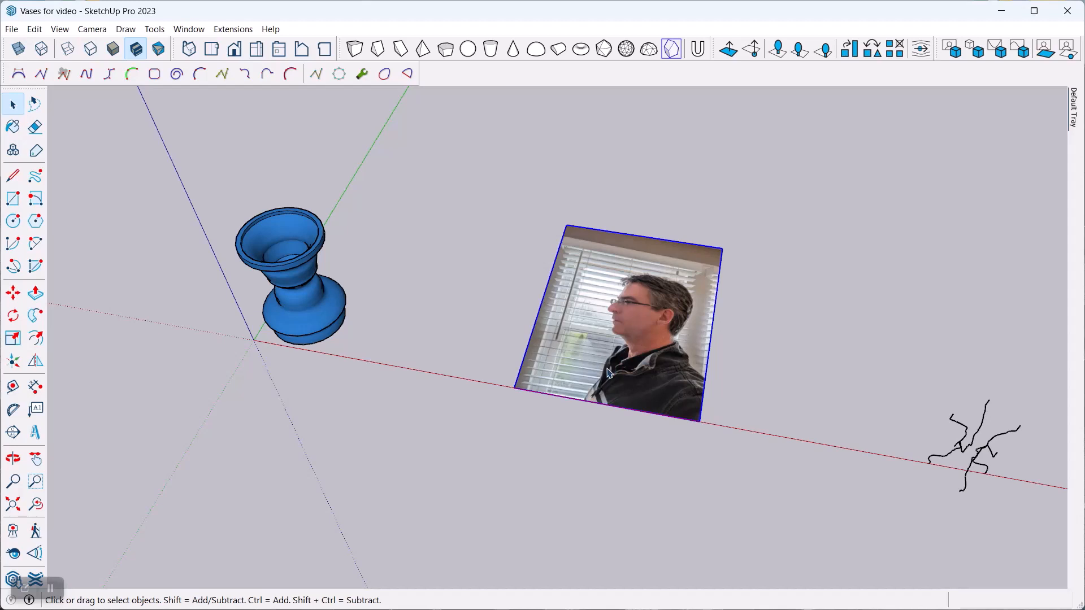
{"action": "mouse_move", "coordinate": [642, 315]}
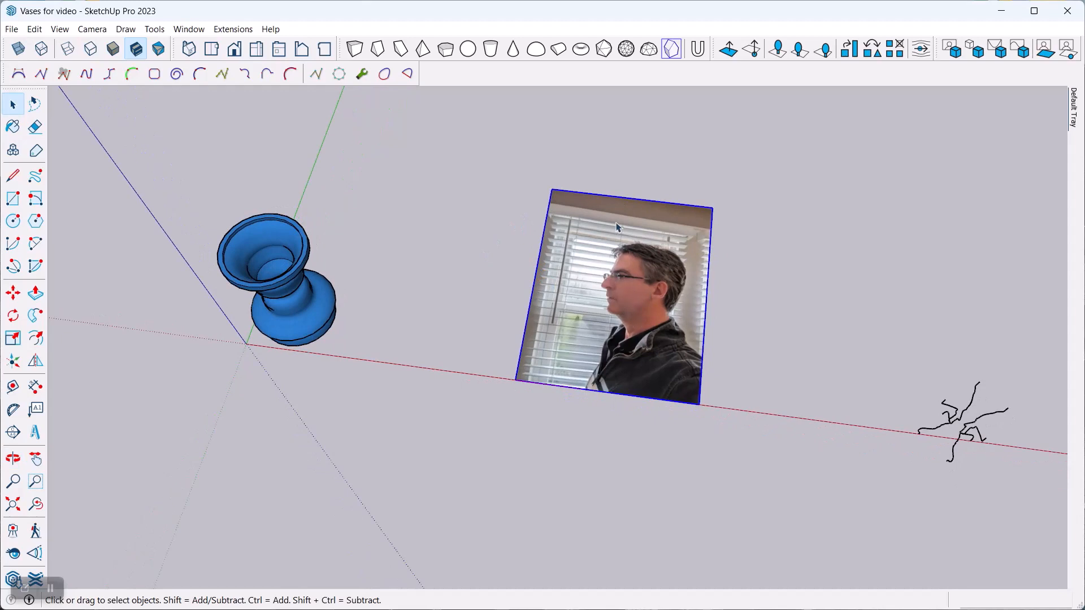
{"action": "mouse_move", "coordinate": [628, 250]}
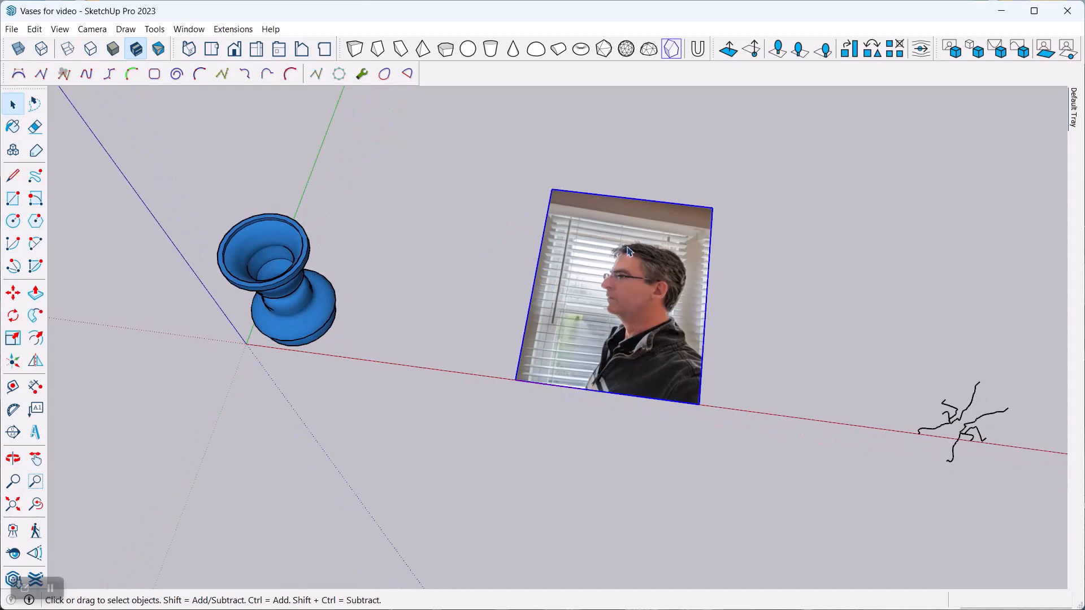
{"action": "mouse_move", "coordinate": [493, 329]}
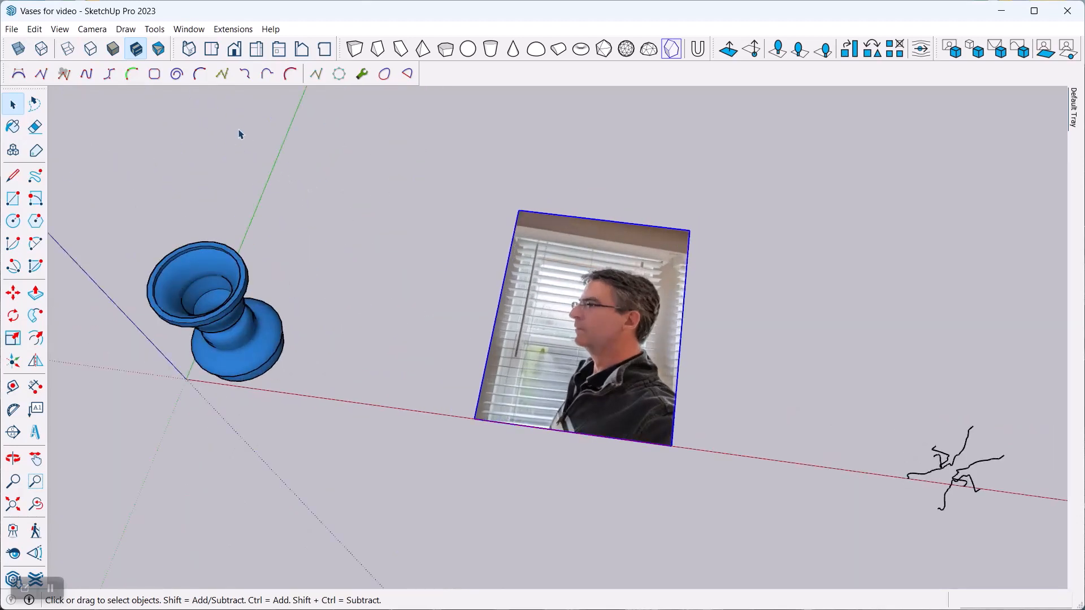
- Switch to Top view and adjust the camera projection to view the photo flat
{"action": "left_click", "coordinate": [210, 49]}
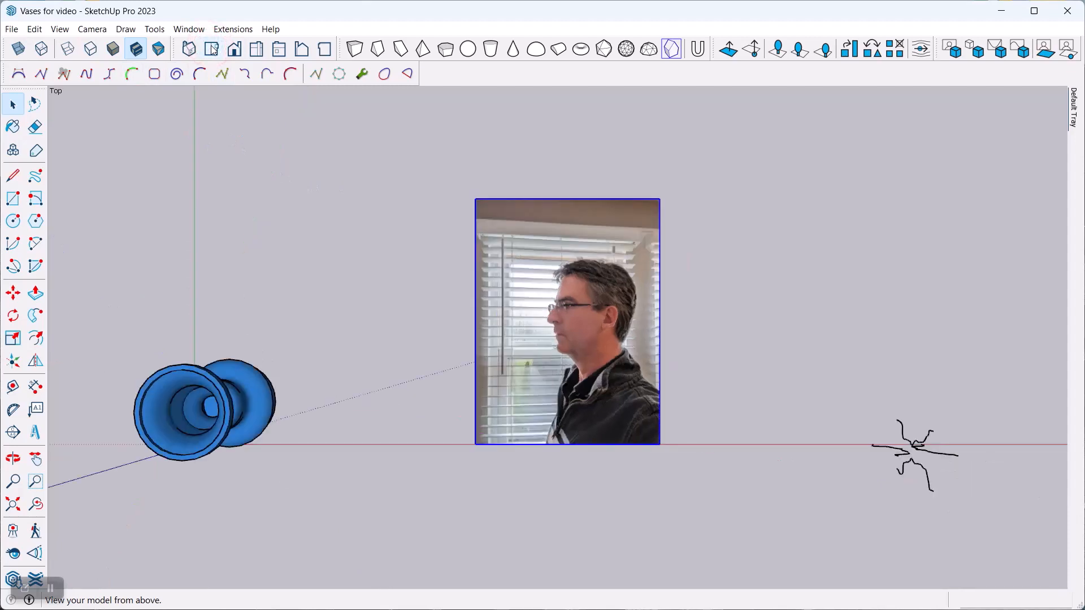
{"action": "left_click", "coordinate": [92, 29]}
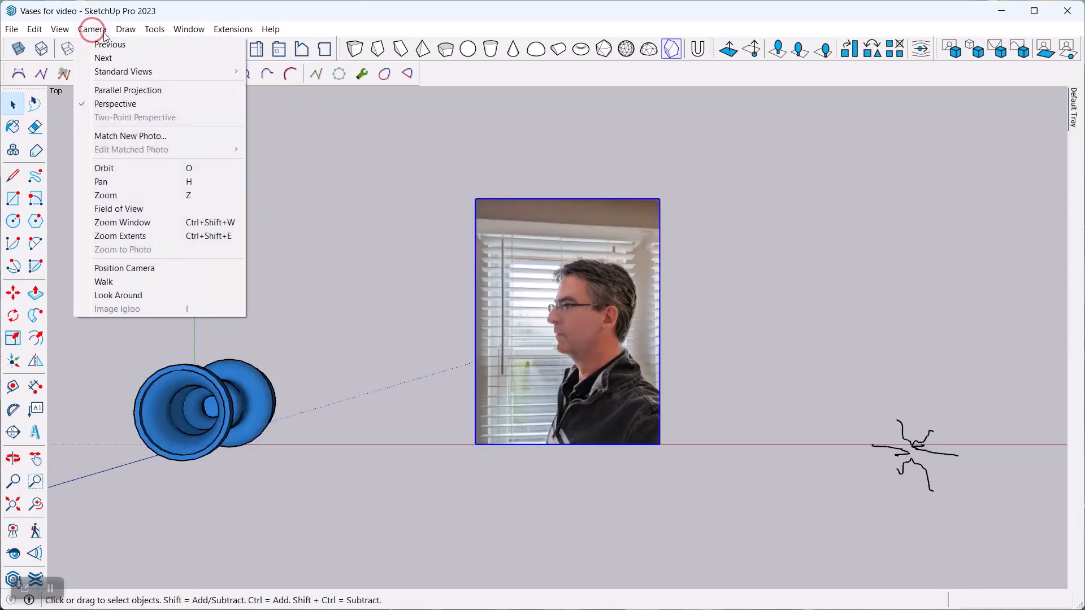
{"action": "left_click", "coordinate": [154, 29]}
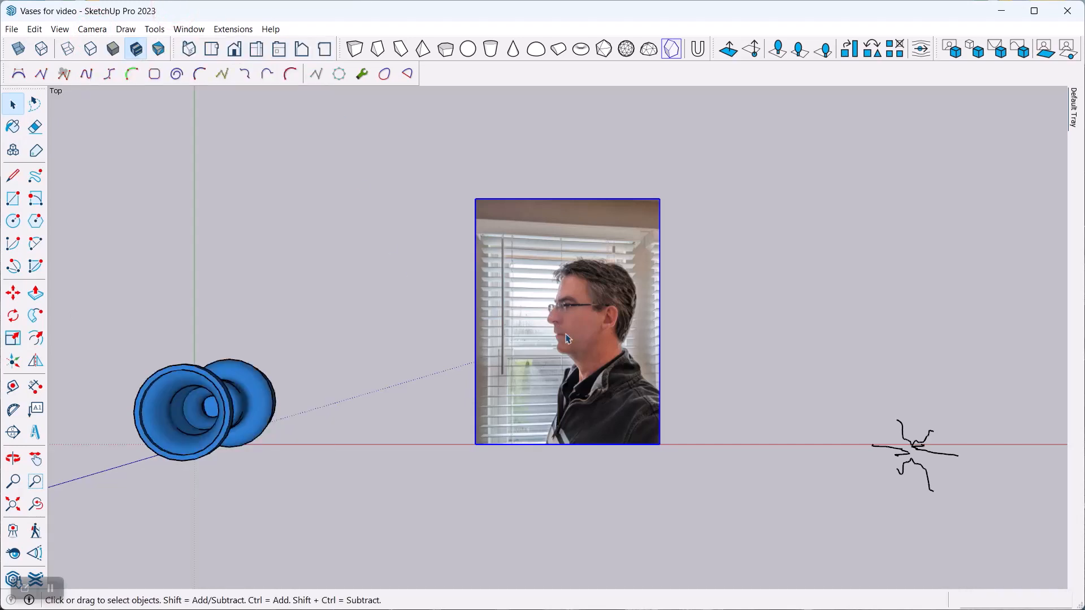
{"action": "mouse_move", "coordinate": [560, 356]}
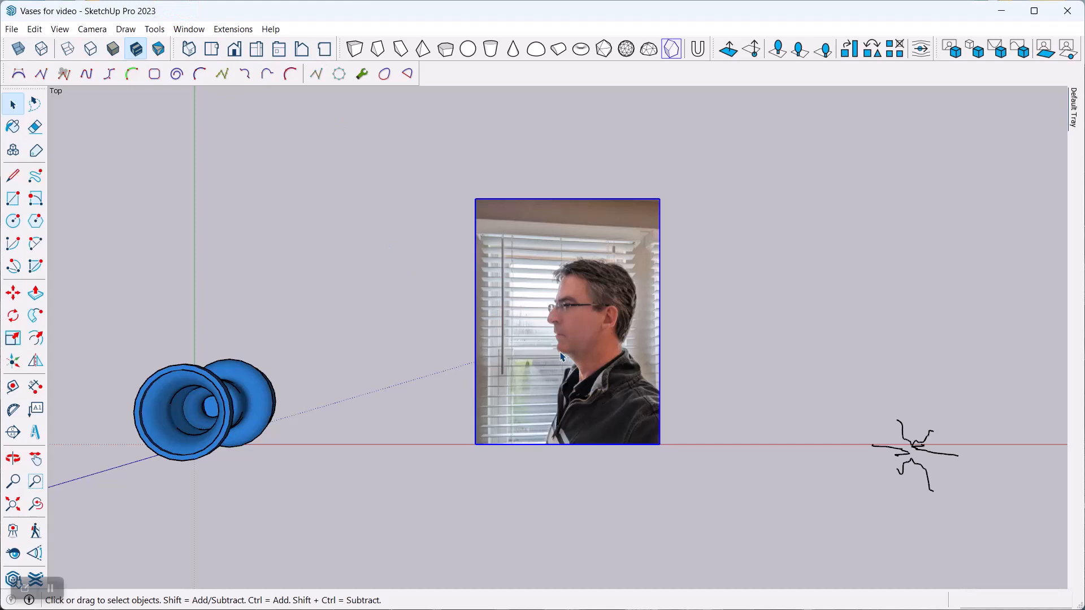
{"action": "mouse_move", "coordinate": [586, 265]}
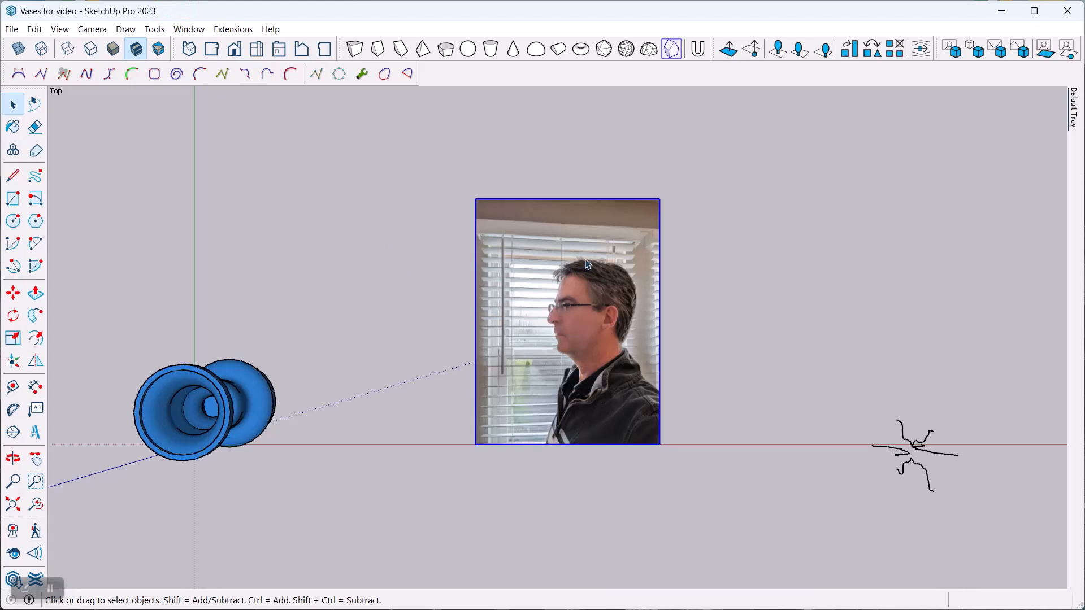
{"action": "mouse_move", "coordinate": [574, 369]}
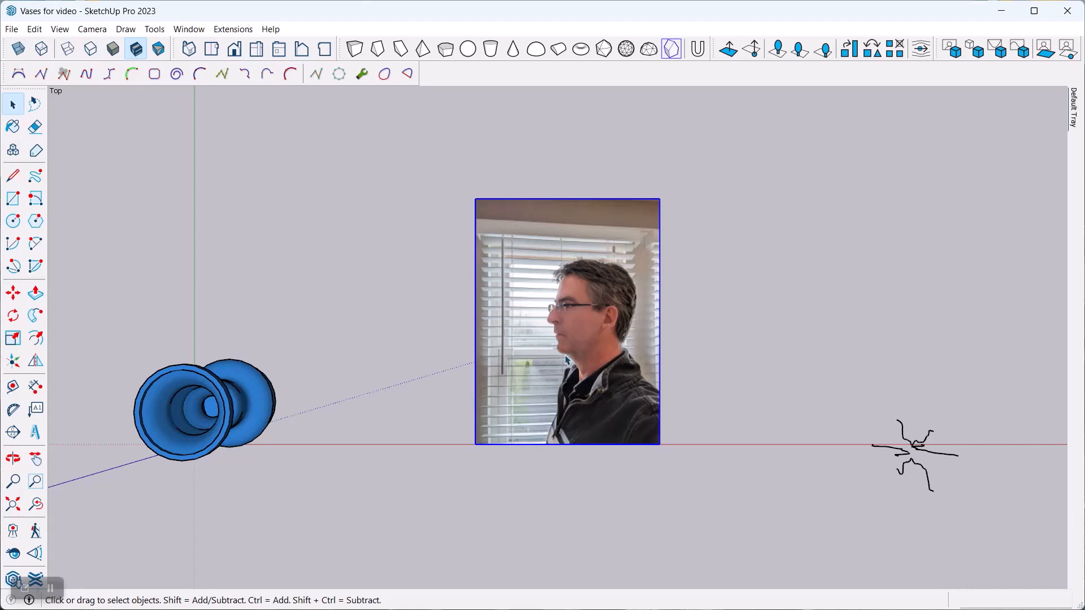
{"action": "mouse_move", "coordinate": [595, 325]}
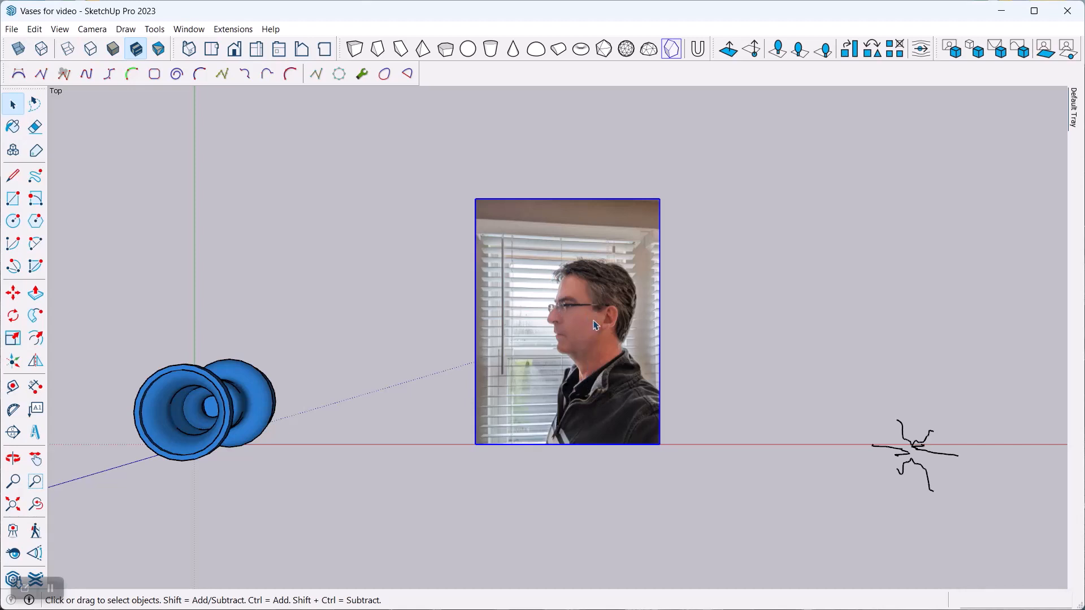
{"action": "mouse_move", "coordinate": [567, 314]}
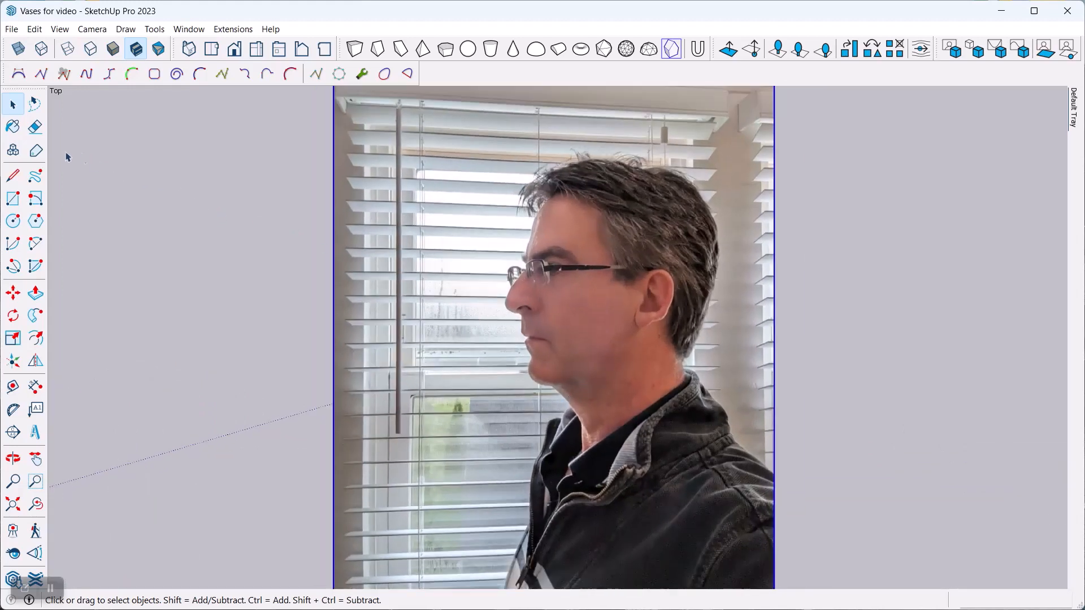
{"action": "left_click", "coordinate": [12, 176]}
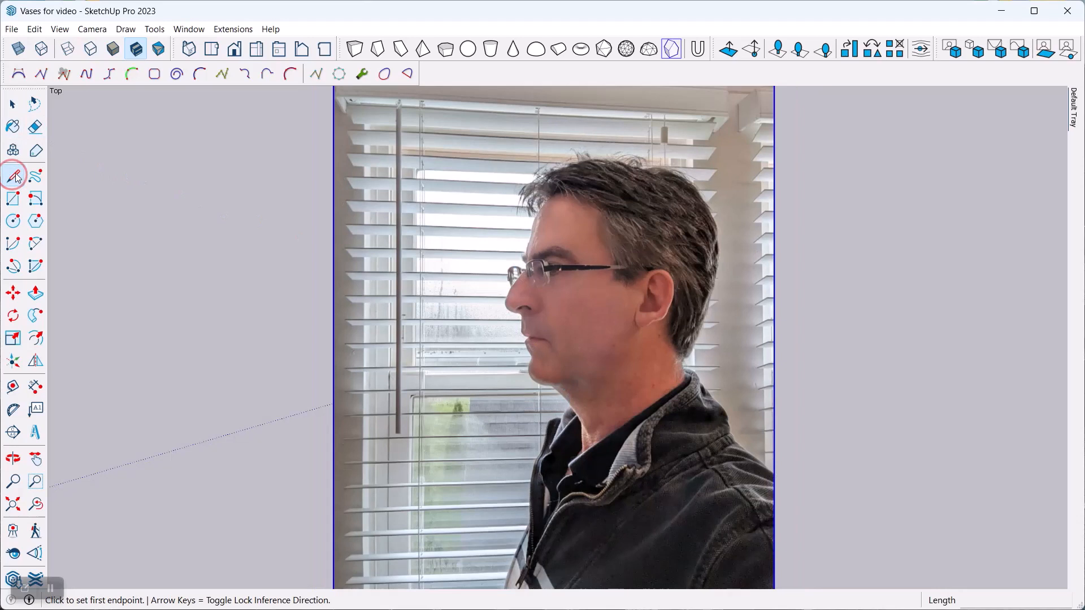
{"action": "mouse_move", "coordinate": [13, 175]}
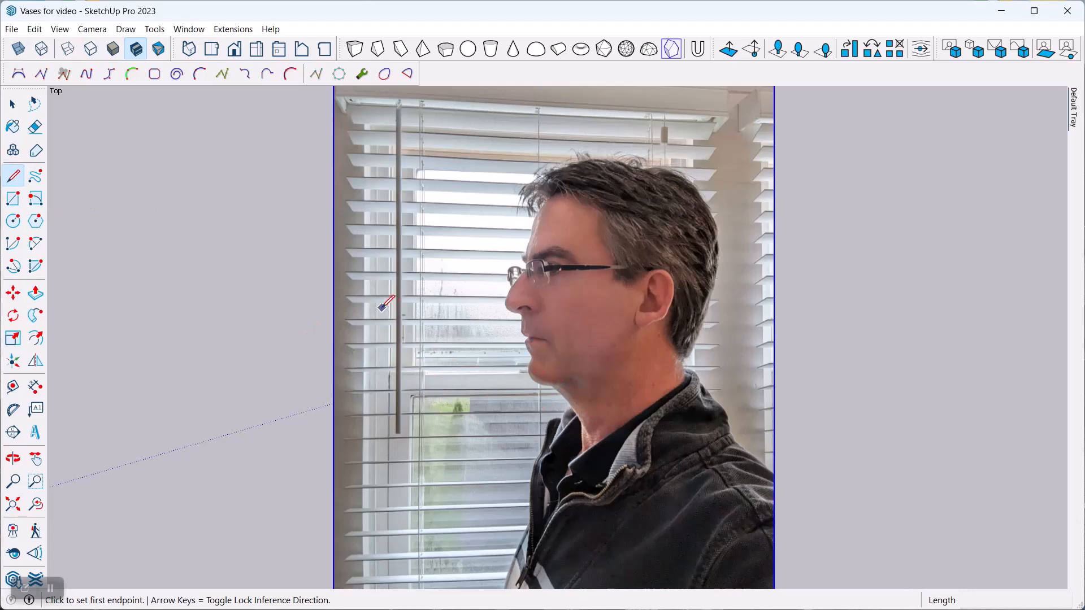
{"action": "left_click", "coordinate": [36, 176]}
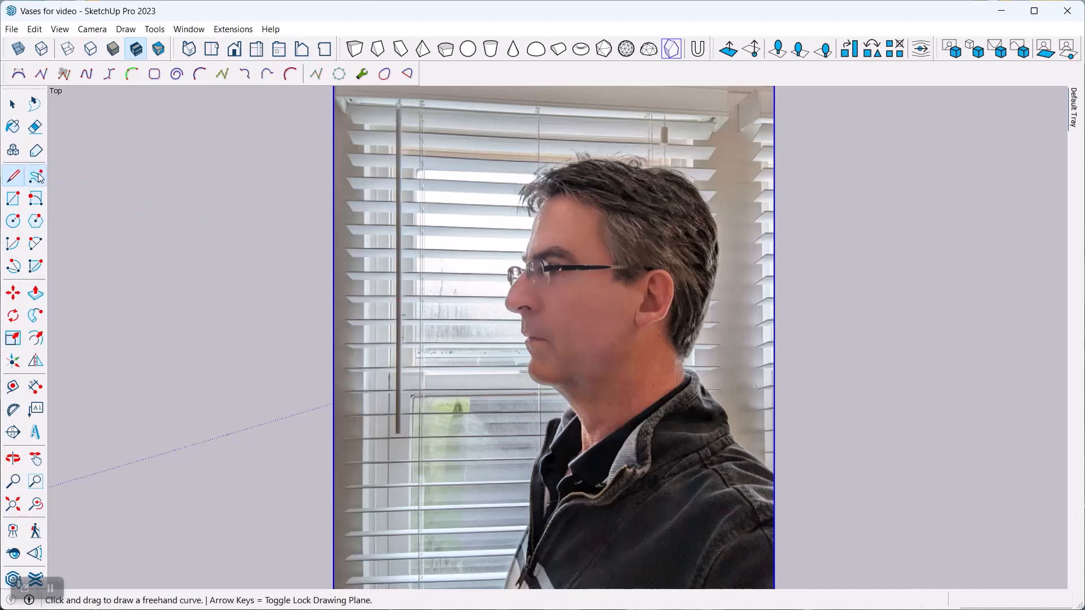
{"action": "mouse_move", "coordinate": [36, 176]}
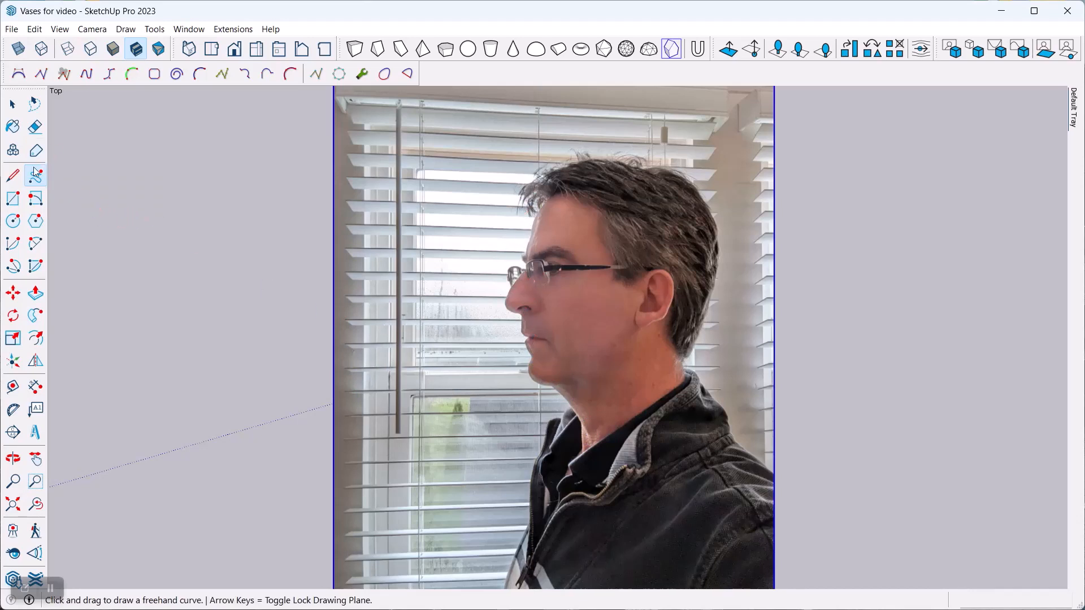
{"action": "left_click", "coordinate": [13, 175]}
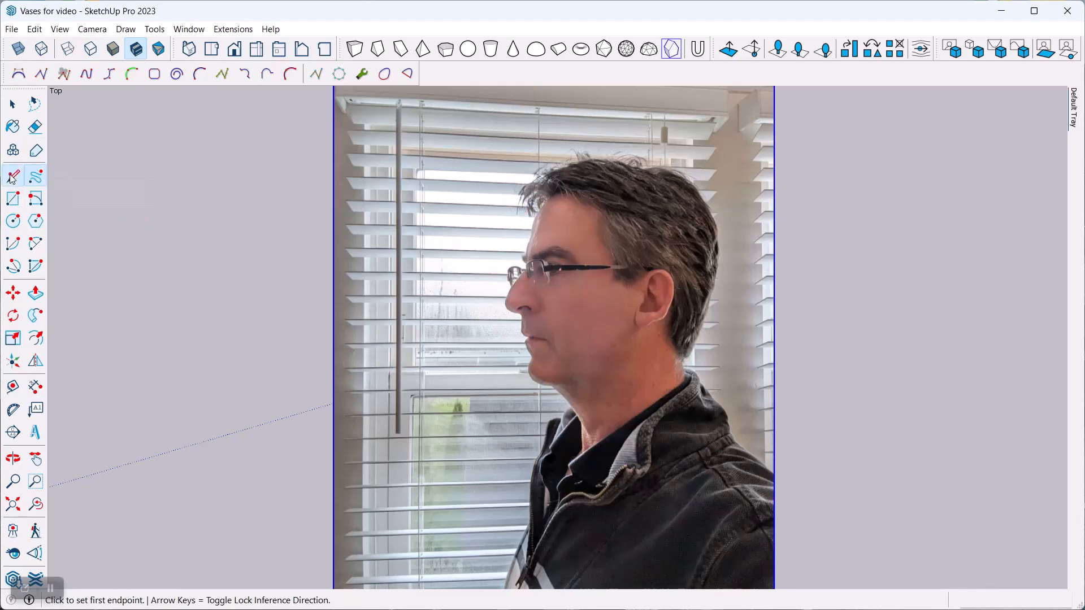
{"action": "left_click", "coordinate": [12, 176]}
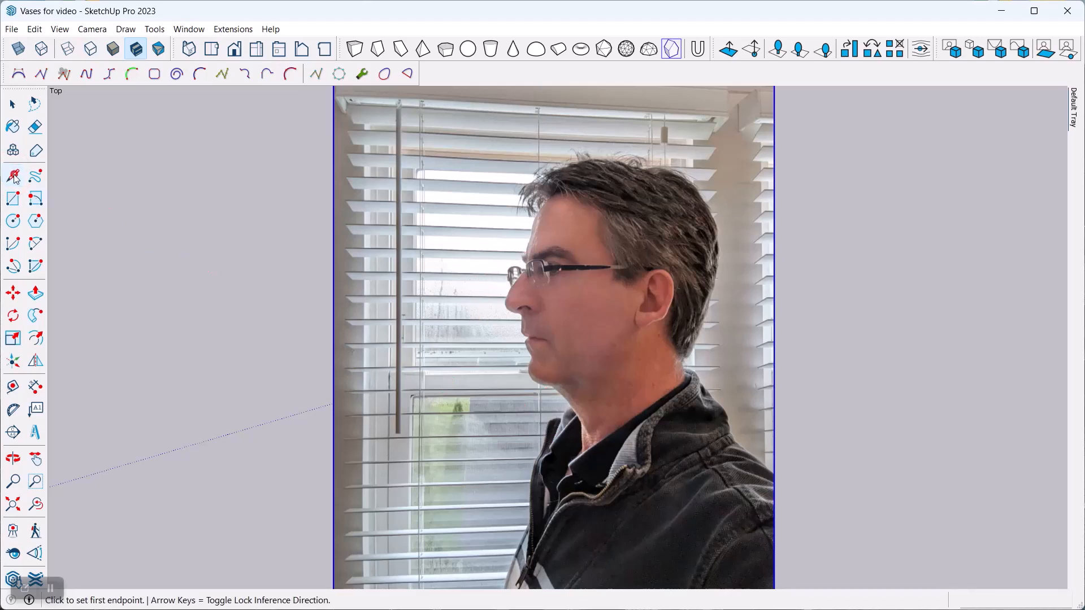
{"action": "mouse_move", "coordinate": [63, 73]}
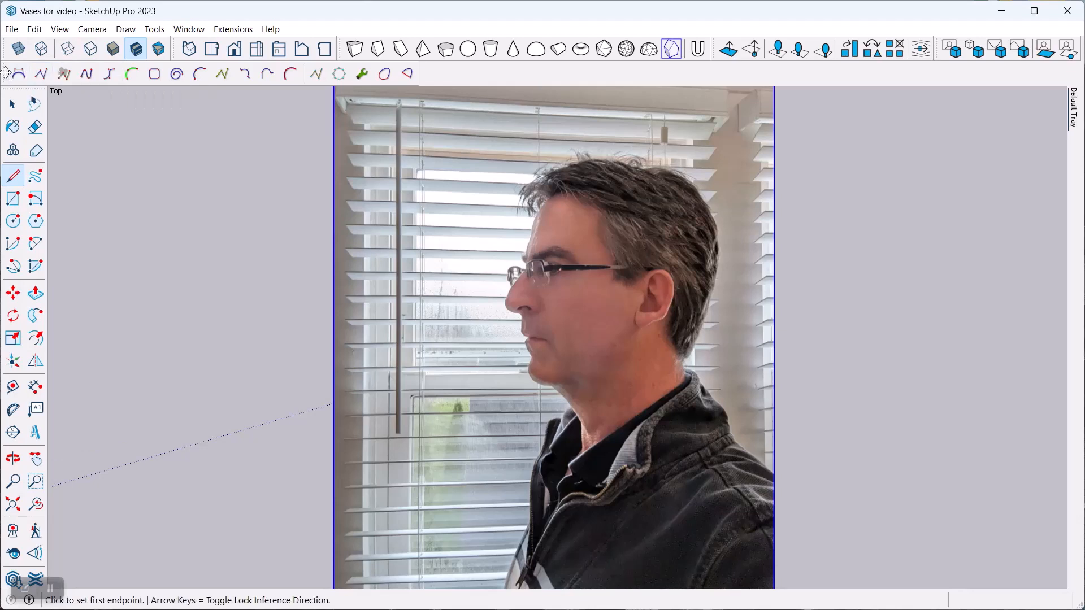
{"action": "mouse_move", "coordinate": [19, 74]}
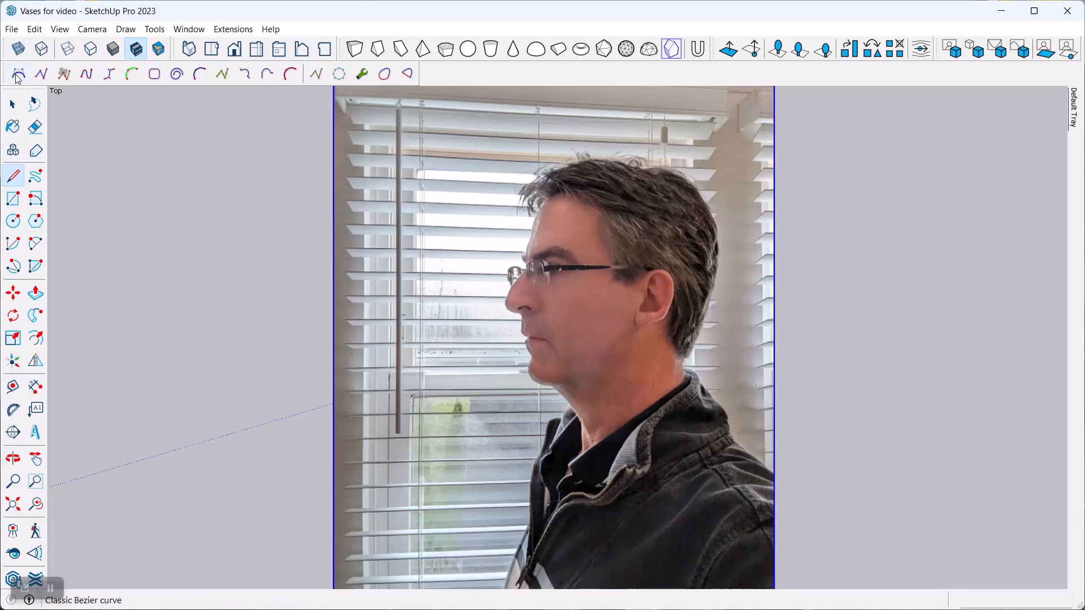
{"action": "mouse_move", "coordinate": [18, 74]}
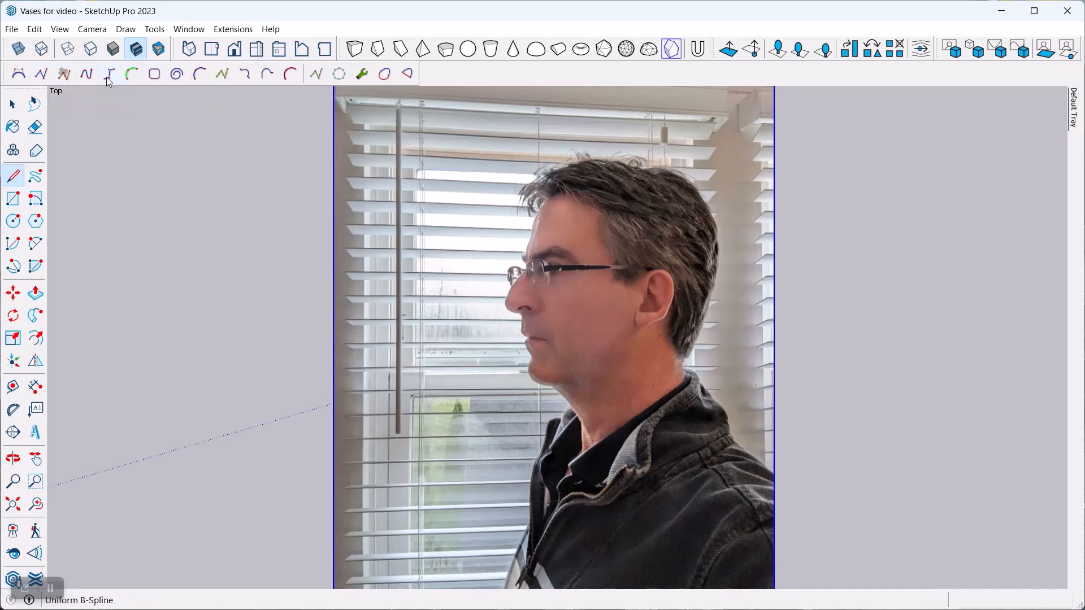
{"action": "mouse_move", "coordinate": [132, 74]}
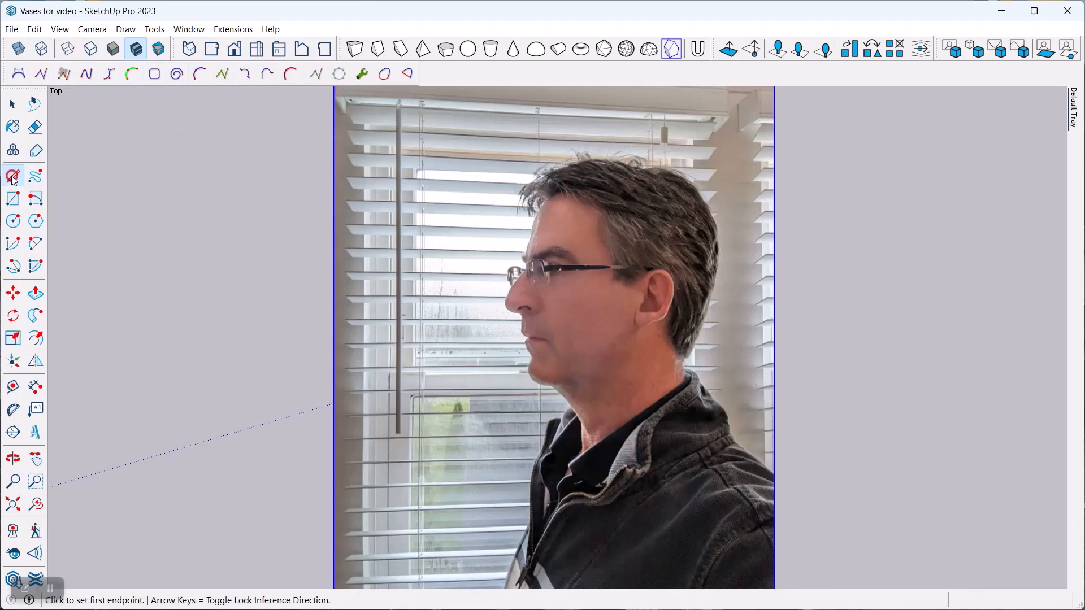
{"action": "mouse_move", "coordinate": [12, 176]}
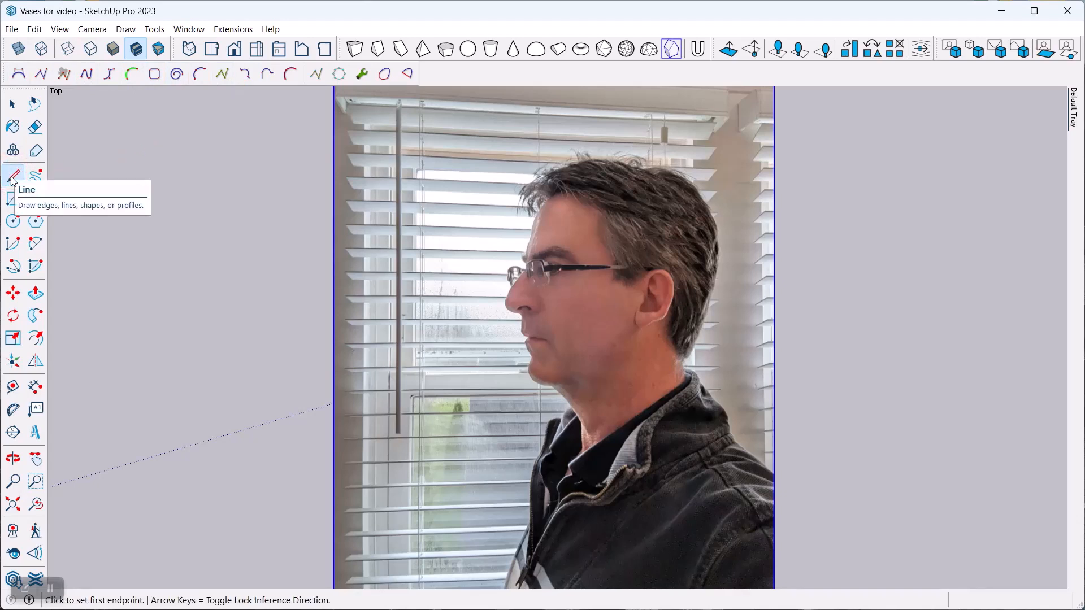
{"action": "mouse_move", "coordinate": [308, 206]}
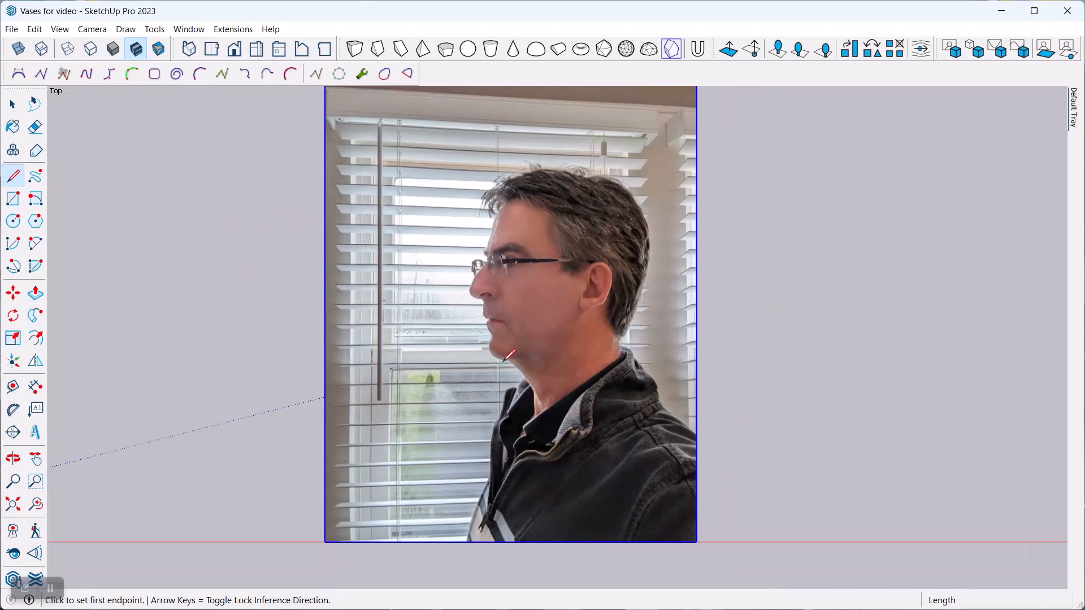
{"action": "mouse_move", "coordinate": [513, 203]}
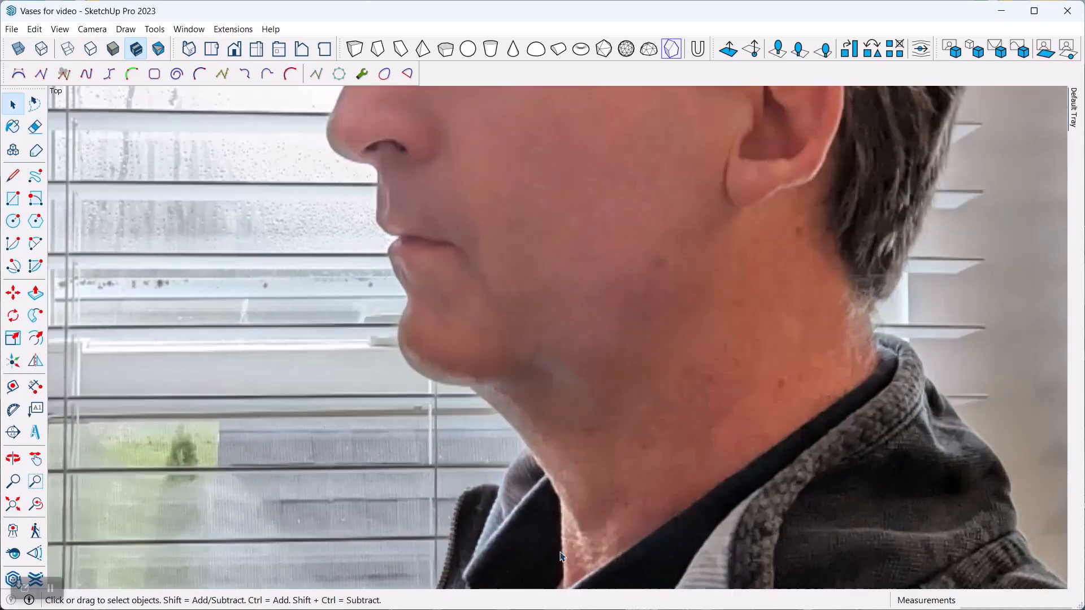
- Trace the face profile from neck to back of head with BZ Polyline, then hide the photo
{"action": "left_click", "coordinate": [92, 29]}
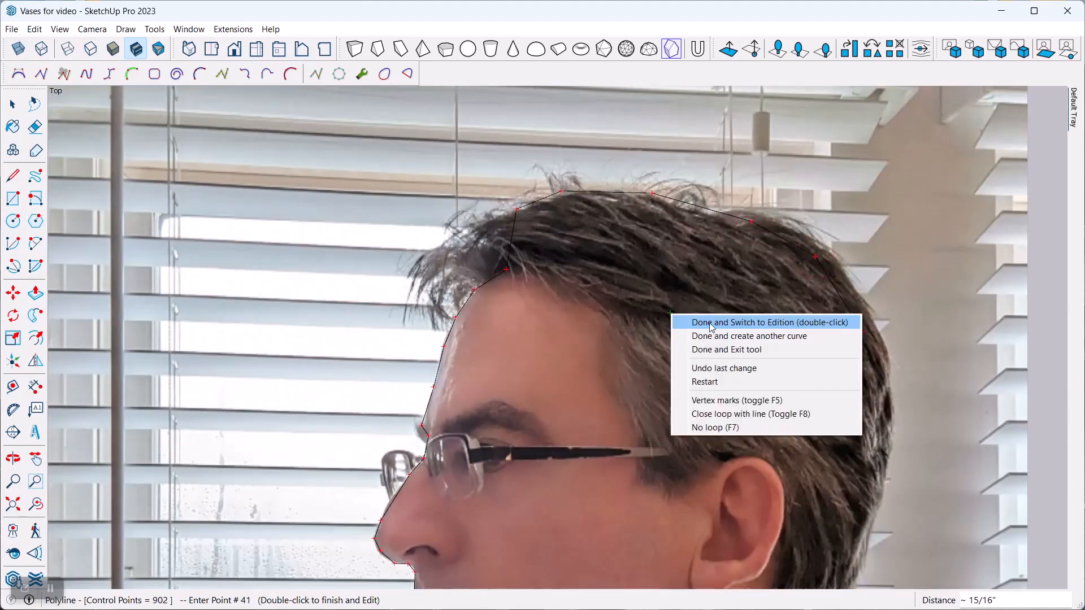
{"action": "left_click", "coordinate": [767, 321]}
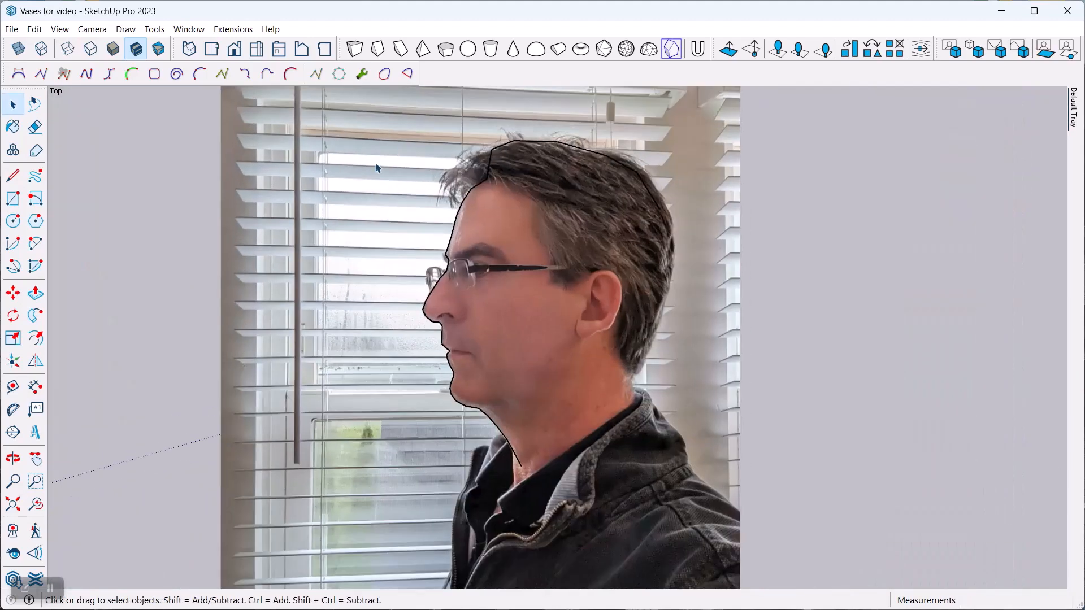
{"action": "mouse_move", "coordinate": [386, 212]}
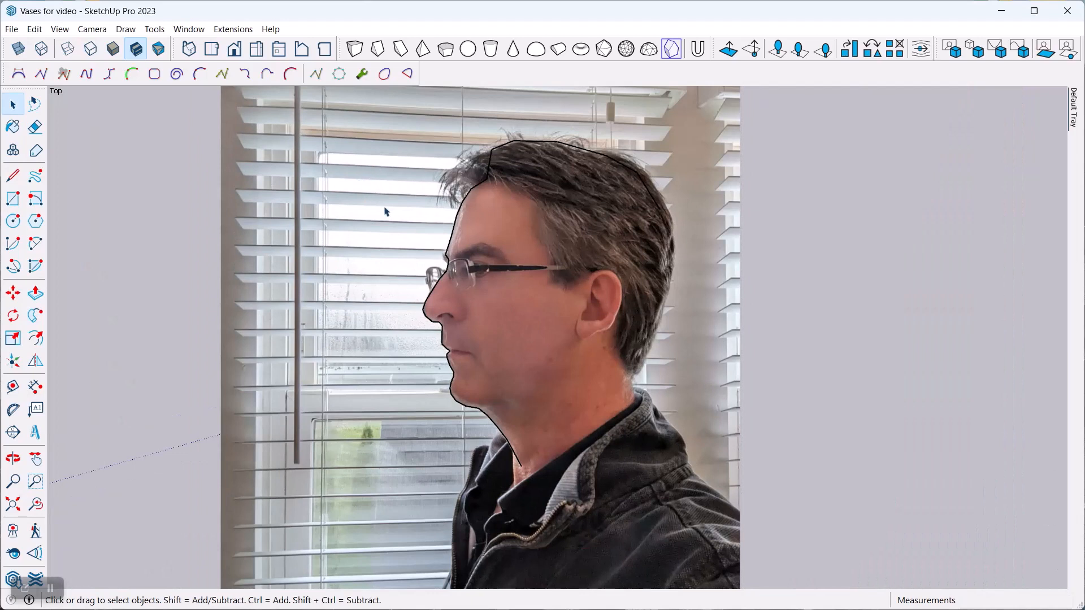
{"action": "mouse_move", "coordinate": [242, 208]}
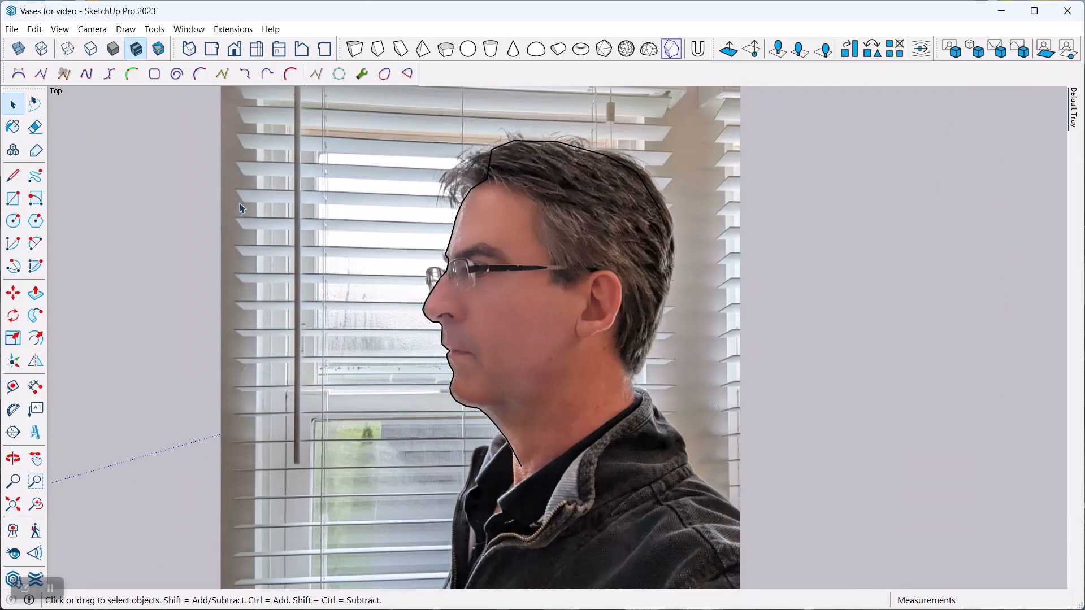
{"action": "left_click", "coordinate": [261, 231]}
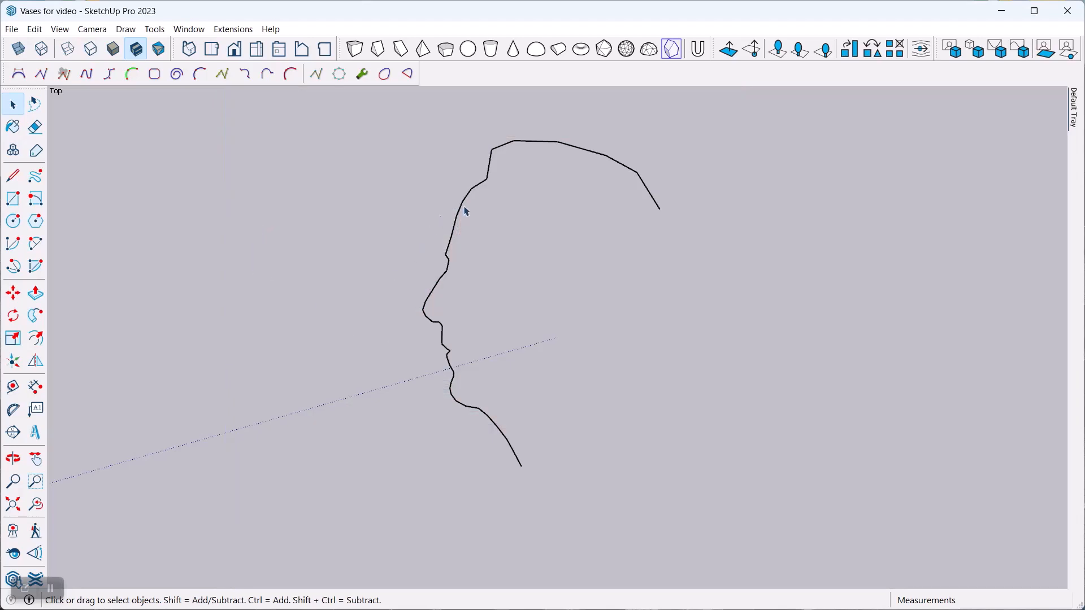
{"action": "mouse_move", "coordinate": [442, 380]}
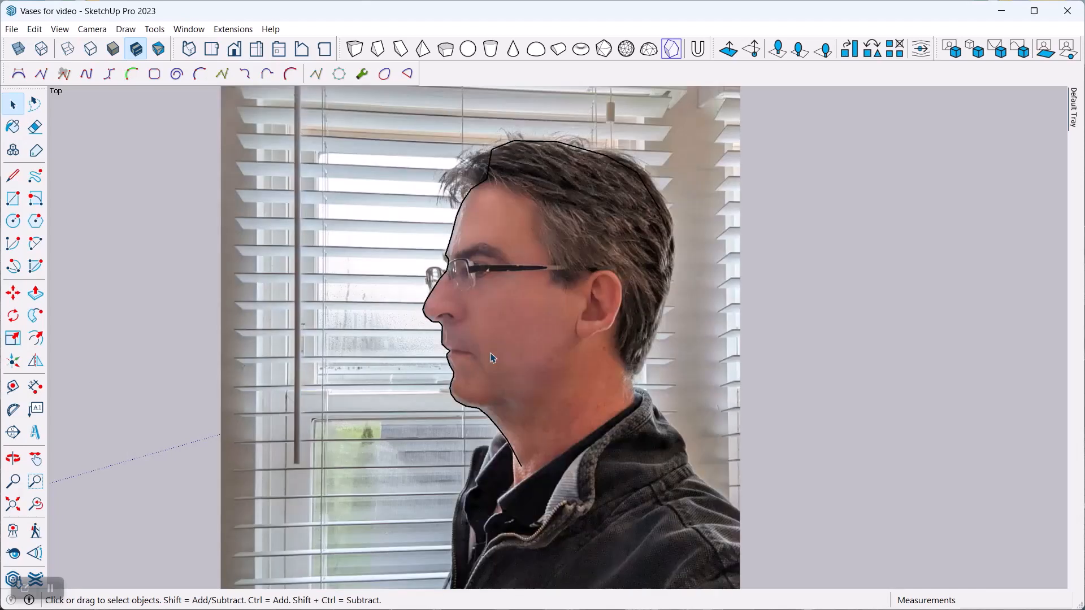
{"action": "mouse_move", "coordinate": [484, 436]}
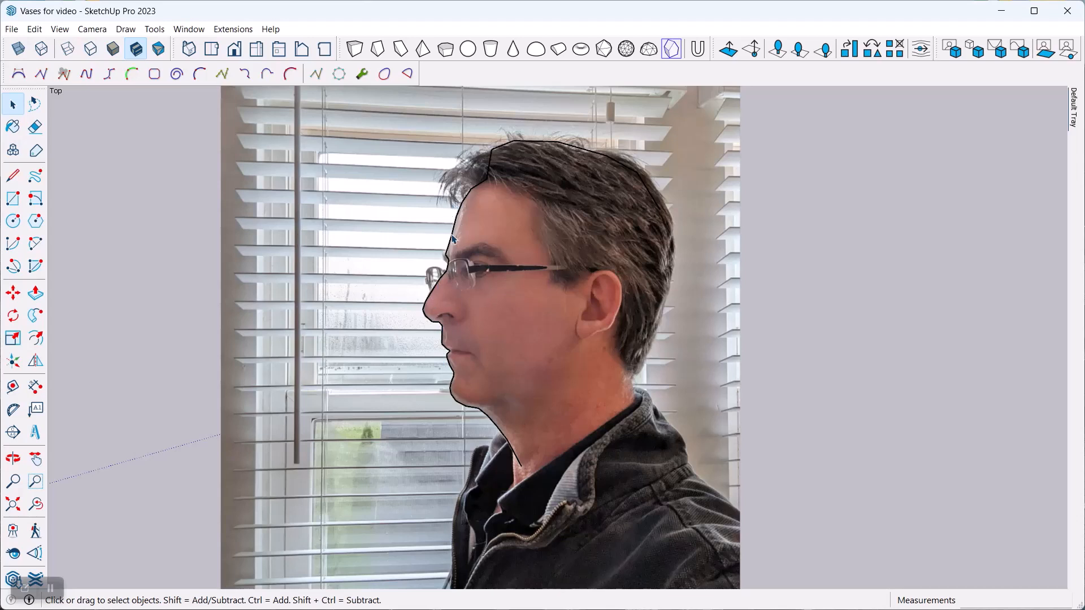
{"action": "left_click", "coordinate": [63, 73]}
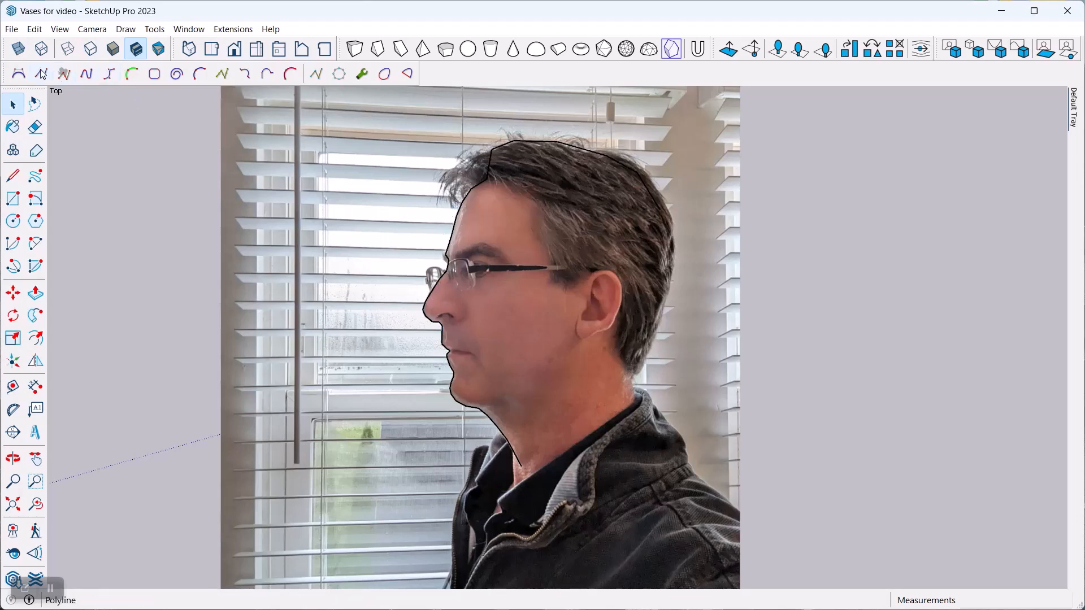
{"action": "left_click", "coordinate": [12, 104]}
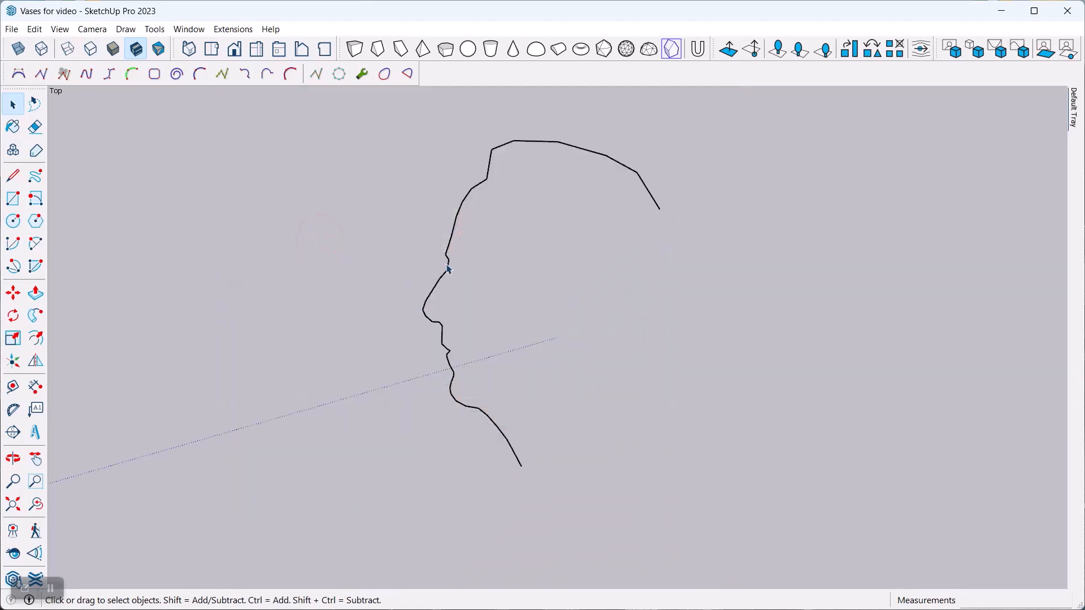
- Convert the traced polyline into a Catmull spline with 3s precision
{"action": "right_click", "coordinate": [448, 268]}
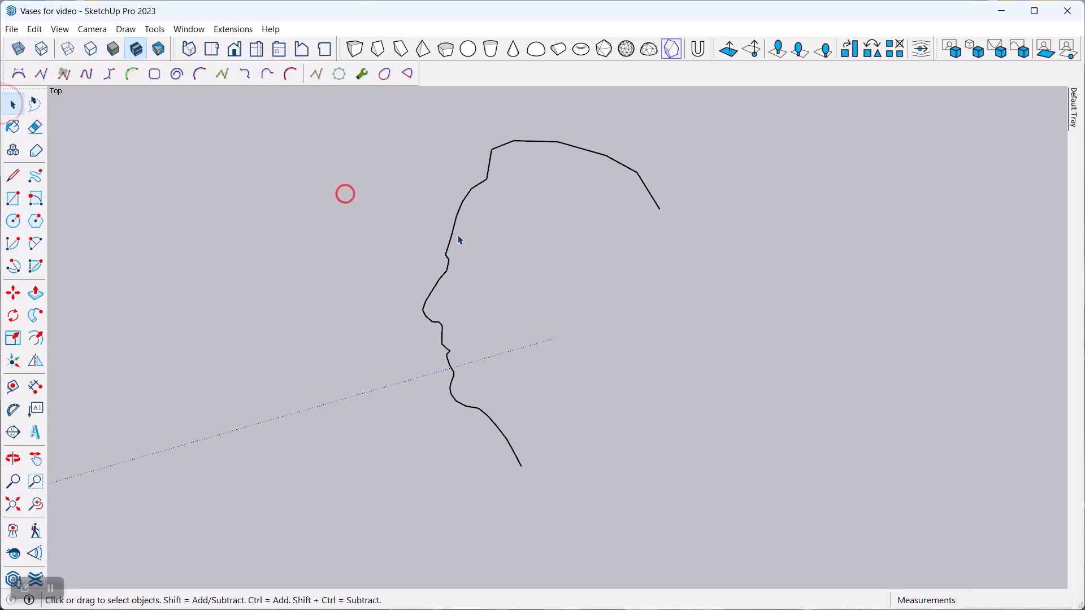
{"action": "right_click", "coordinate": [456, 239]}
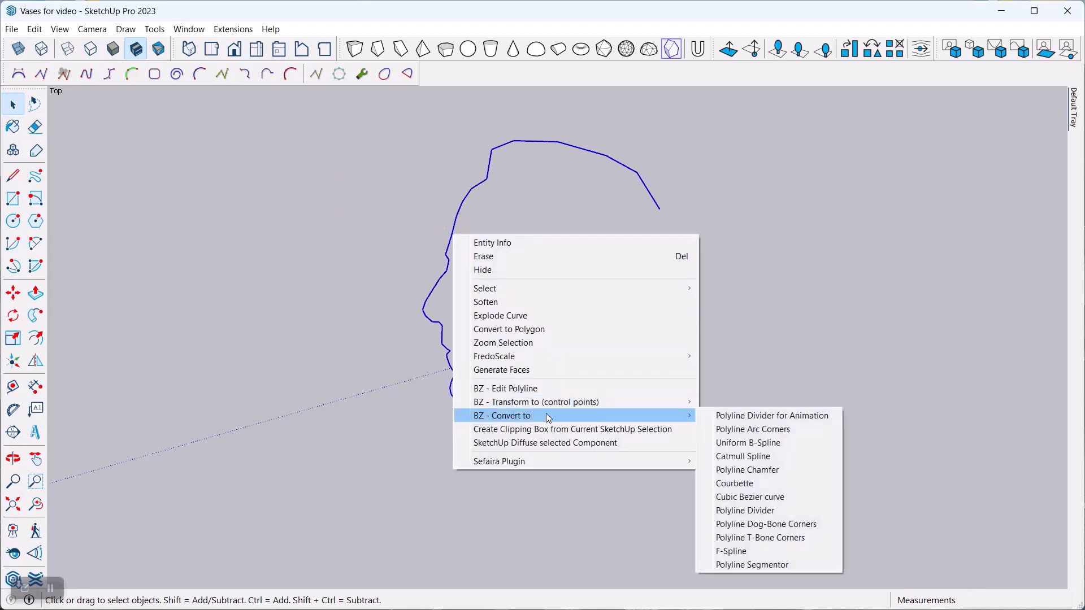
{"action": "left_click", "coordinate": [742, 456]}
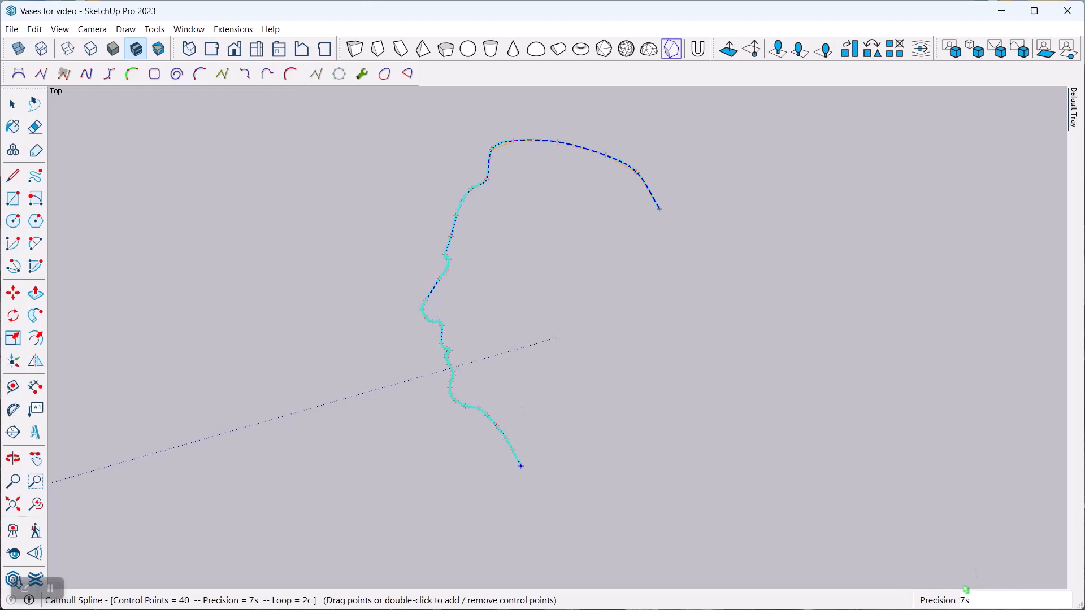
{"action": "mouse_move", "coordinate": [453, 441]}
{"action": "type", "text": "3"}
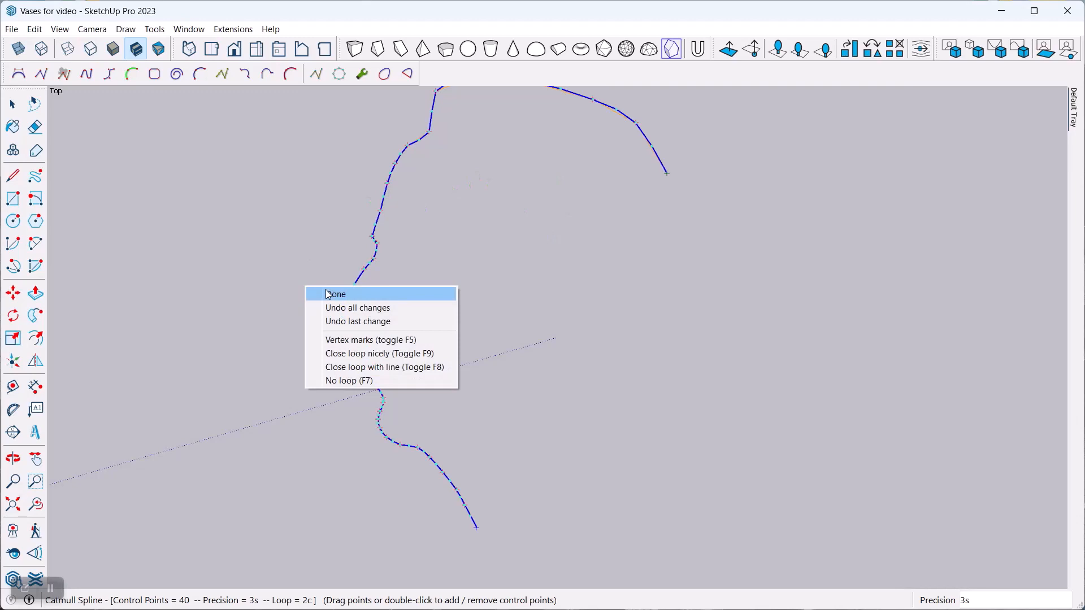
{"action": "left_click", "coordinate": [335, 294]}
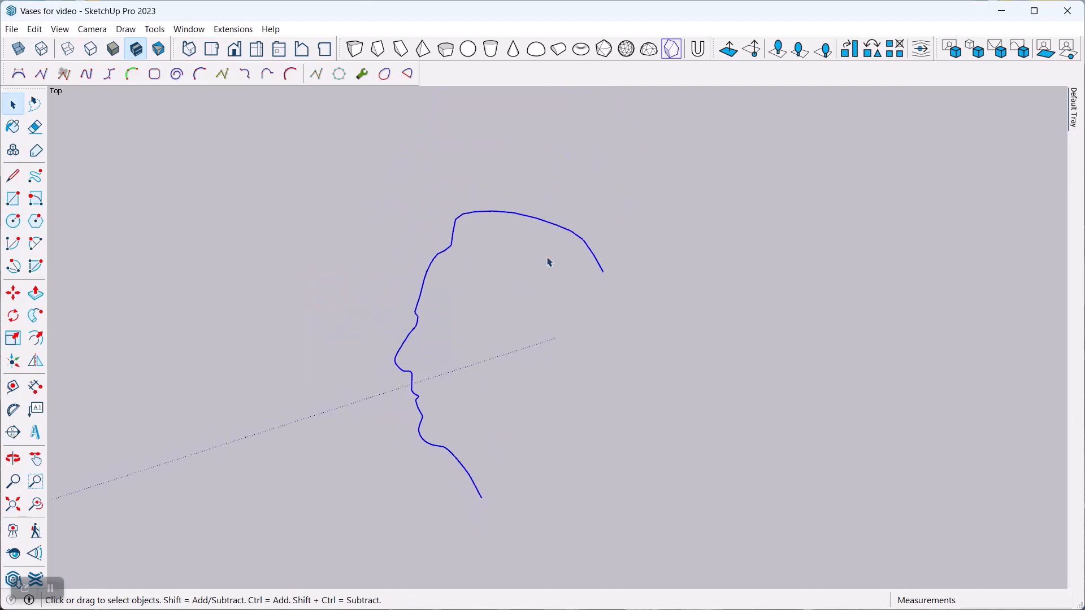
{"action": "mouse_move", "coordinate": [456, 240]}
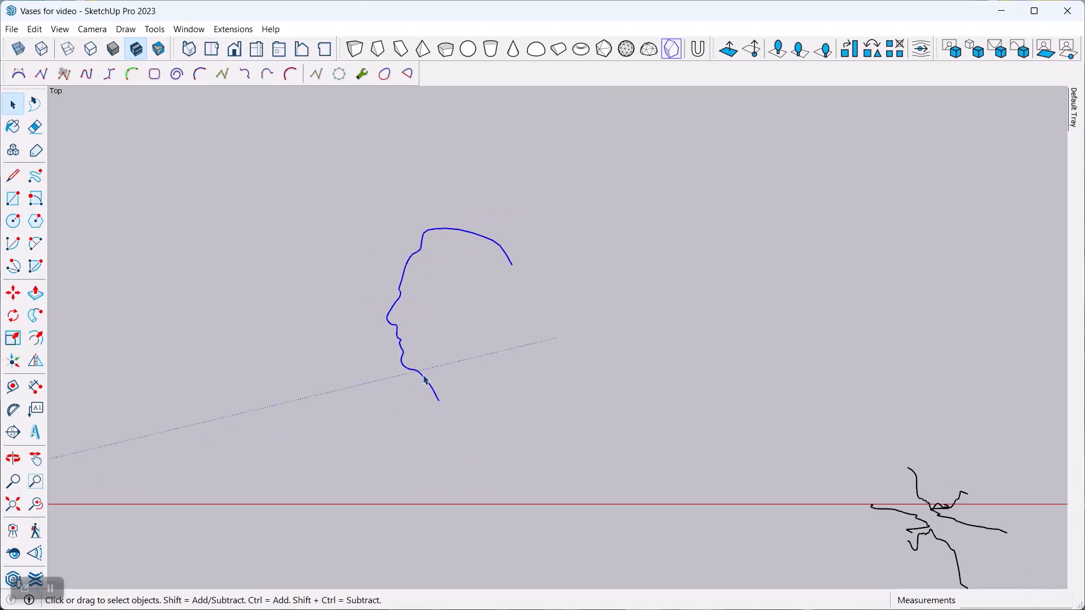
- Deselect, then reselect the blue face-profile spline apart from the black sketch curves
{"action": "left_click", "coordinate": [12, 293]}
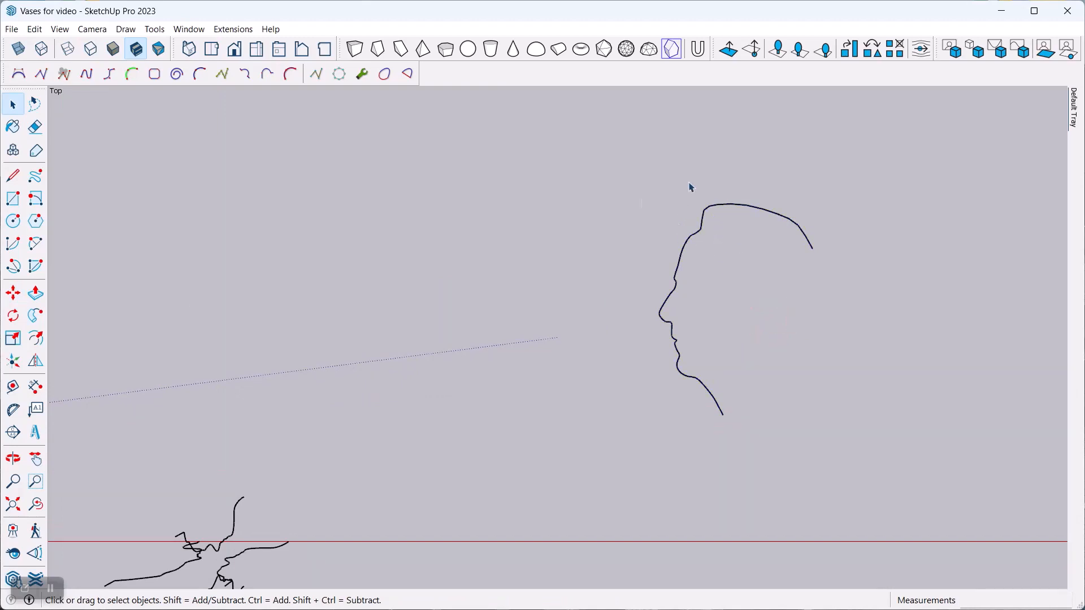
{"action": "mouse_move", "coordinate": [657, 373]}
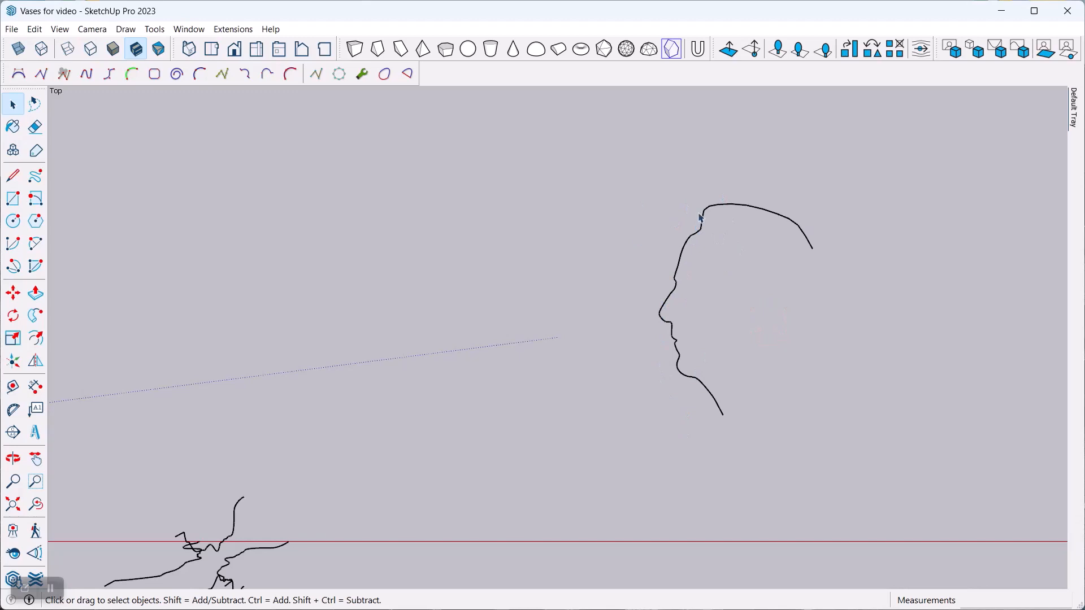
{"action": "mouse_move", "coordinate": [611, 464]}
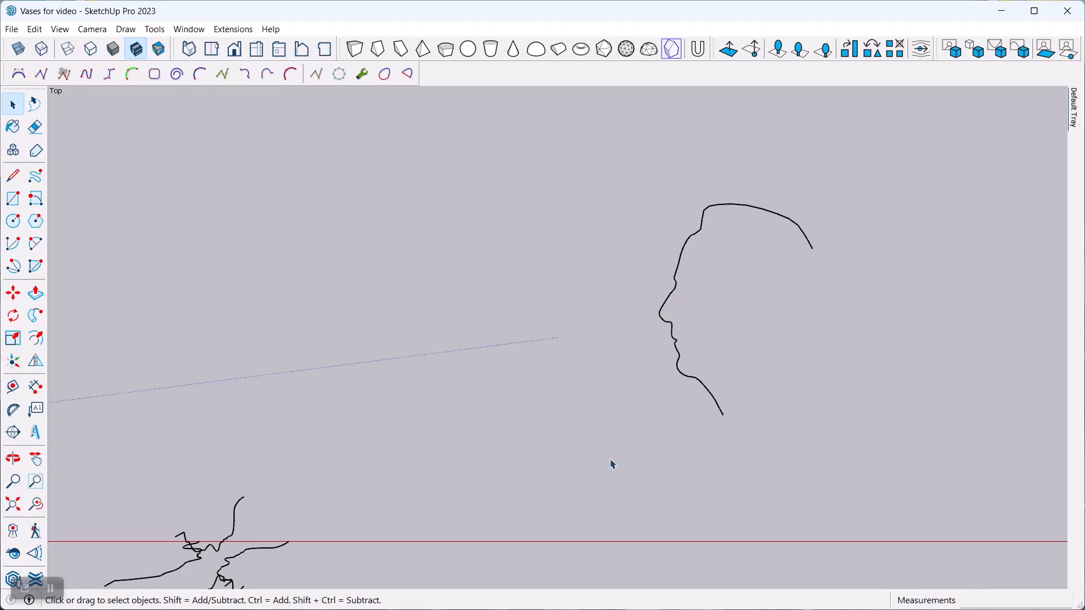
{"action": "mouse_move", "coordinate": [698, 233]}
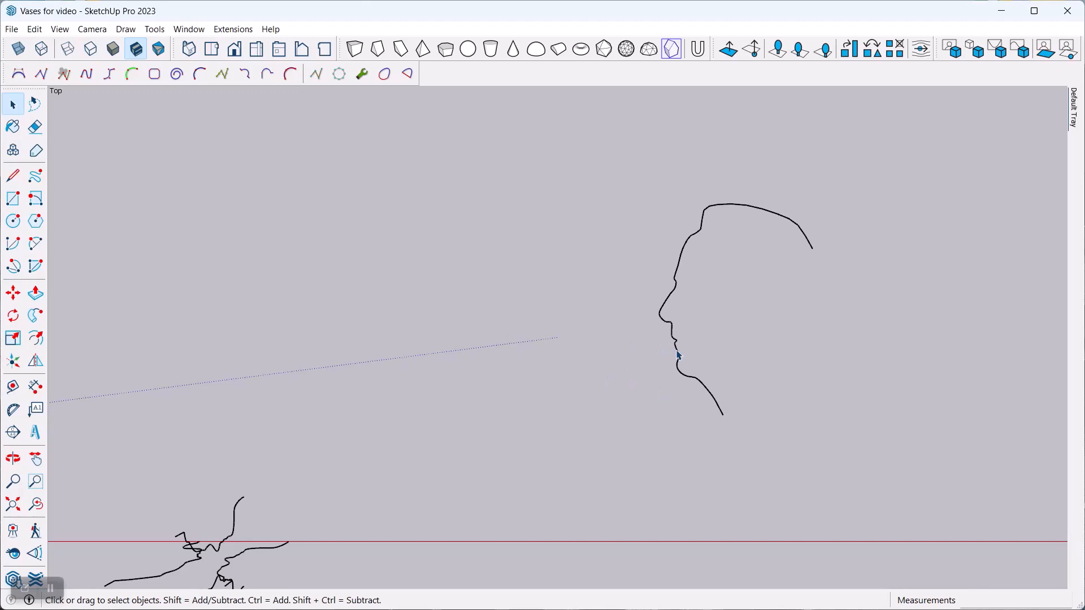
{"action": "left_click", "coordinate": [677, 355]}
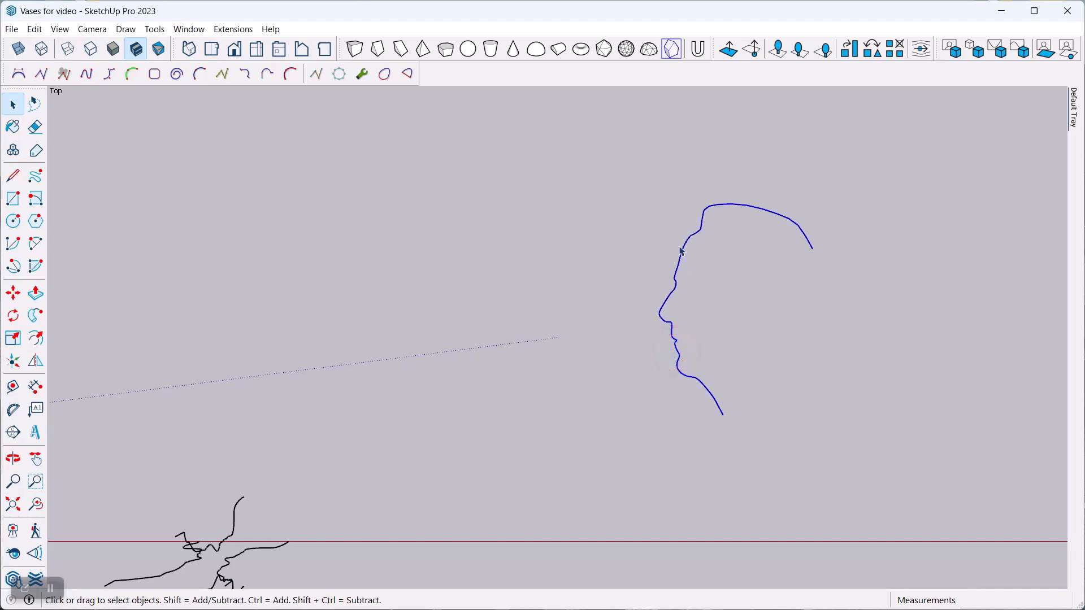
{"action": "mouse_move", "coordinate": [755, 192]}
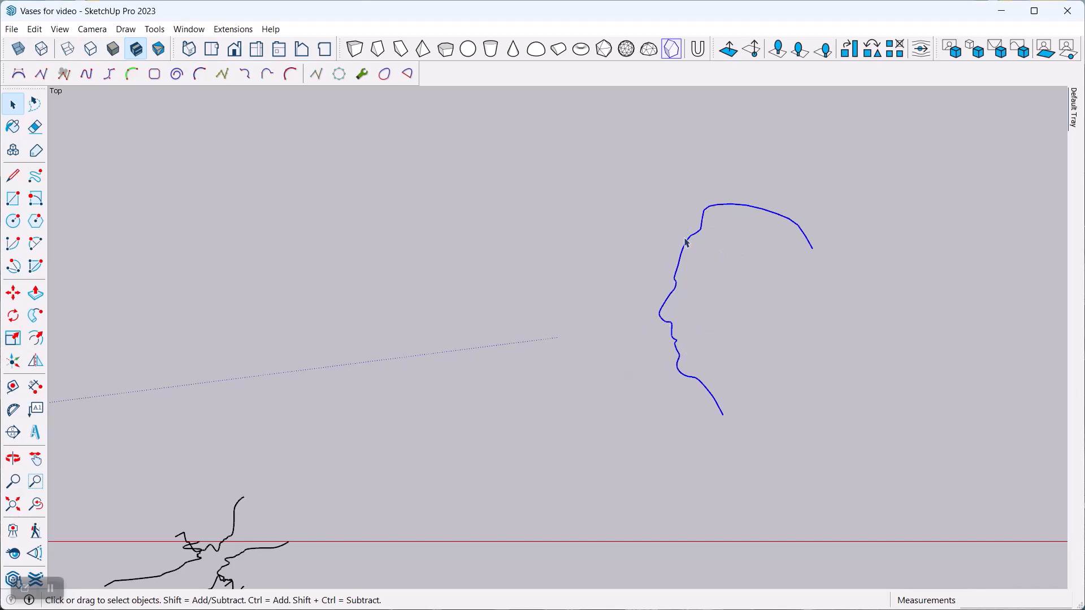
{"action": "mouse_move", "coordinate": [706, 391]}
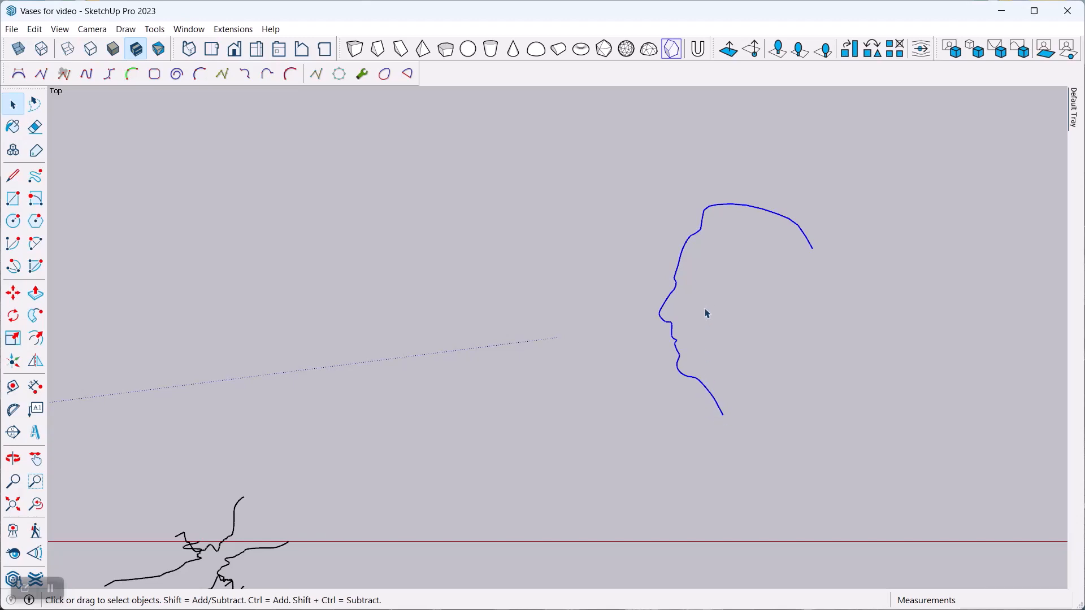
- Draw straight bottom, back and top edges from the chin end, closing the spline into a face
{"action": "left_click", "coordinate": [12, 176]}
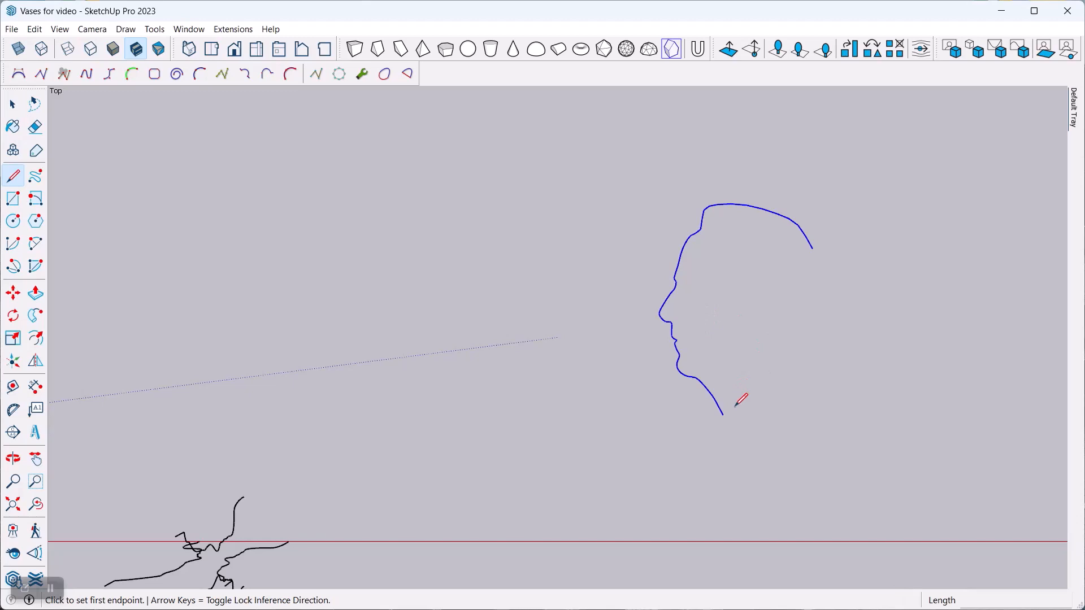
{"action": "left_click", "coordinate": [724, 414]}
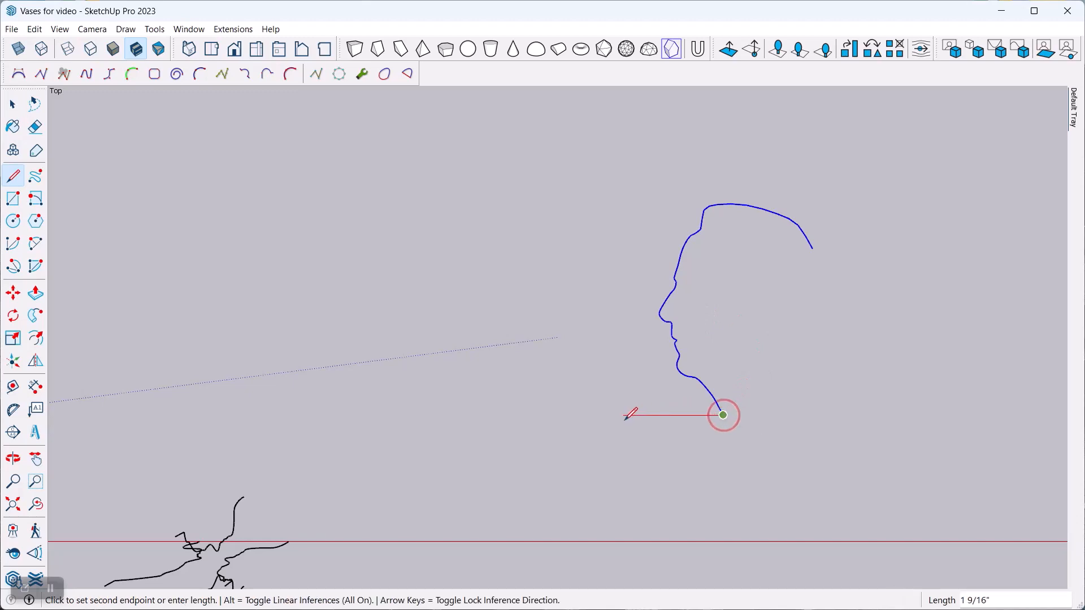
{"action": "mouse_move", "coordinate": [638, 410]}
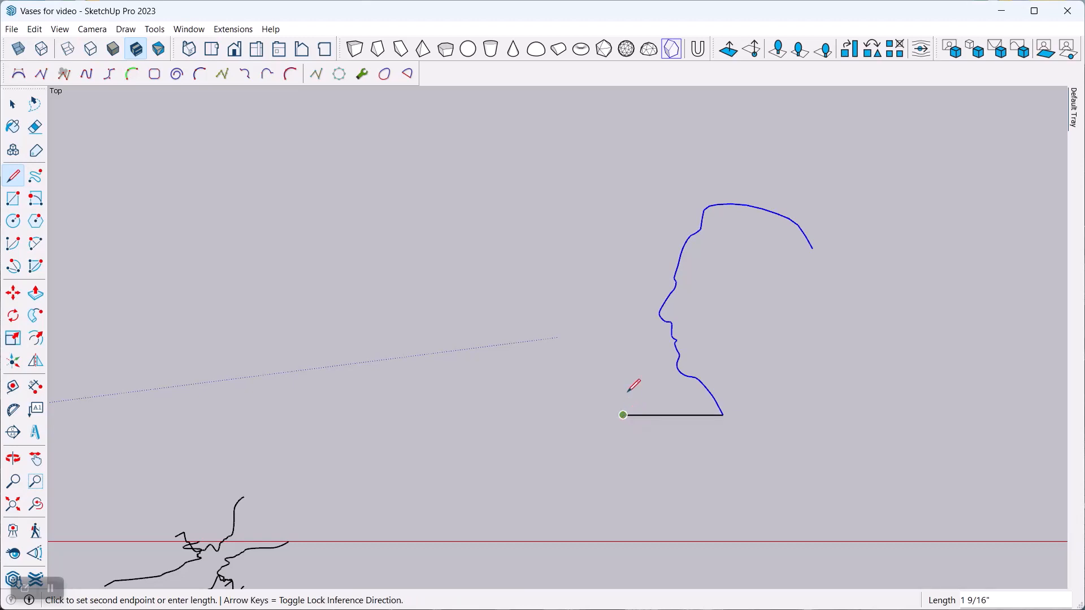
{"action": "mouse_move", "coordinate": [631, 166]}
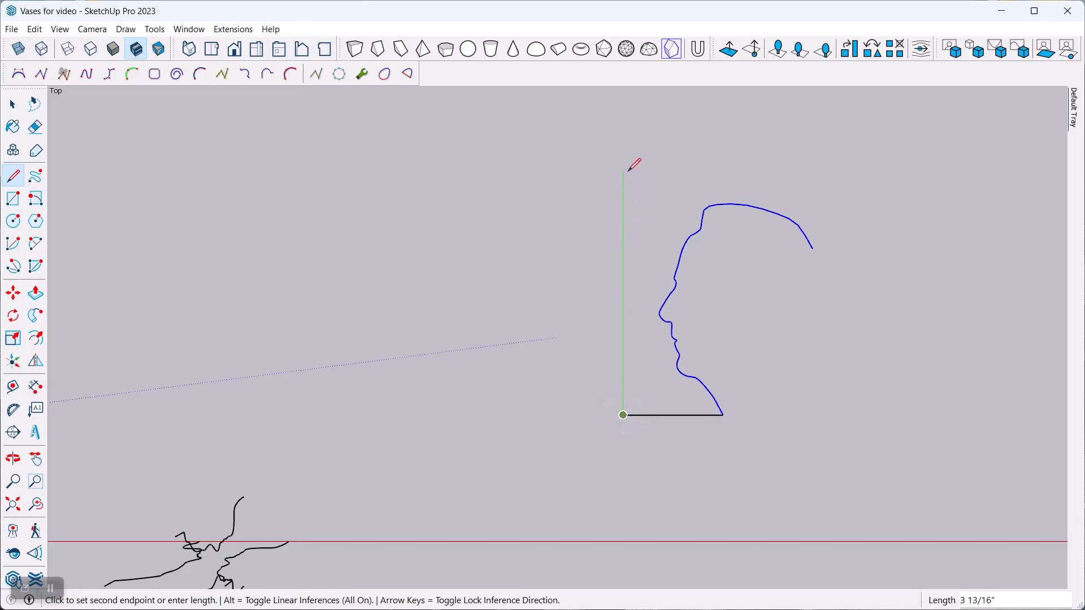
{"action": "left_click", "coordinate": [623, 169]}
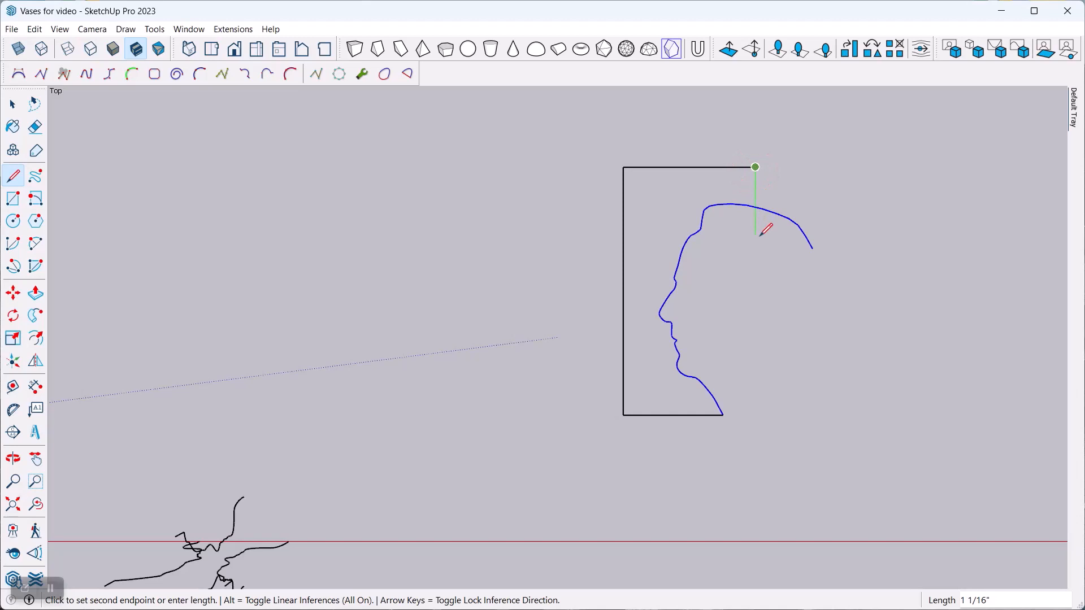
{"action": "left_click", "coordinate": [755, 208]}
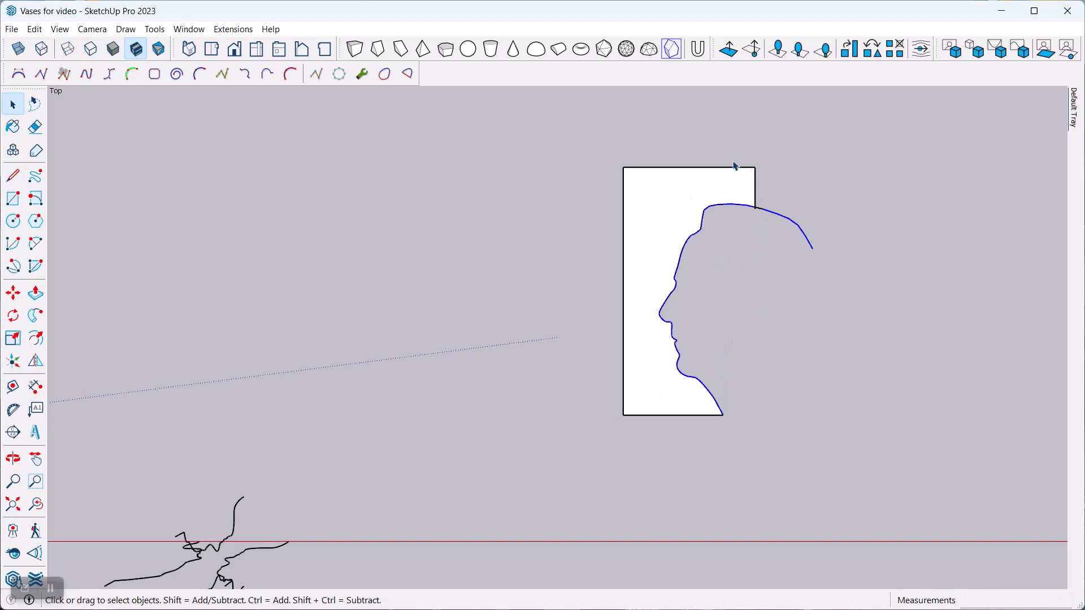
{"action": "mouse_move", "coordinate": [807, 178]}
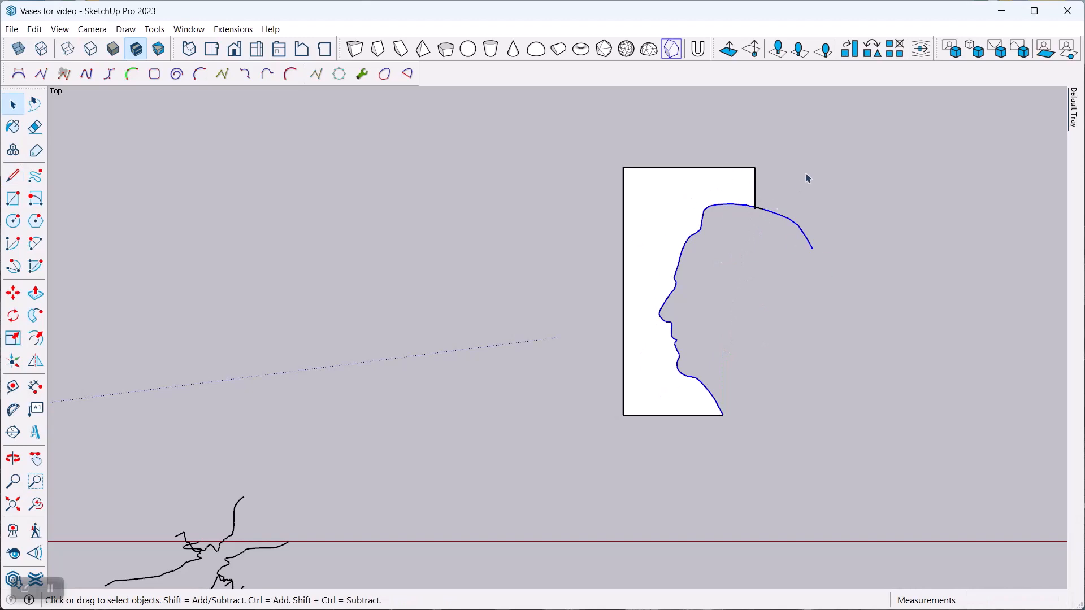
{"action": "left_click", "coordinate": [35, 127]}
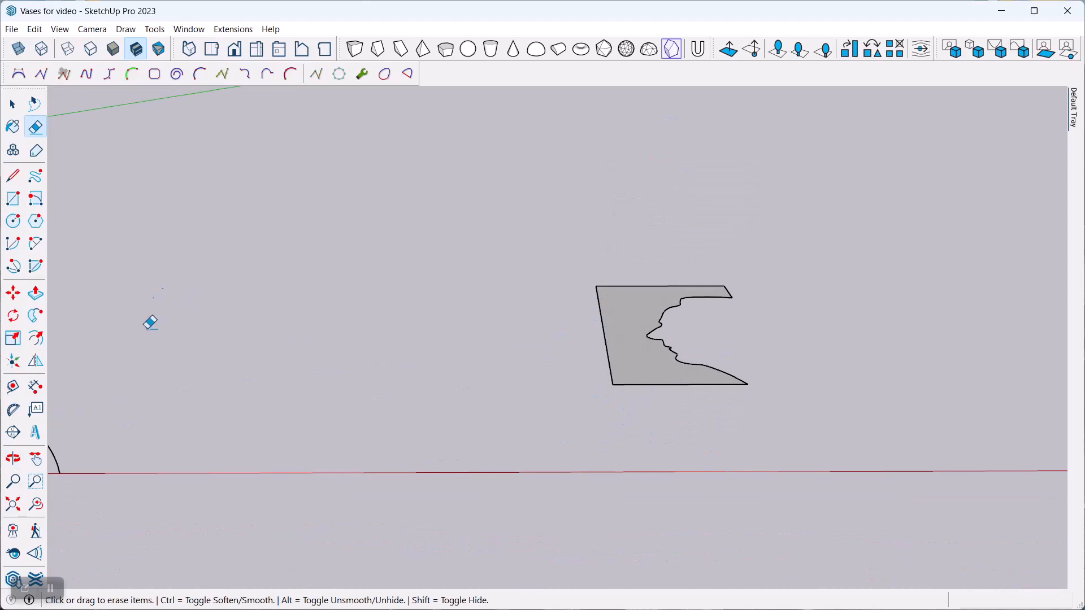
{"action": "mouse_move", "coordinate": [35, 316]}
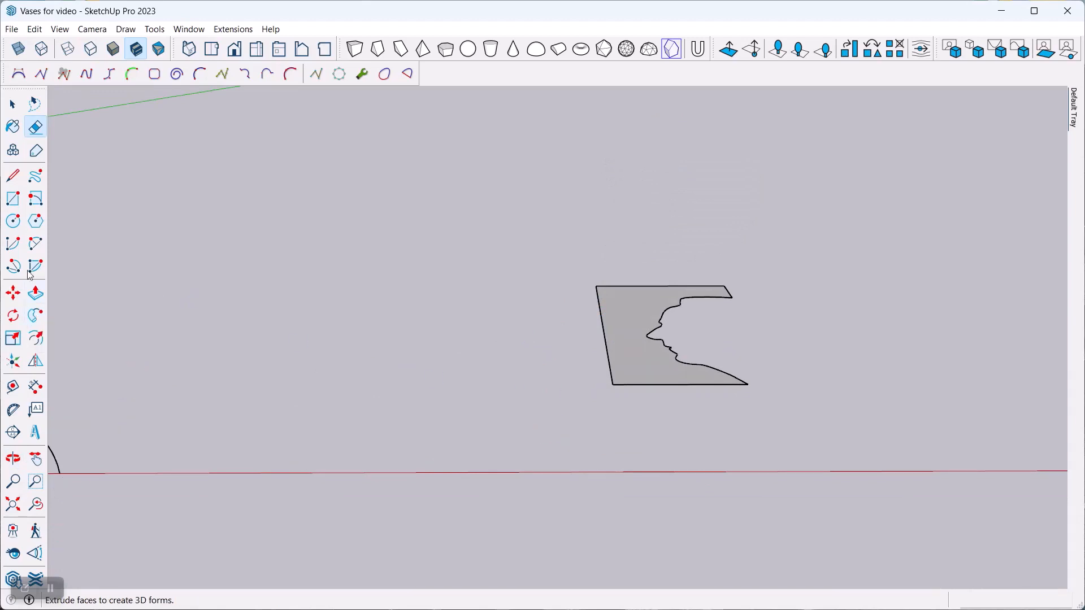
- Switch to the Circle tool to draw the sweep path on the profile's back edge
{"action": "left_click", "coordinate": [13, 220]}
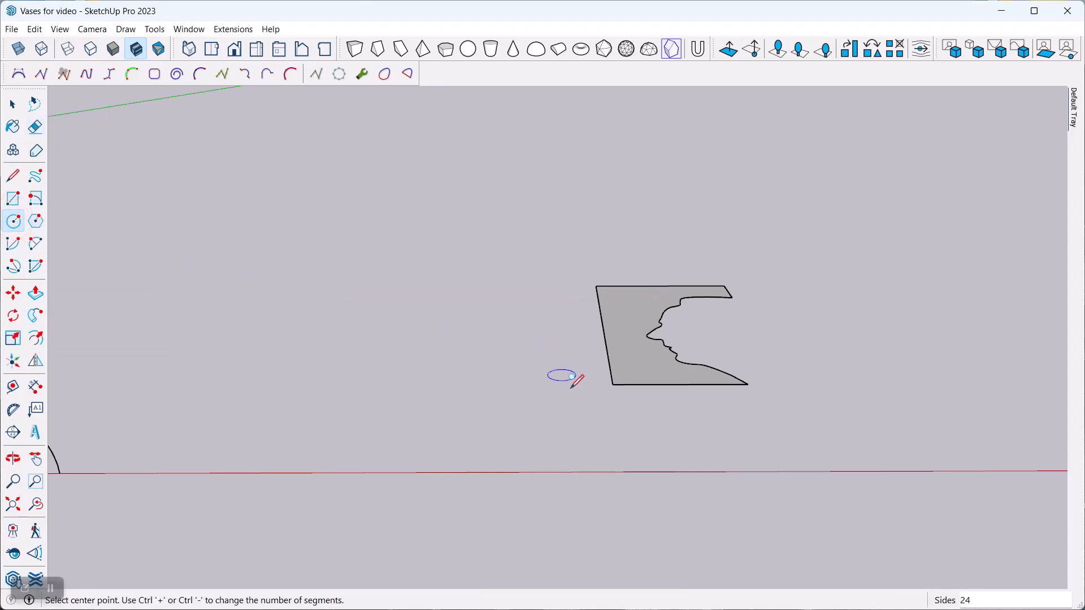
{"action": "mouse_move", "coordinate": [955, 602]}
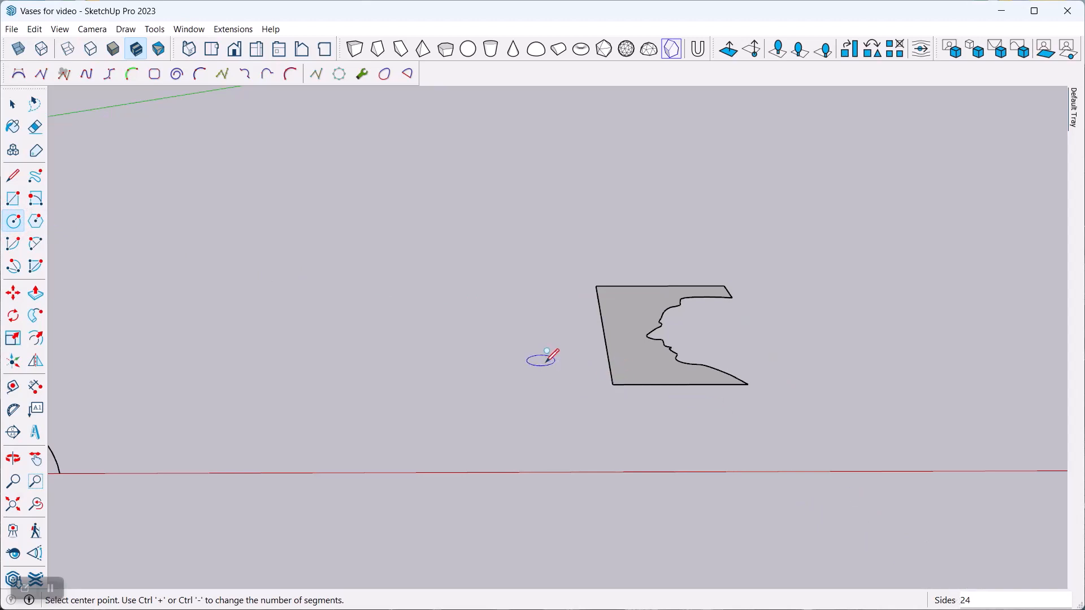
{"action": "mouse_move", "coordinate": [550, 341]}
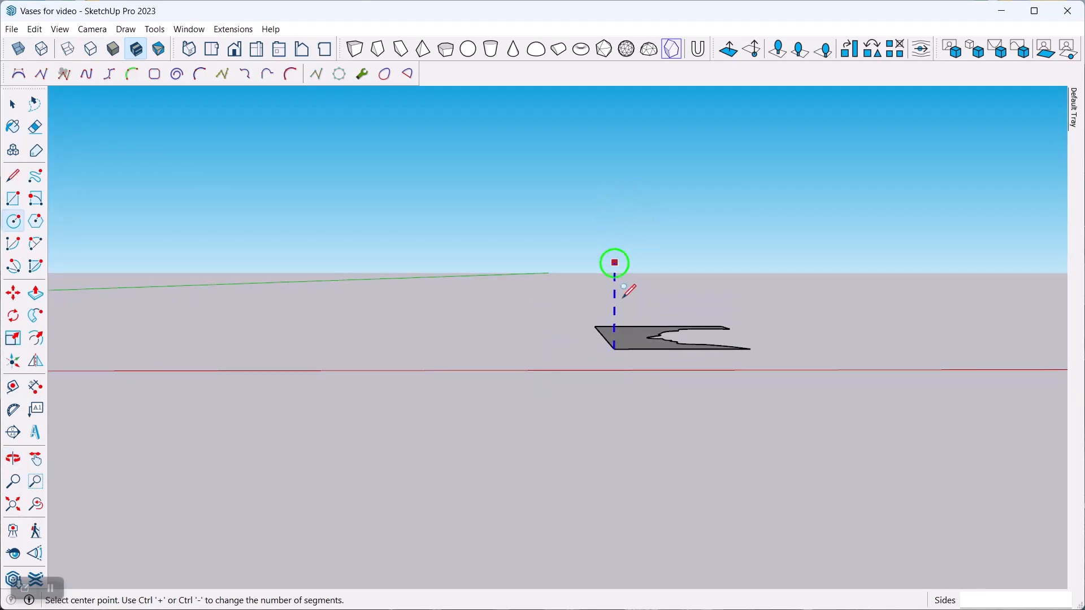
{"action": "mouse_move", "coordinate": [613, 348]}
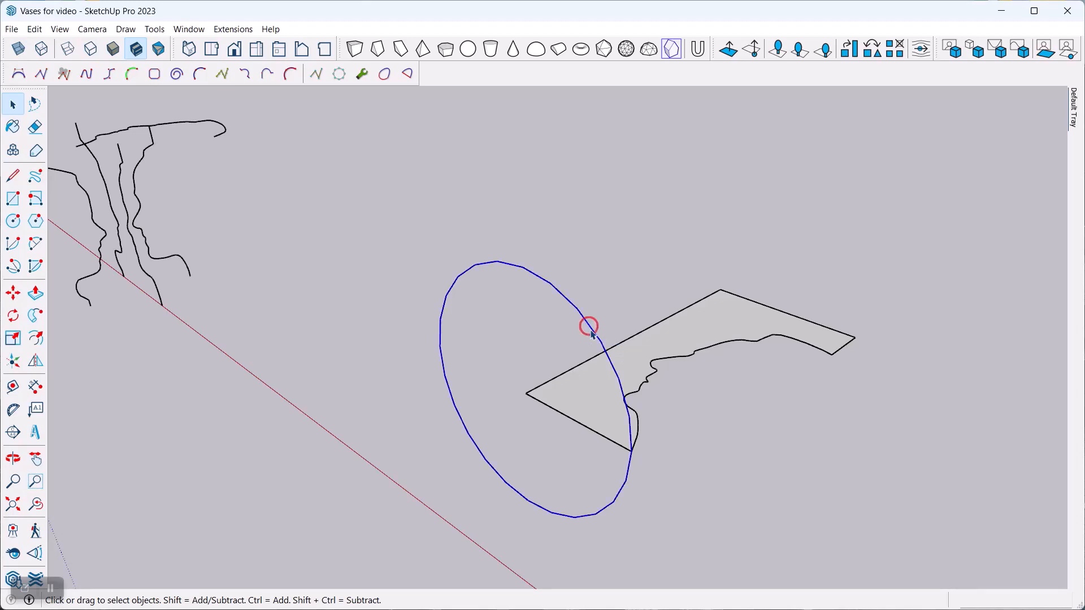
{"action": "mouse_move", "coordinate": [576, 381]}
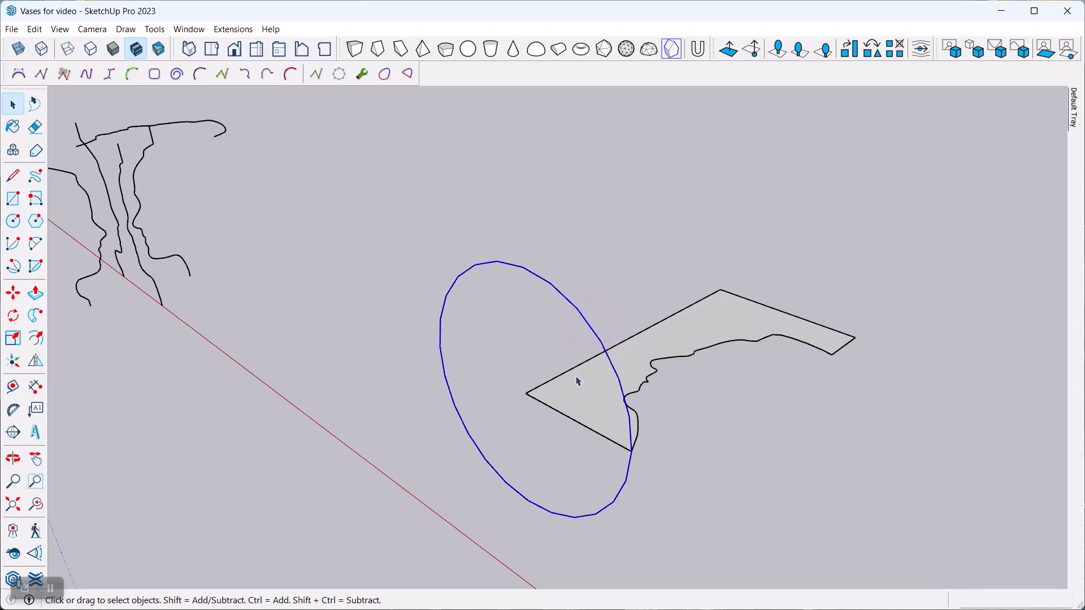
{"action": "mouse_move", "coordinate": [559, 390]}
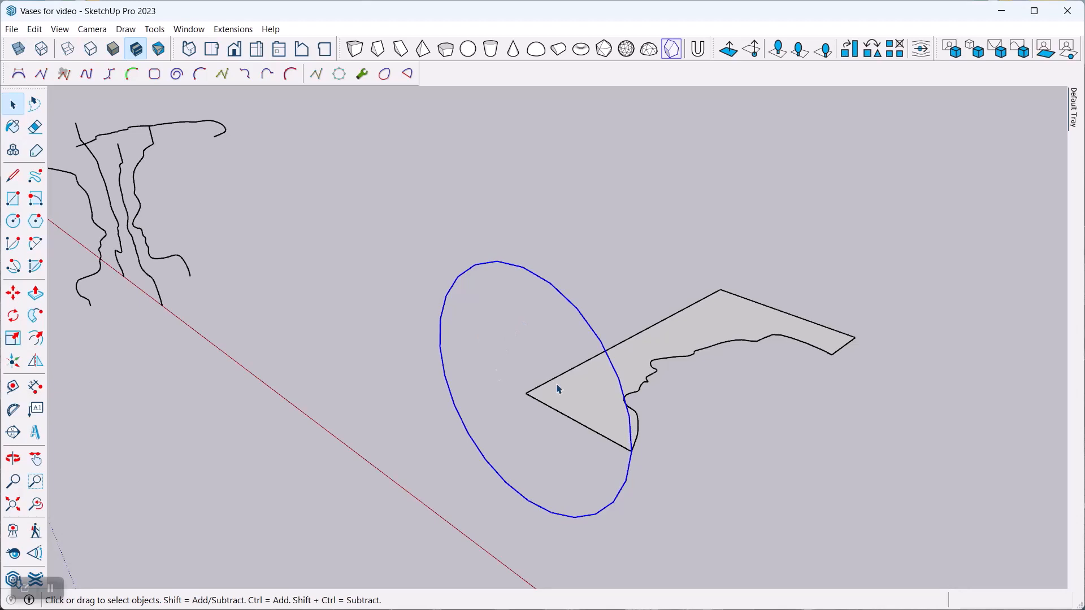
{"action": "mouse_move", "coordinate": [560, 312]}
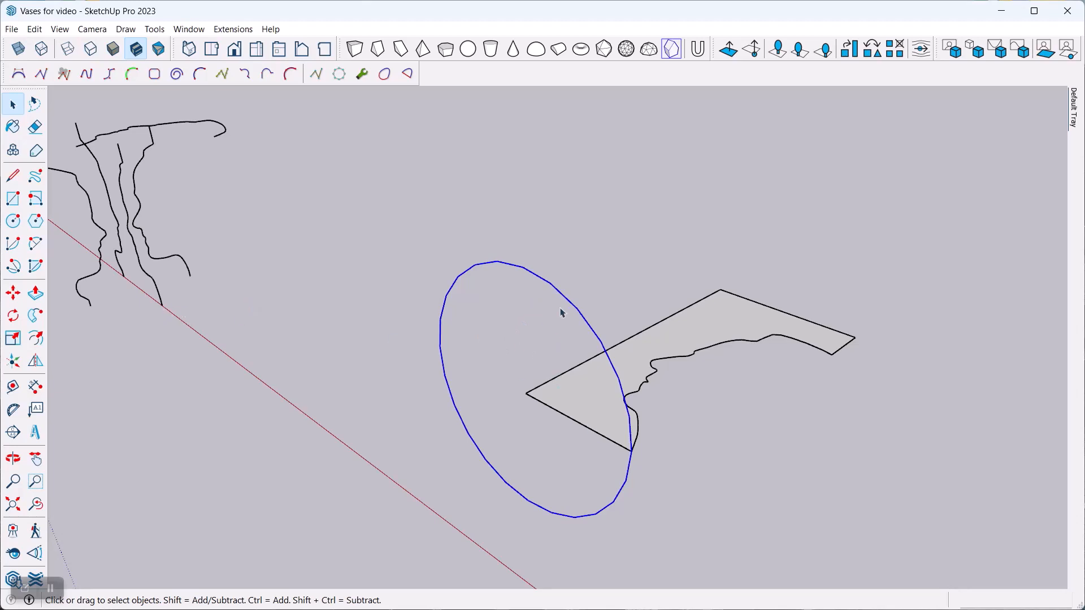
{"action": "mouse_move", "coordinate": [281, 345]}
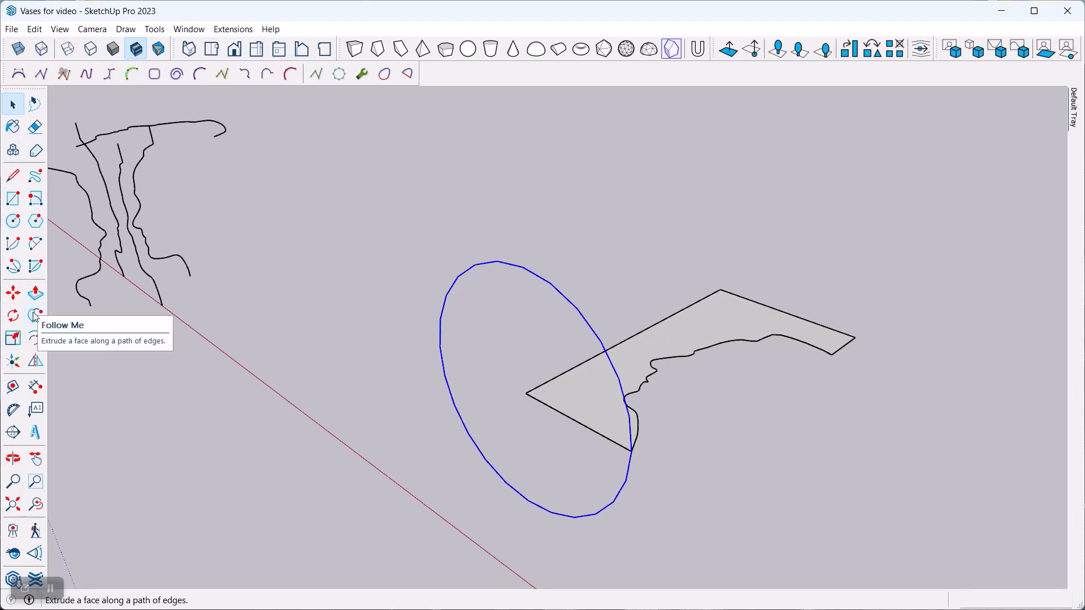
- Sweep the profile face around the circle path with Follow Me
{"action": "left_click", "coordinate": [35, 315]}
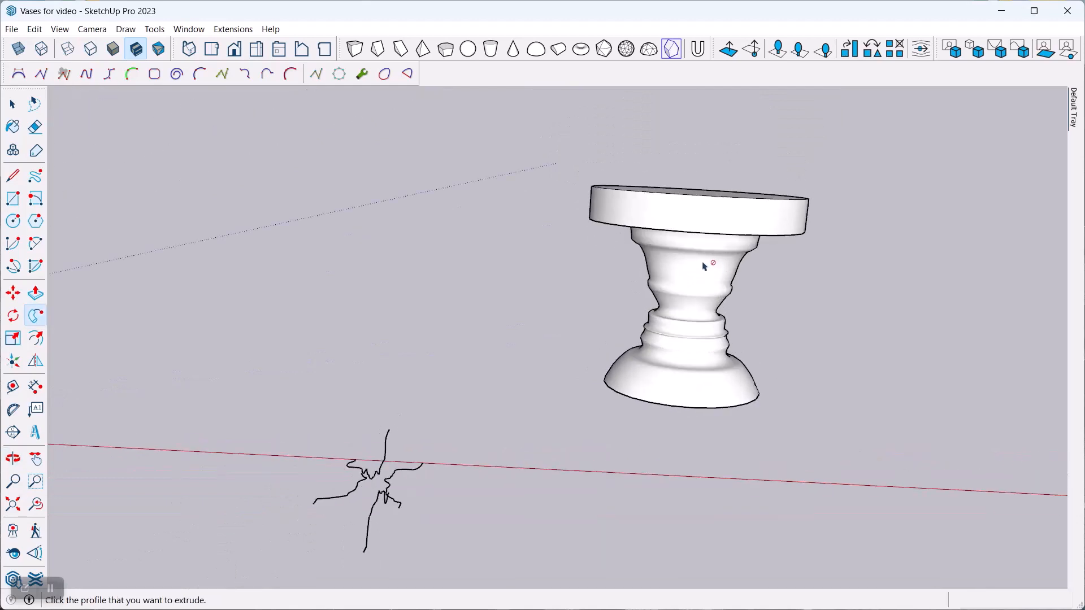
- Select the vase and read Entity Info: Solid Group, volume 18.14 cubic inches
{"action": "left_click", "coordinate": [12, 104]}
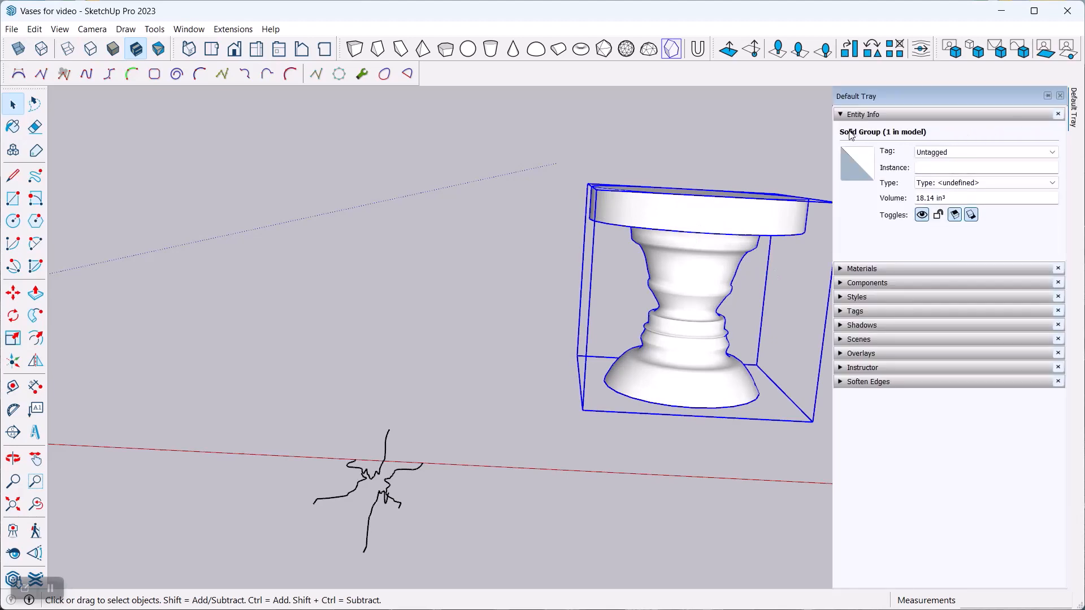
{"action": "mouse_move", "coordinate": [611, 152]}
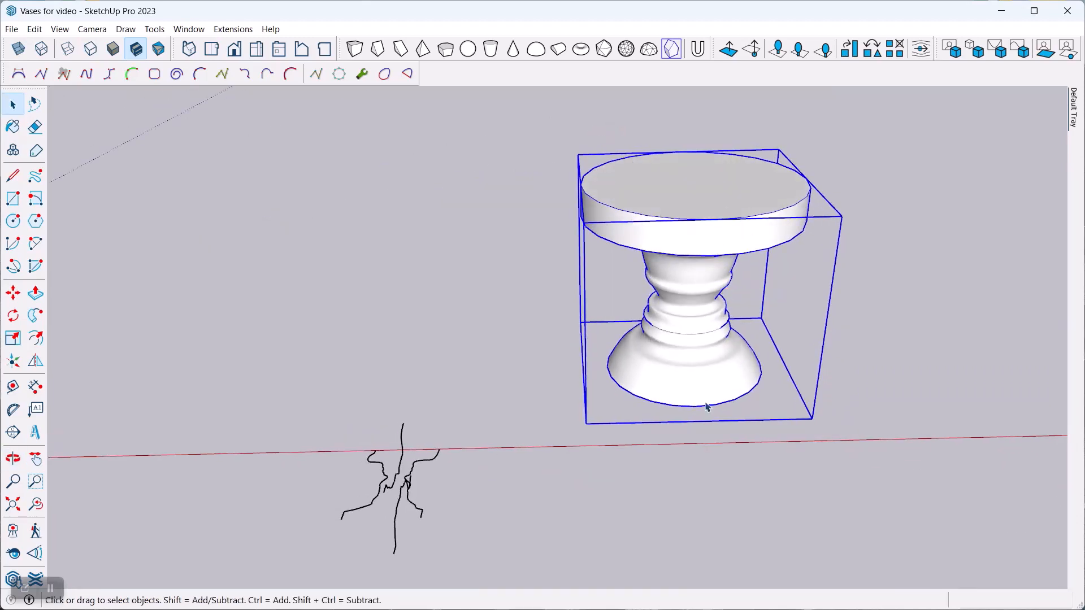
{"action": "mouse_move", "coordinate": [733, 266]}
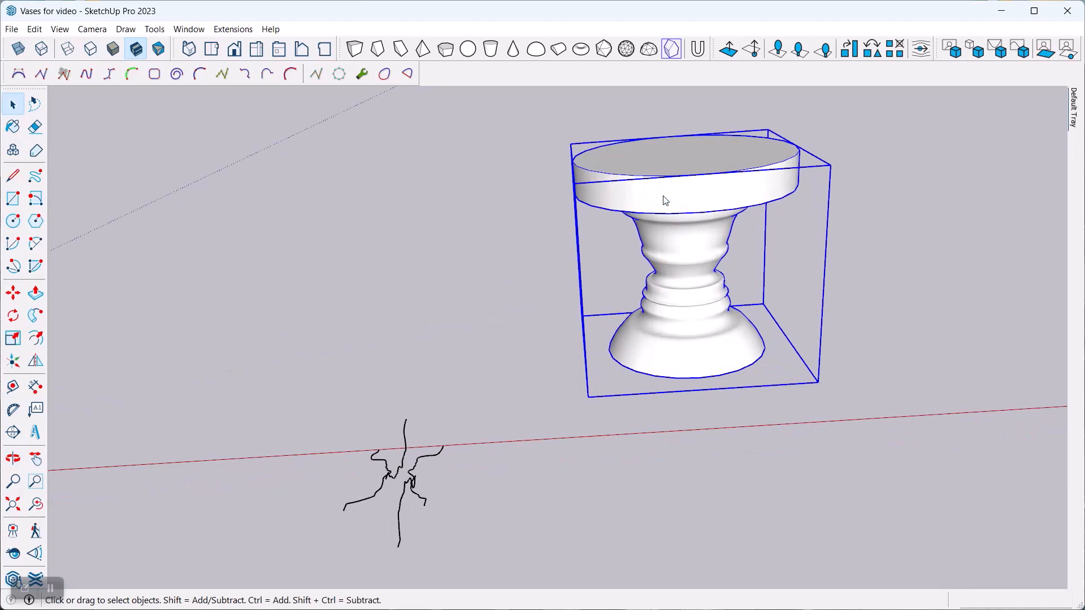
- Explode the vase group into loose geometry, exposing its open hollow top
{"action": "right_click", "coordinate": [663, 200]}
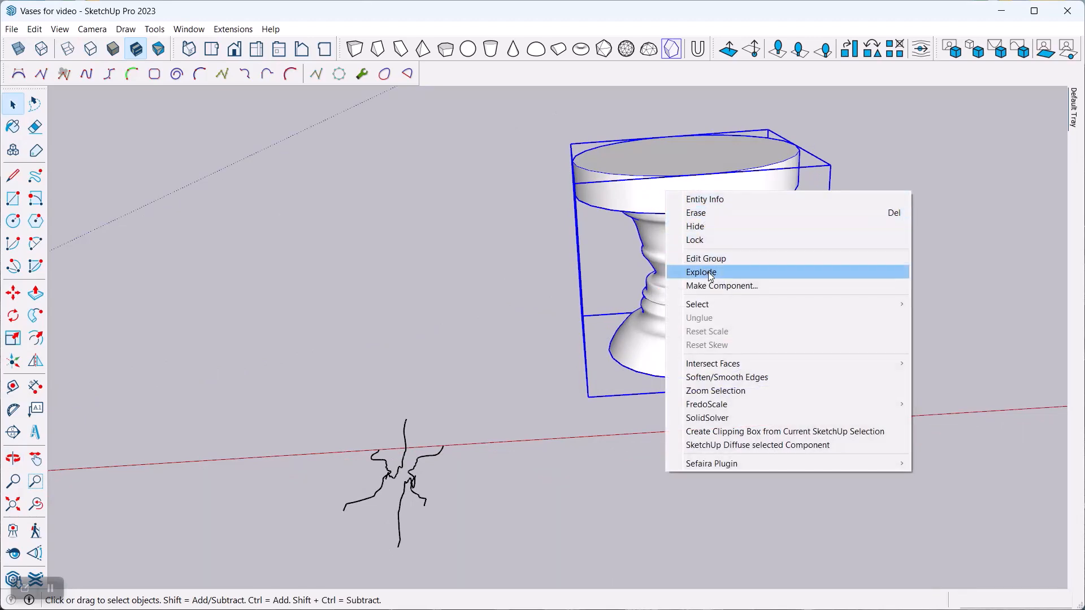
{"action": "left_click", "coordinate": [700, 272]}
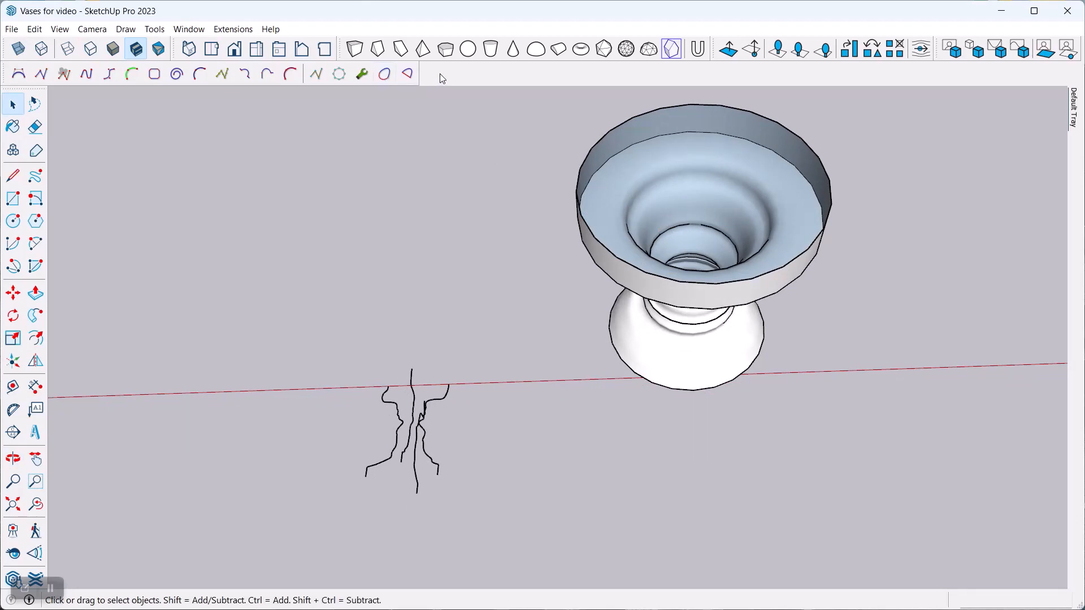
{"action": "right_click", "coordinate": [439, 77]}
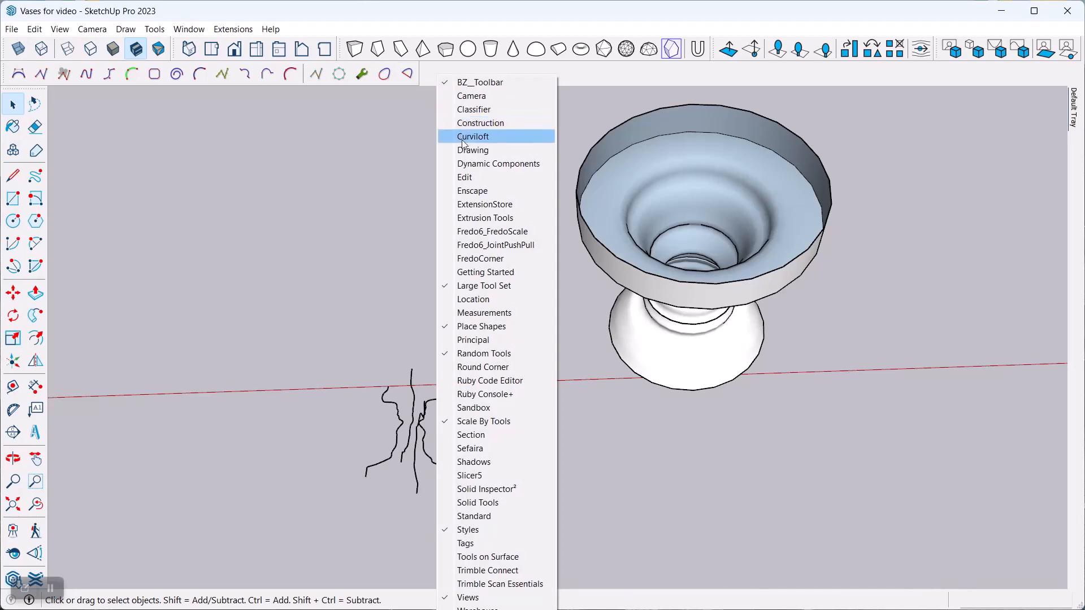
{"action": "mouse_move", "coordinate": [496, 245]}
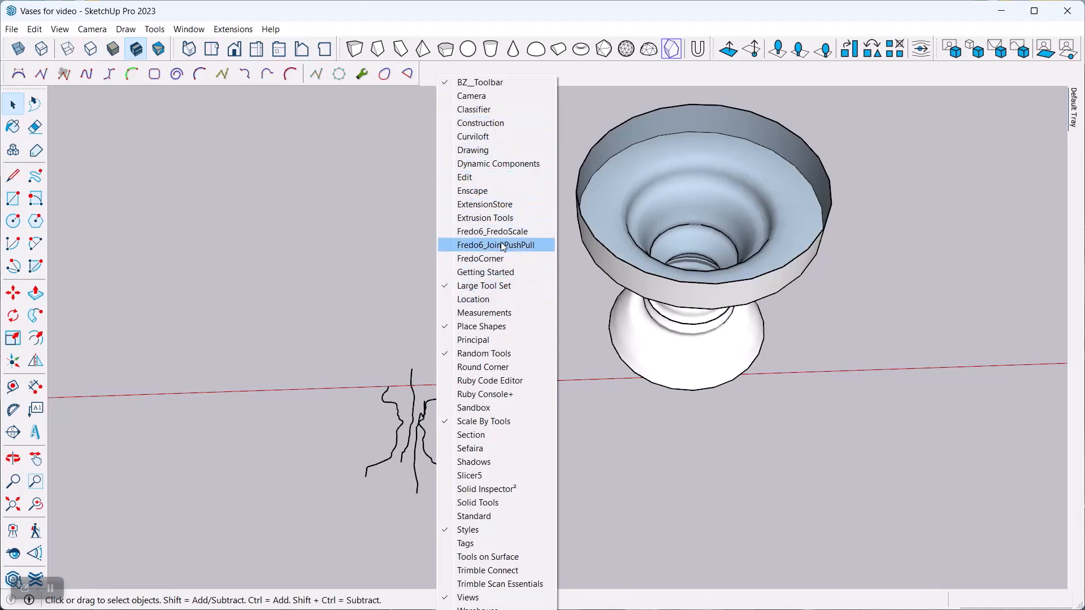
- Launch Fredo6 Joint Push Pull from the Tools menu for the vase faces
{"action": "left_click", "coordinate": [495, 245]}
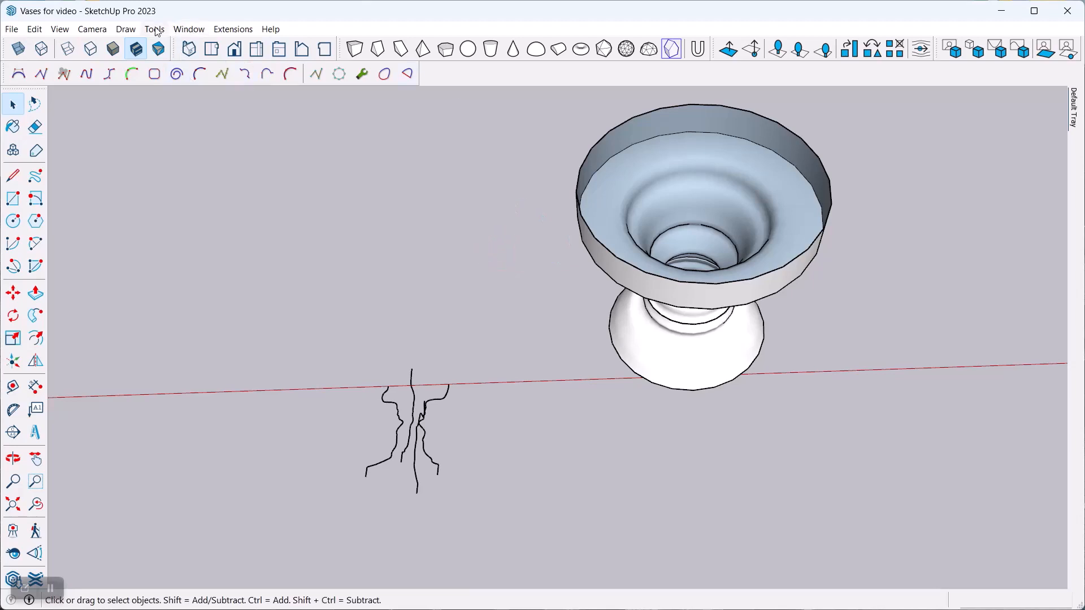
{"action": "left_click", "coordinate": [154, 29]}
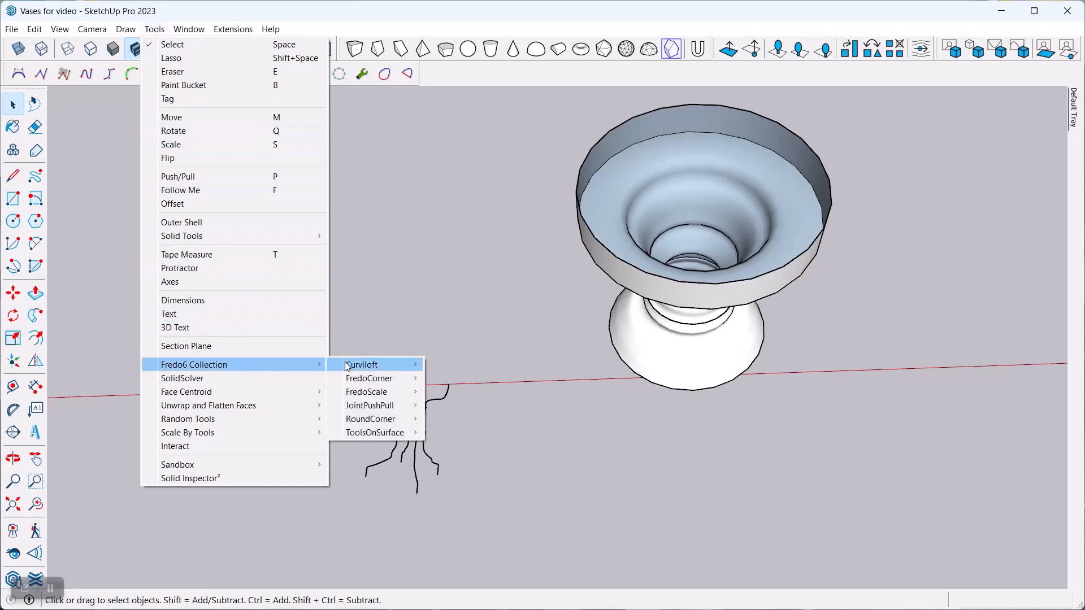
{"action": "mouse_move", "coordinate": [370, 406]}
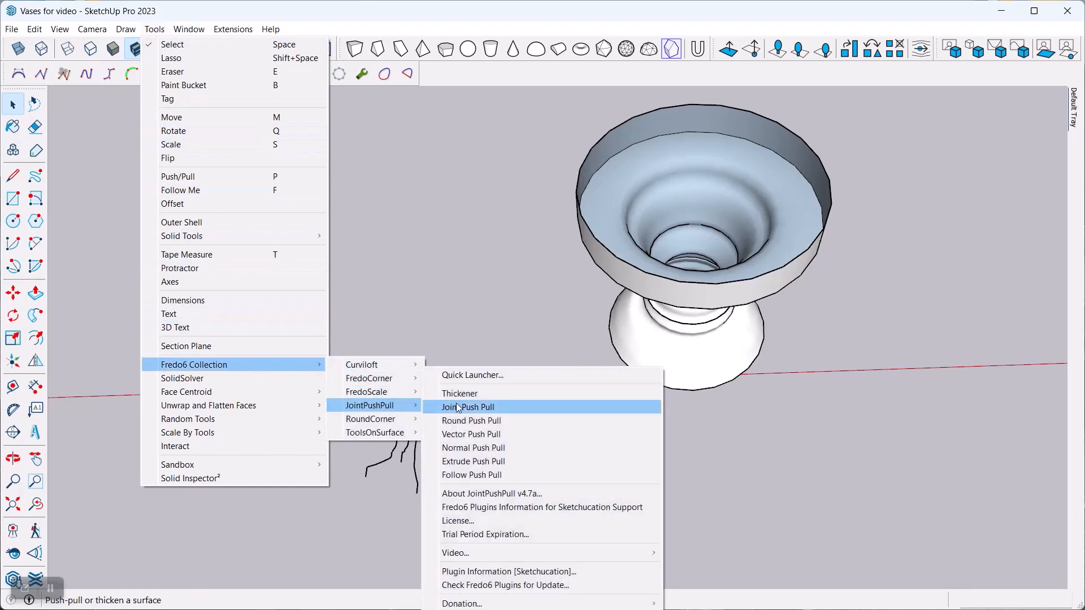
{"action": "left_click", "coordinate": [467, 407]}
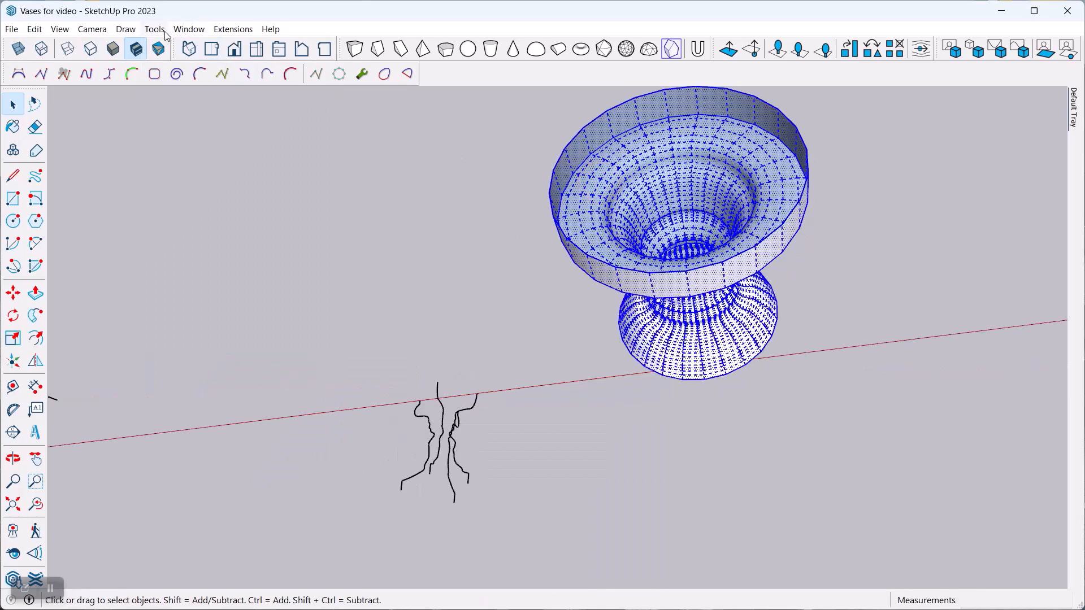
- Thicken the vase surface into a solid wall about 1/8 inch thick
{"action": "left_click", "coordinate": [154, 29]}
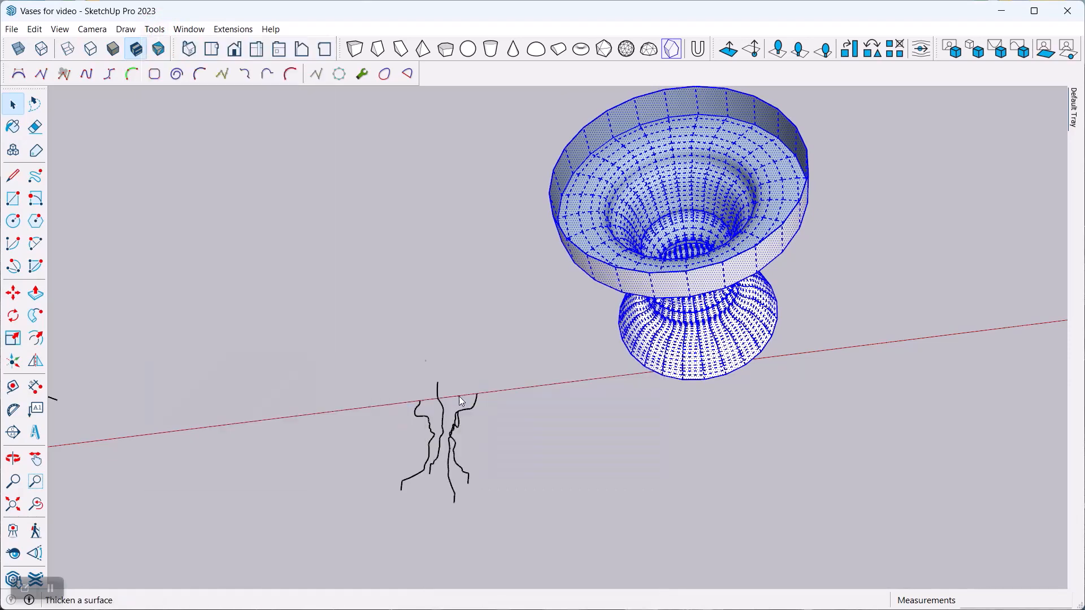
{"action": "left_click", "coordinate": [598, 138]}
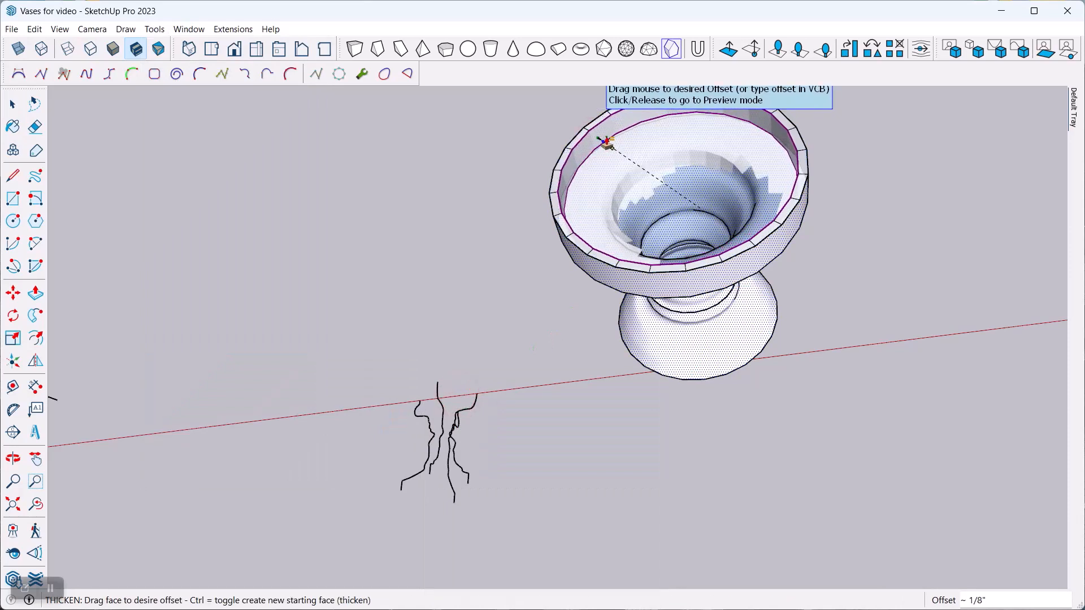
{"action": "left_click", "coordinate": [607, 142]}
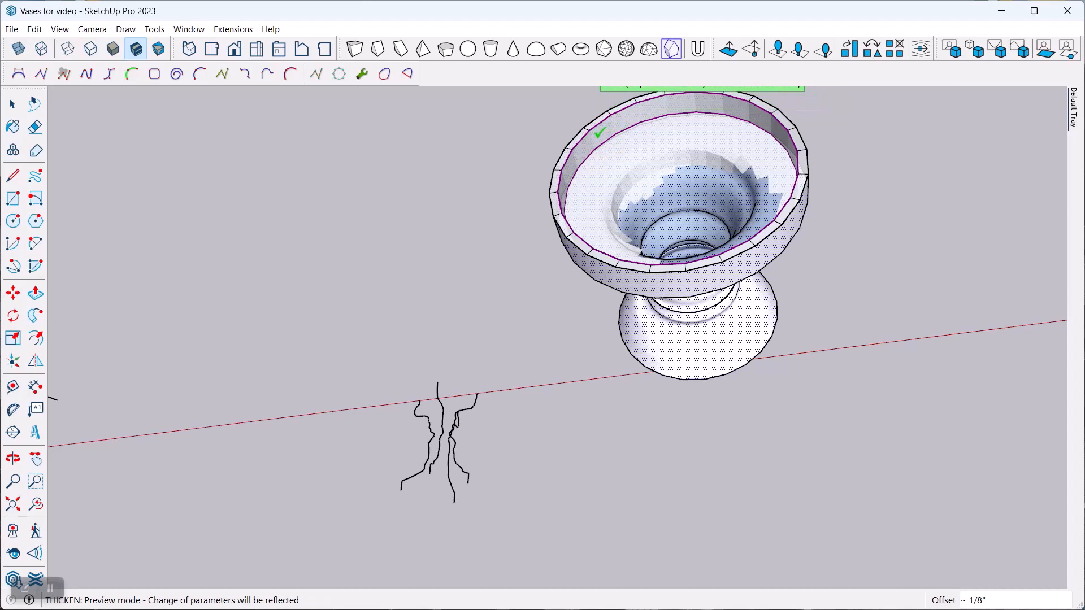
{"action": "left_click", "coordinate": [599, 132]}
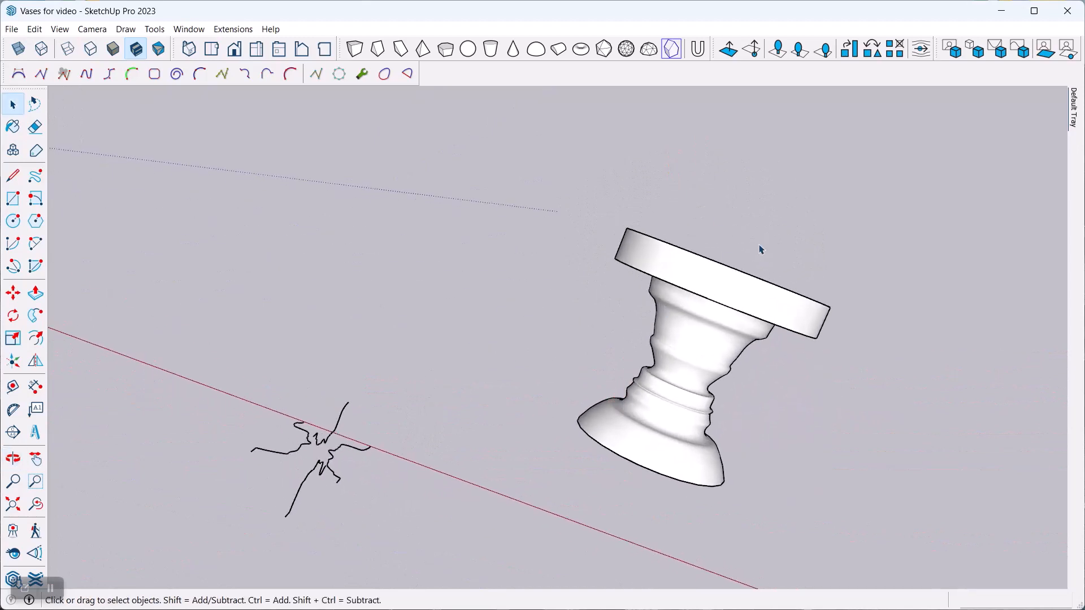
{"action": "mouse_move", "coordinate": [388, 484]}
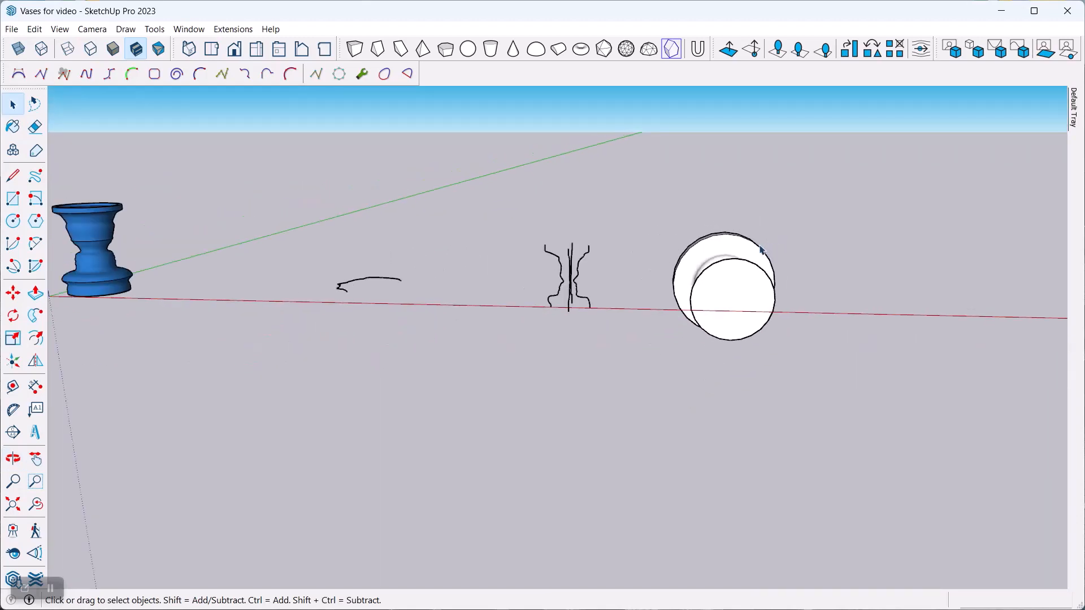
- Zoom and orbit to view the two face-profile curves beside the finished vase
{"action": "scroll", "scroll_direction": "down", "scroll_amount": 3}
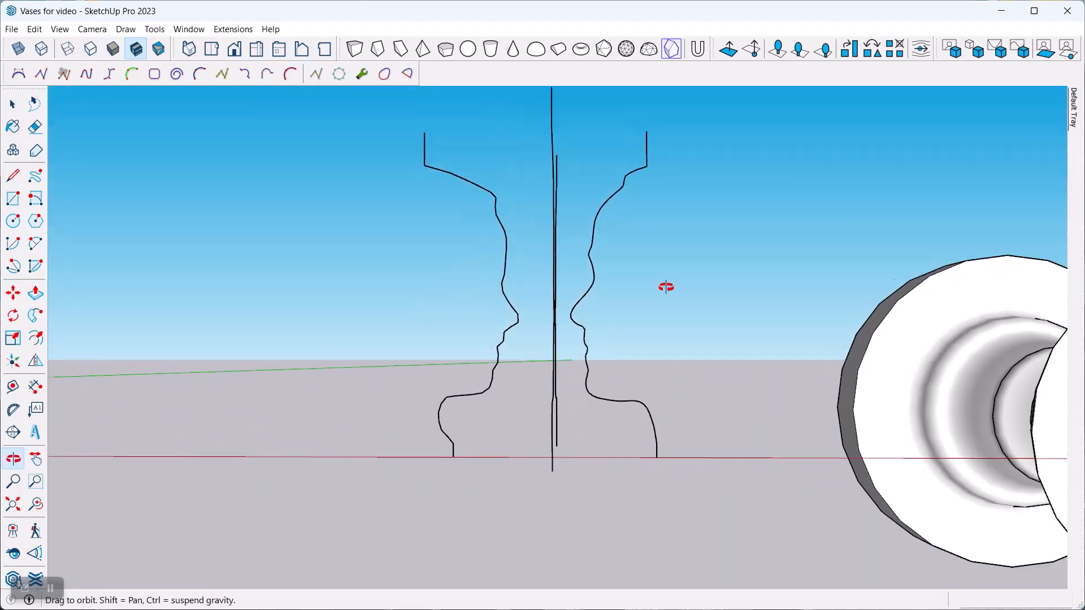
{"action": "left_click", "coordinate": [12, 104]}
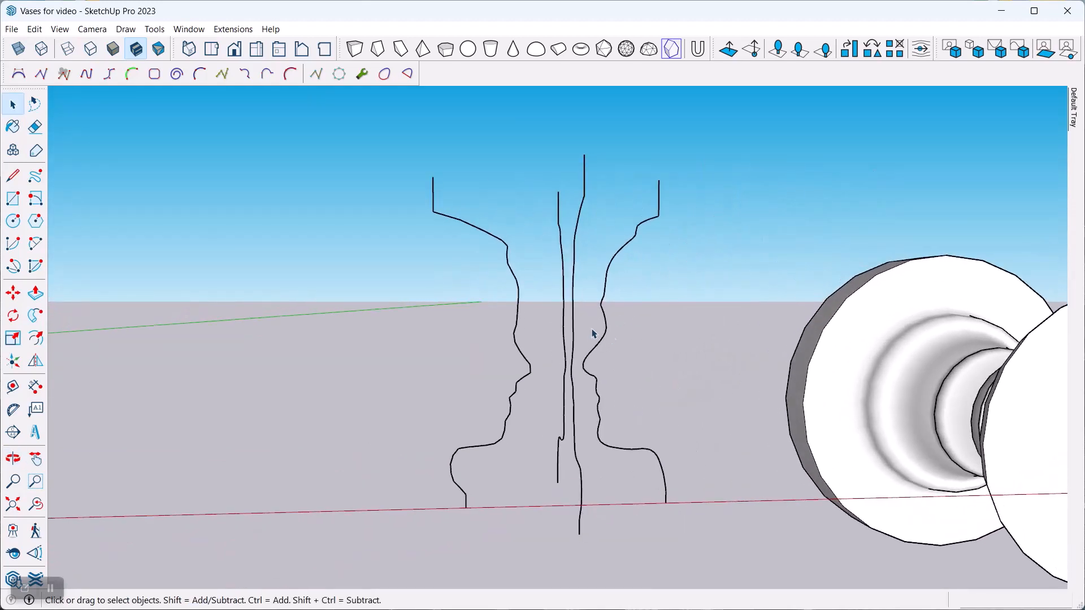
{"action": "mouse_move", "coordinate": [594, 315]}
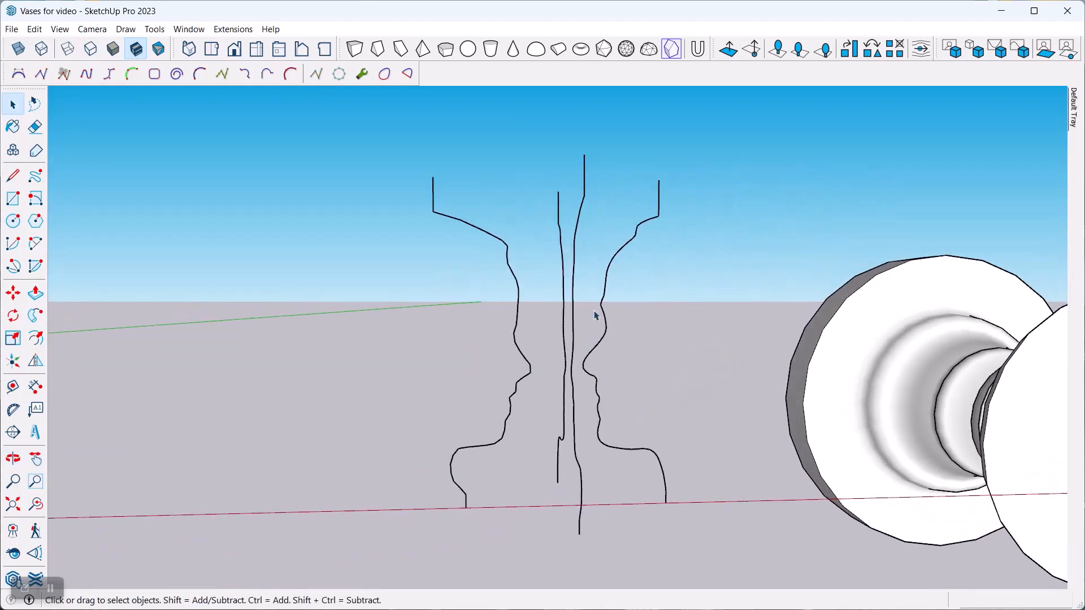
{"action": "mouse_move", "coordinate": [515, 182]}
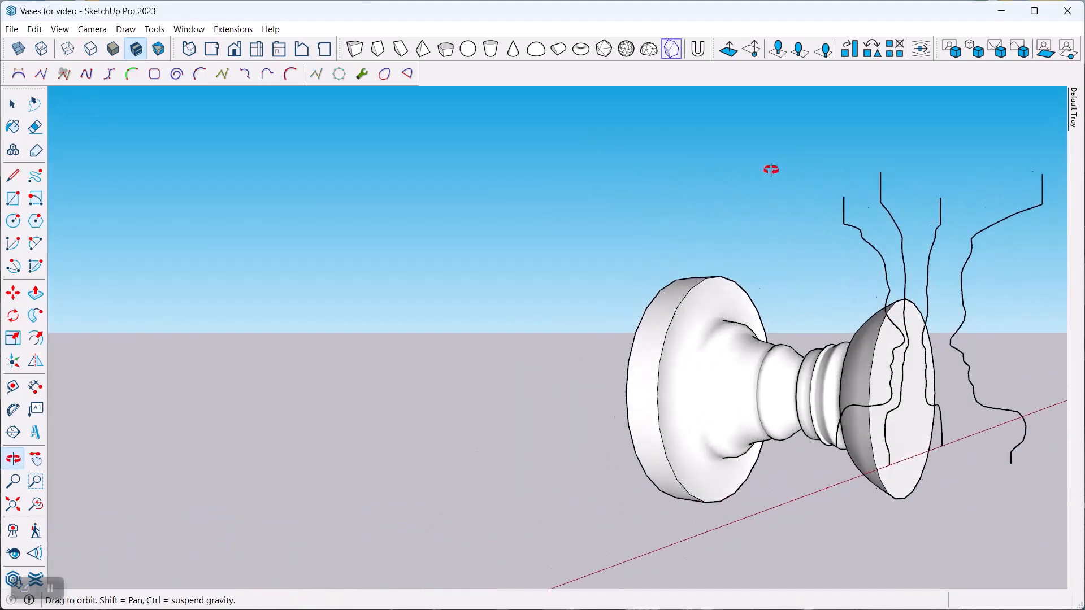
{"action": "left_click_drag", "start_coordinate": [771, 169], "coordinate": [529, 184]}
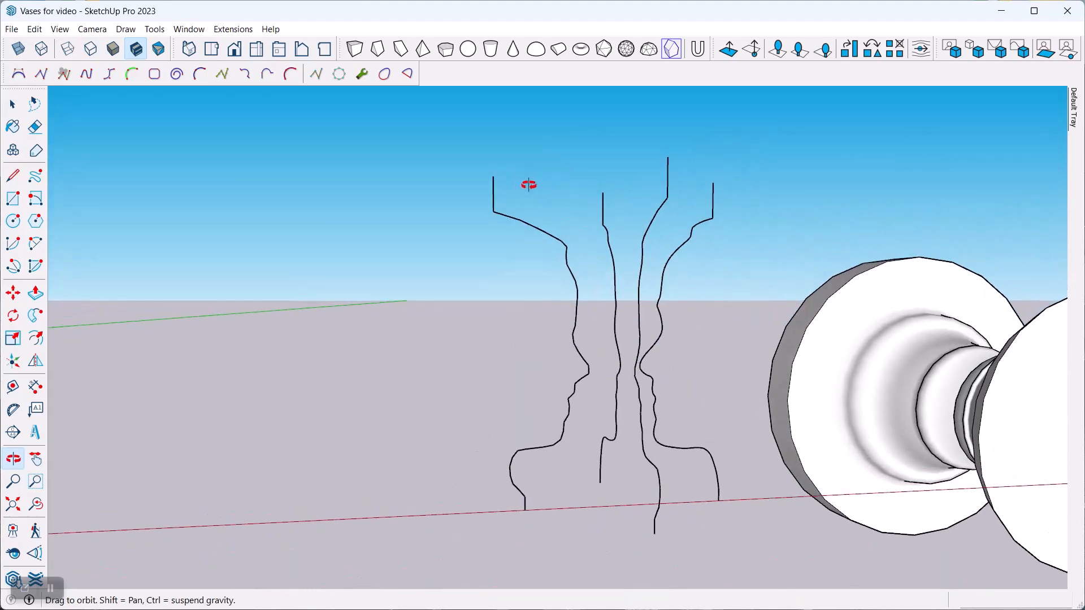
{"action": "left_click", "coordinate": [13, 104]}
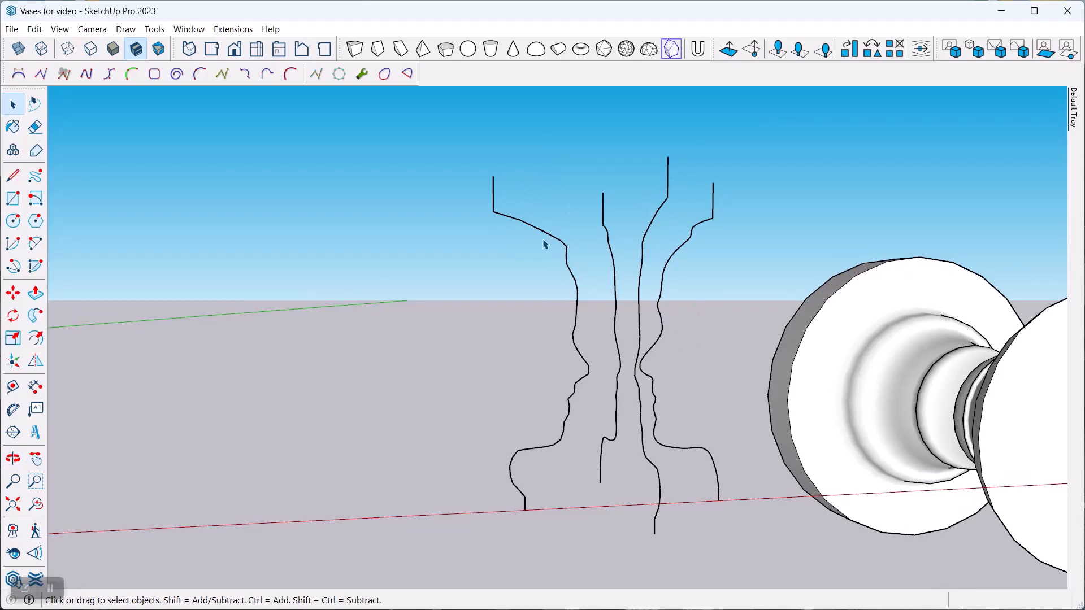
{"action": "mouse_move", "coordinate": [534, 228]}
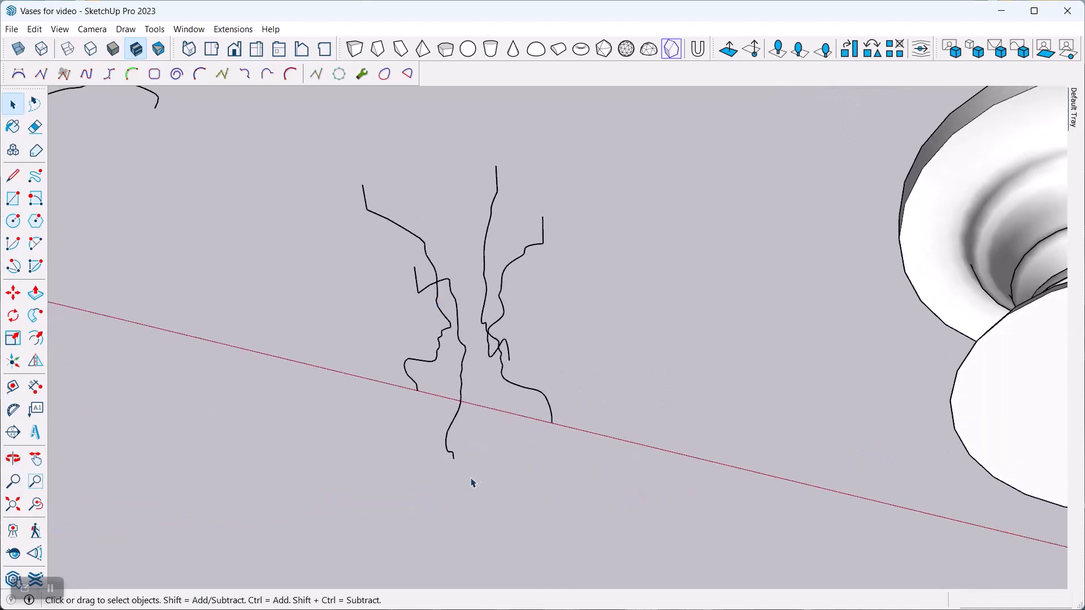
- Select the group containing both face profiles for lofting
{"action": "left_click", "coordinate": [474, 470]}
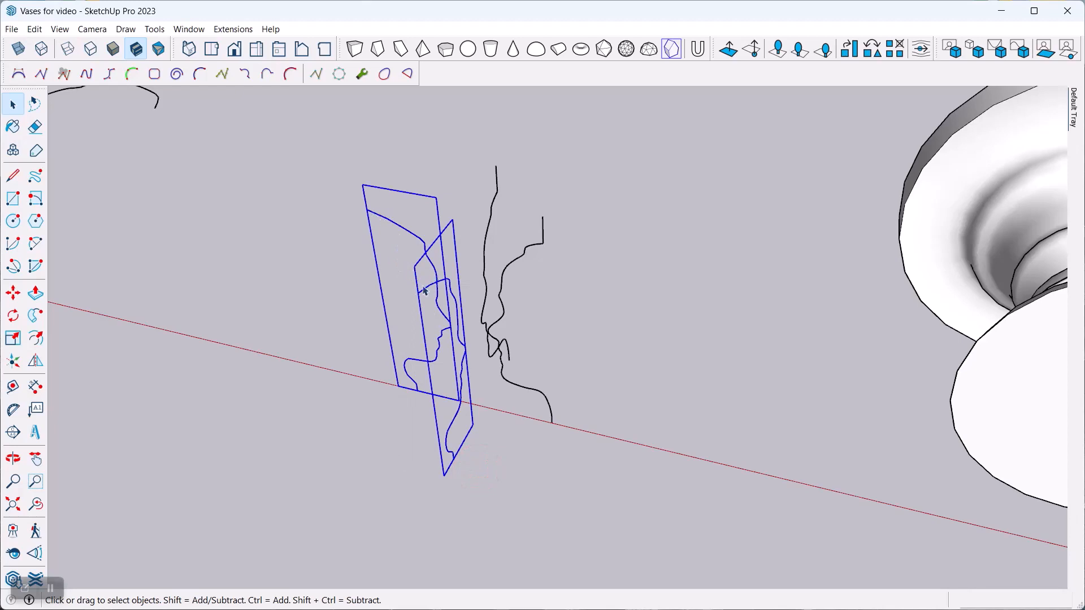
{"action": "mouse_move", "coordinate": [380, 222]}
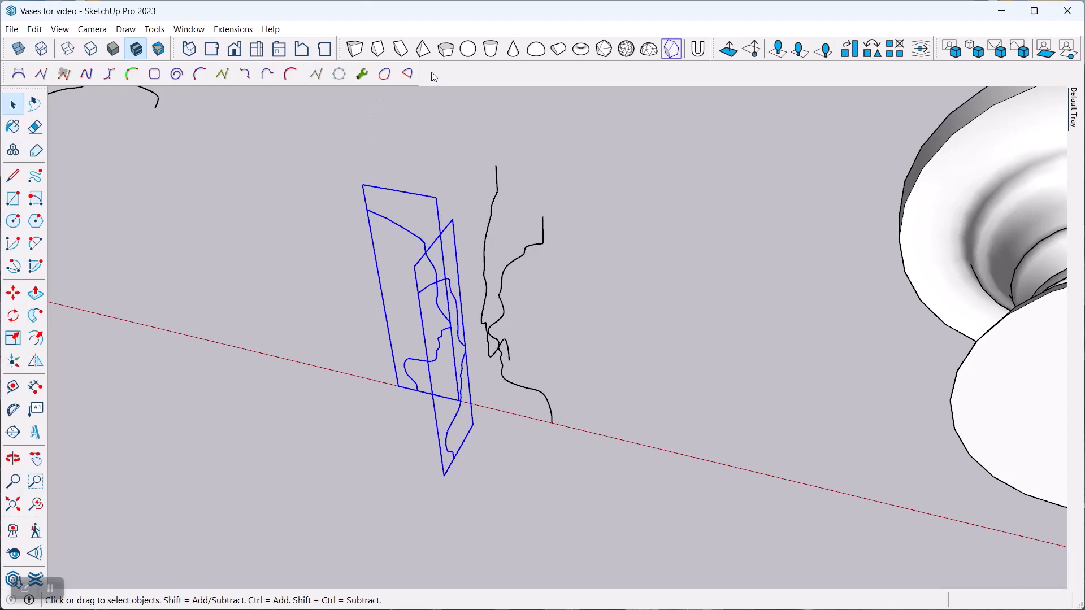
{"action": "left_click", "coordinate": [154, 29]}
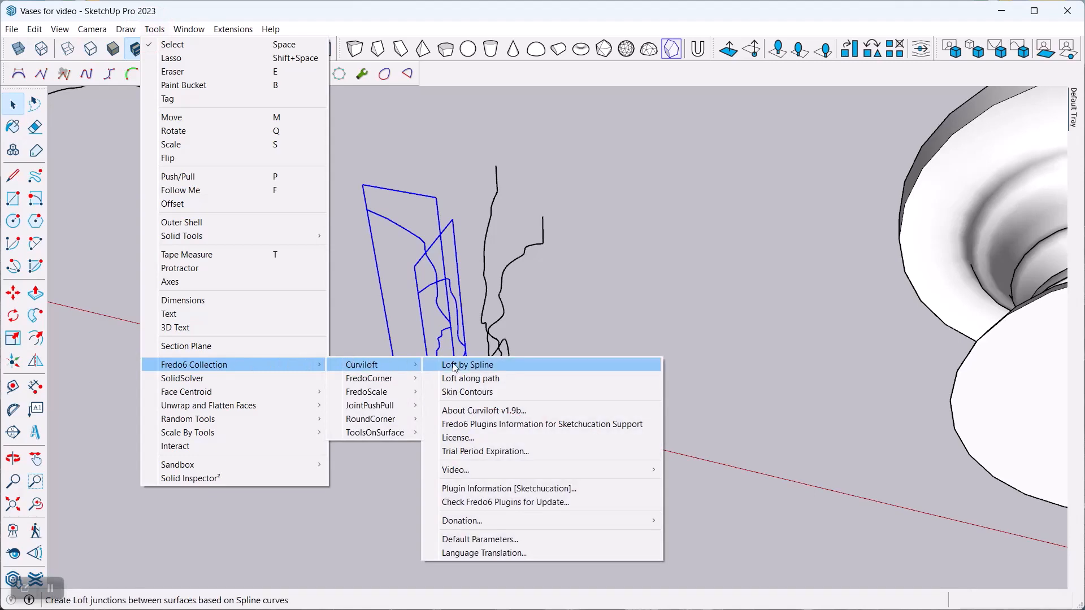
- Loft the first profile pair with Curviloft Loft by Spline using a smoother spline method
{"action": "left_click", "coordinate": [467, 365]}
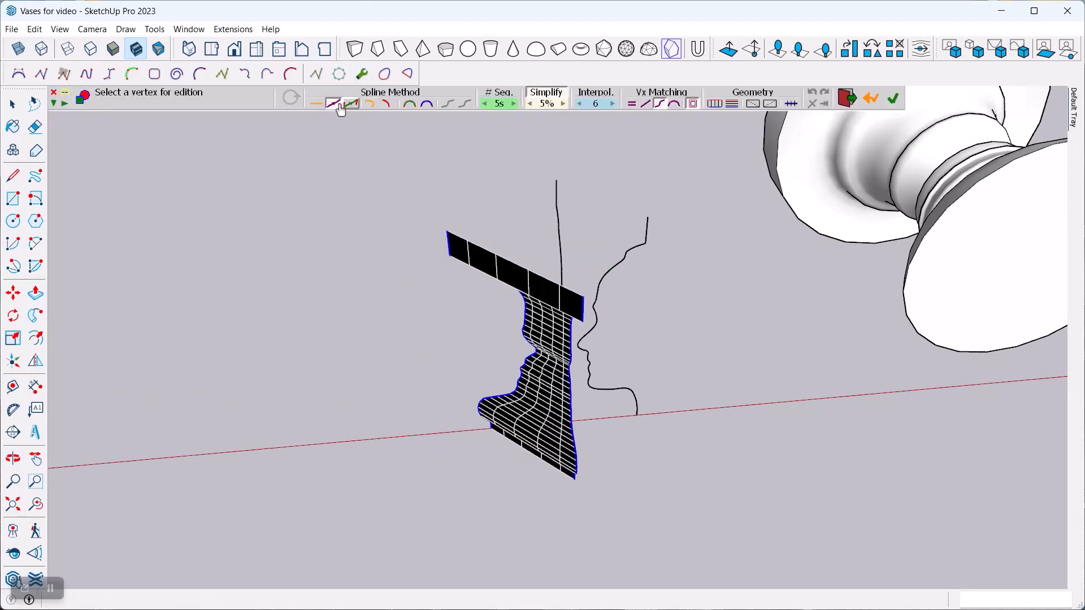
{"action": "left_click", "coordinate": [370, 104]}
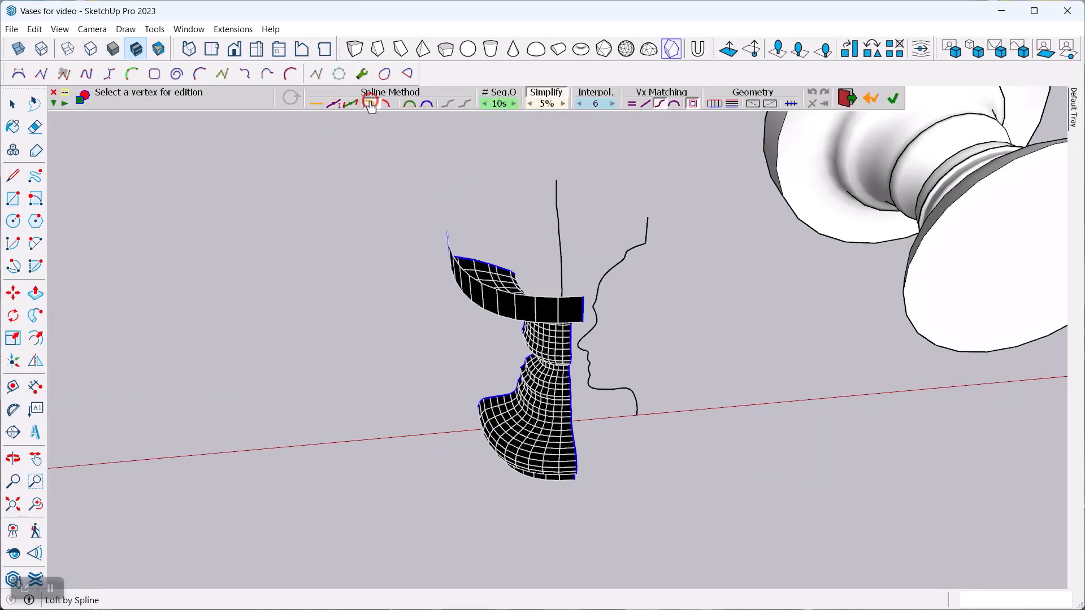
{"action": "left_click", "coordinate": [370, 104]}
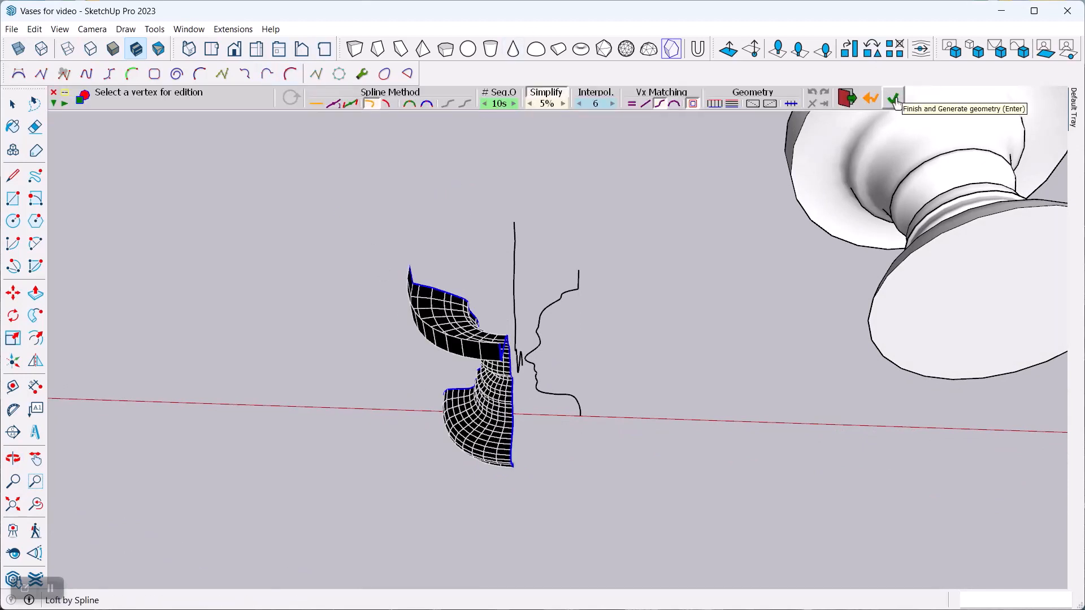
{"action": "left_click", "coordinate": [893, 98]}
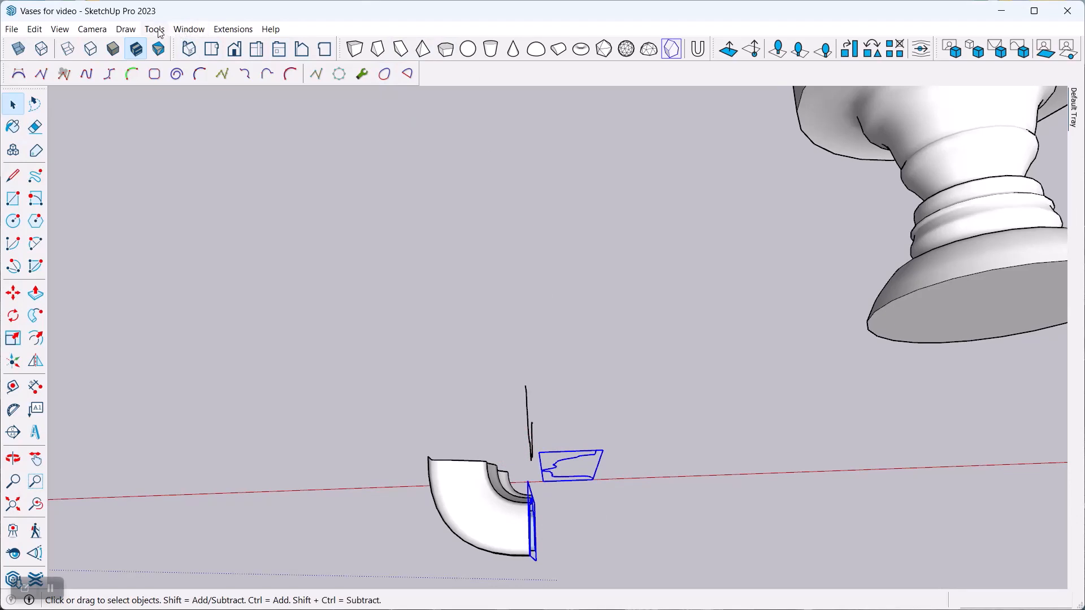
- Generate the second vase section with Curviloft Loft by Spline
{"action": "left_click", "coordinate": [154, 28]}
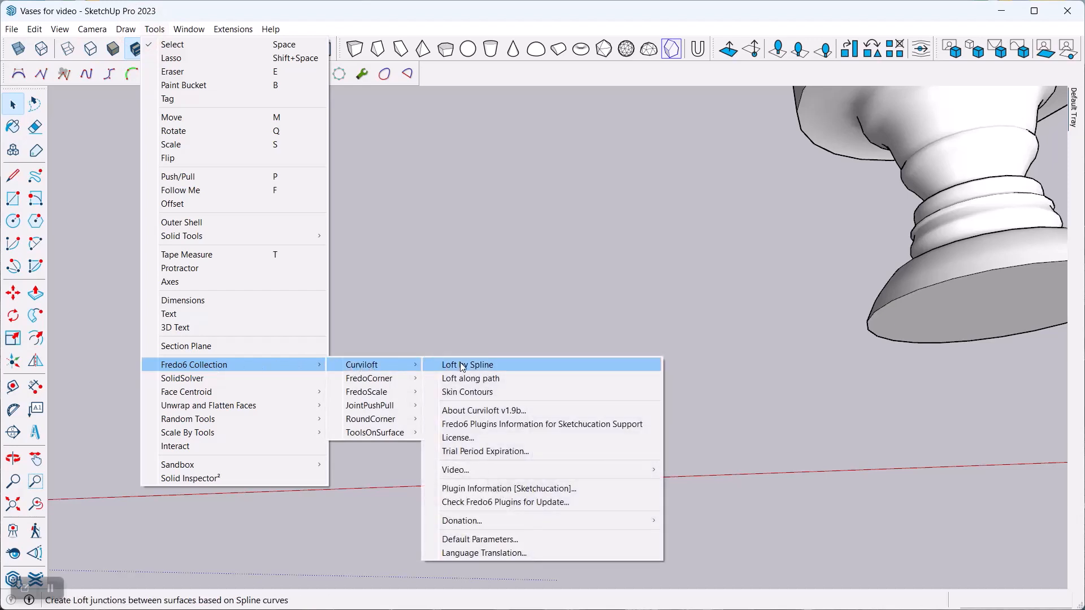
{"action": "left_click", "coordinate": [467, 364]}
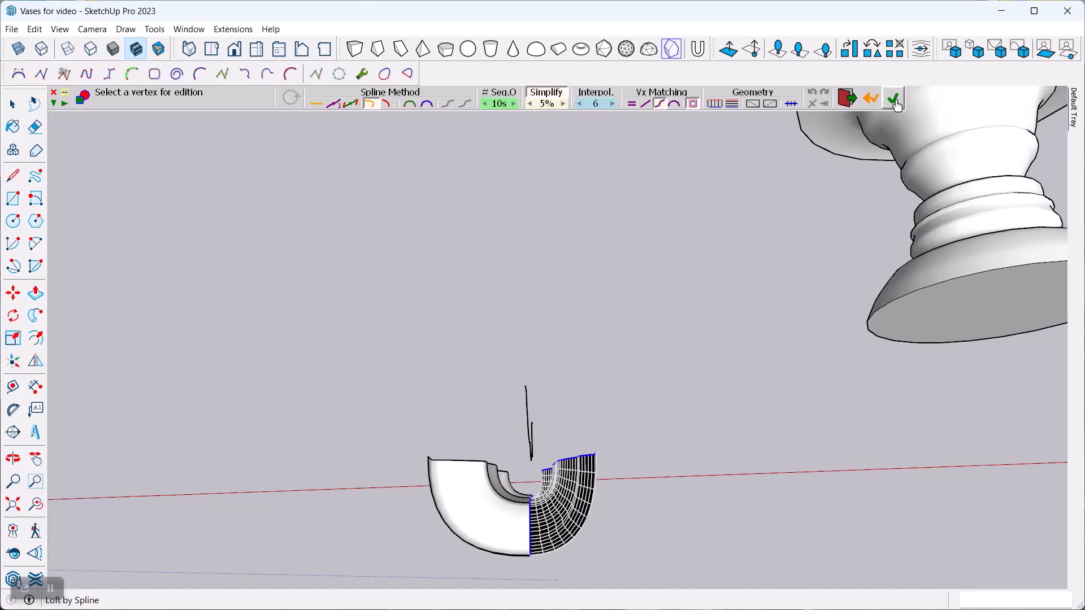
{"action": "left_click", "coordinate": [894, 98]}
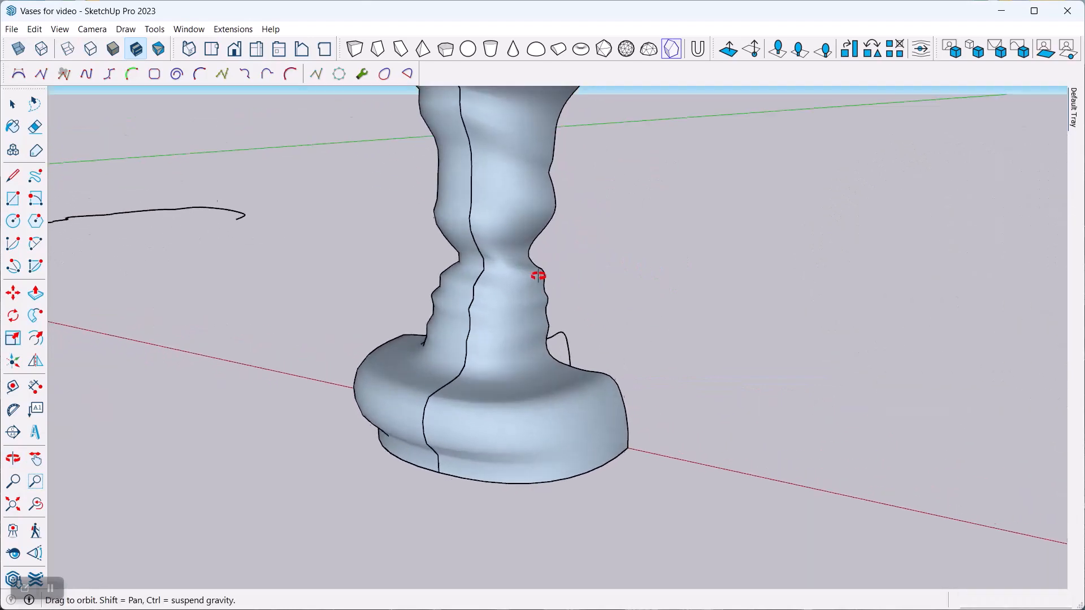
- Orbit around the finished blue morphing vase to inspect its face profiles
{"action": "left_click_drag", "start_coordinate": [539, 276], "coordinate": [833, 284]}
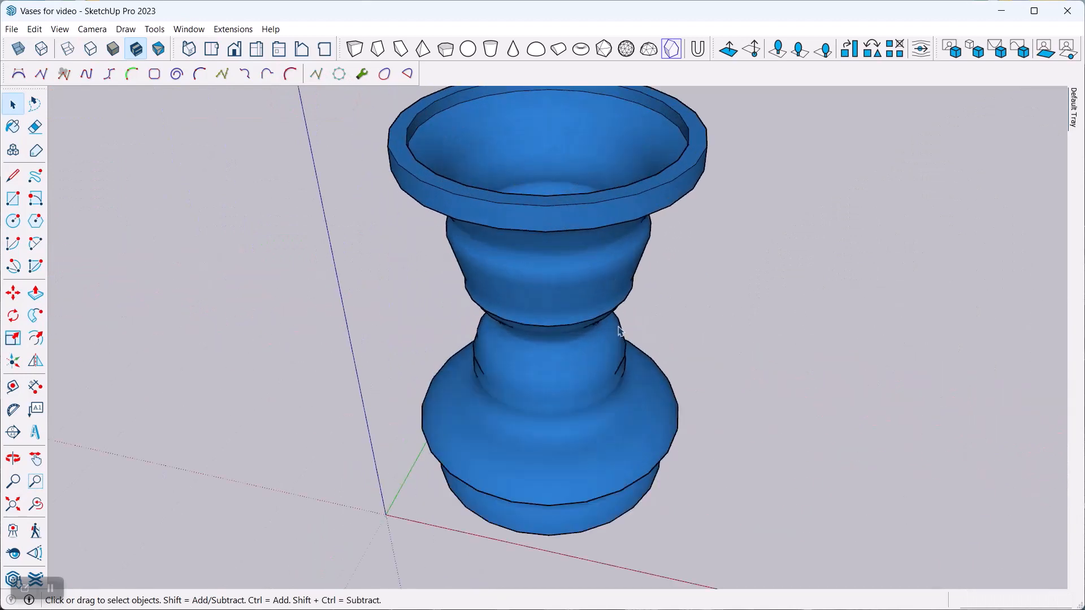
{"action": "left_click", "coordinate": [12, 458]}
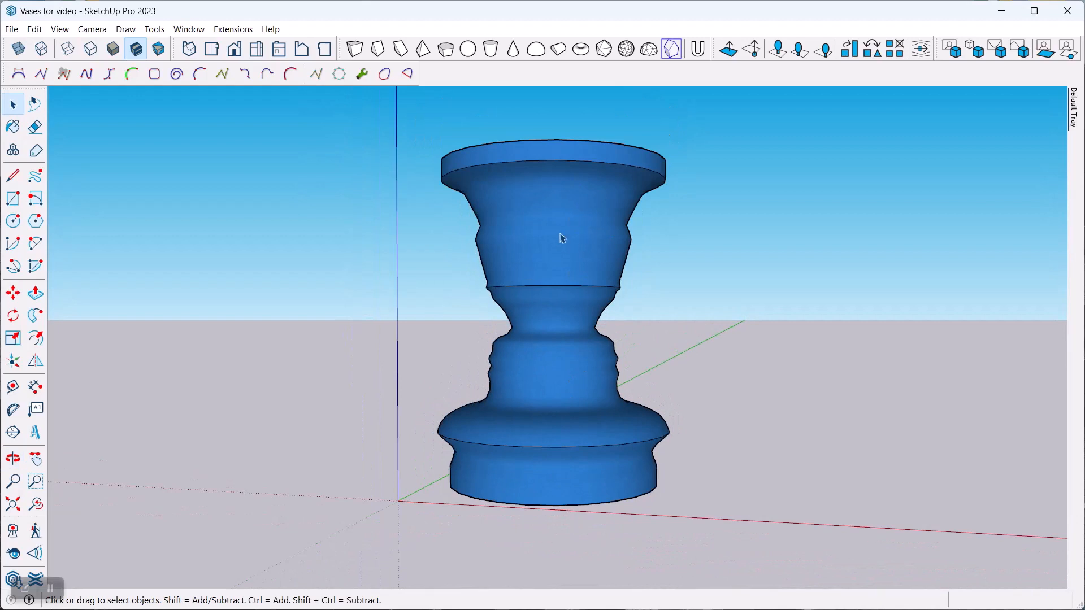
{"action": "mouse_move", "coordinate": [558, 272]}
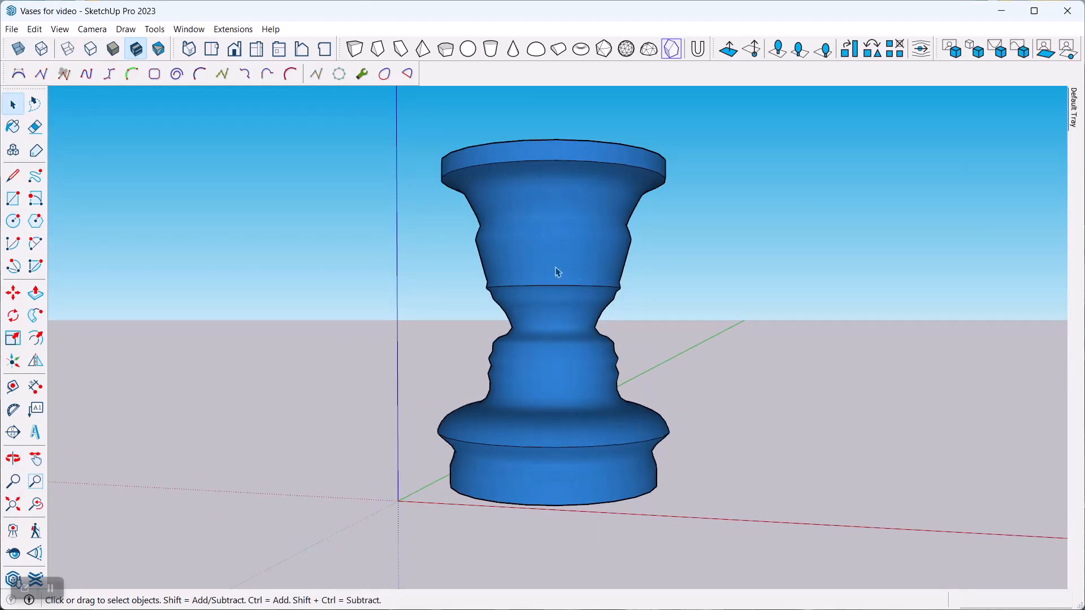
{"action": "mouse_move", "coordinate": [619, 365]}
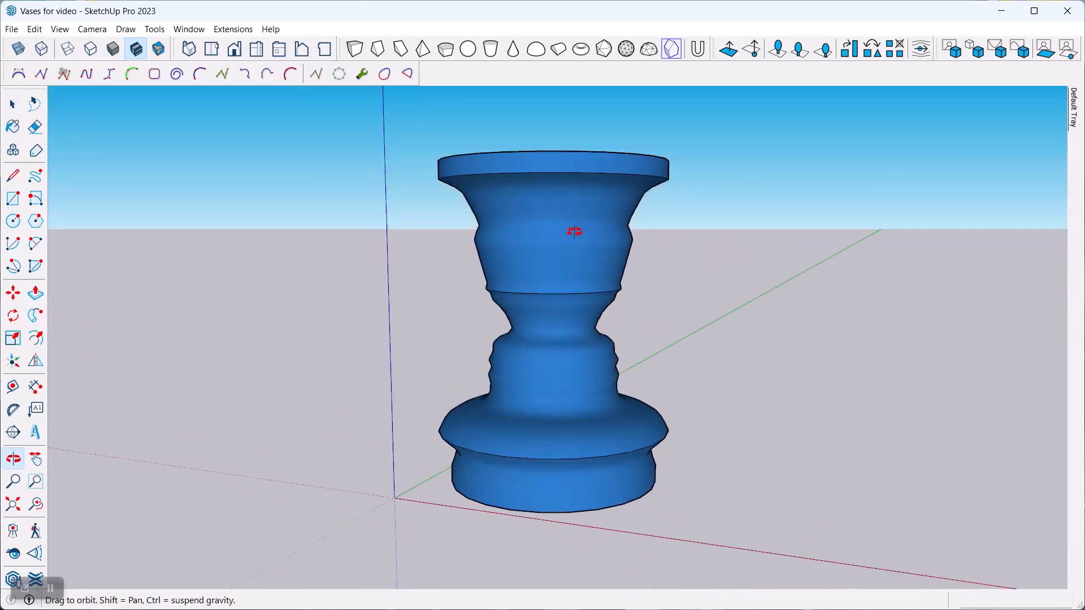
{"action": "left_click_drag", "start_coordinate": [573, 231], "coordinate": [626, 182]}
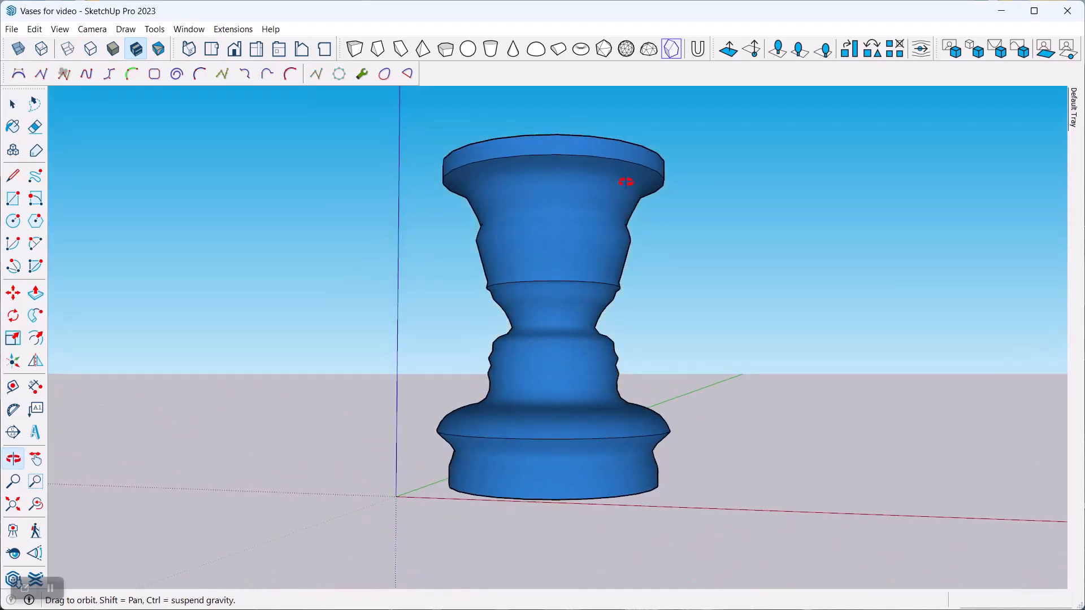
{"action": "left_click", "coordinate": [12, 104]}
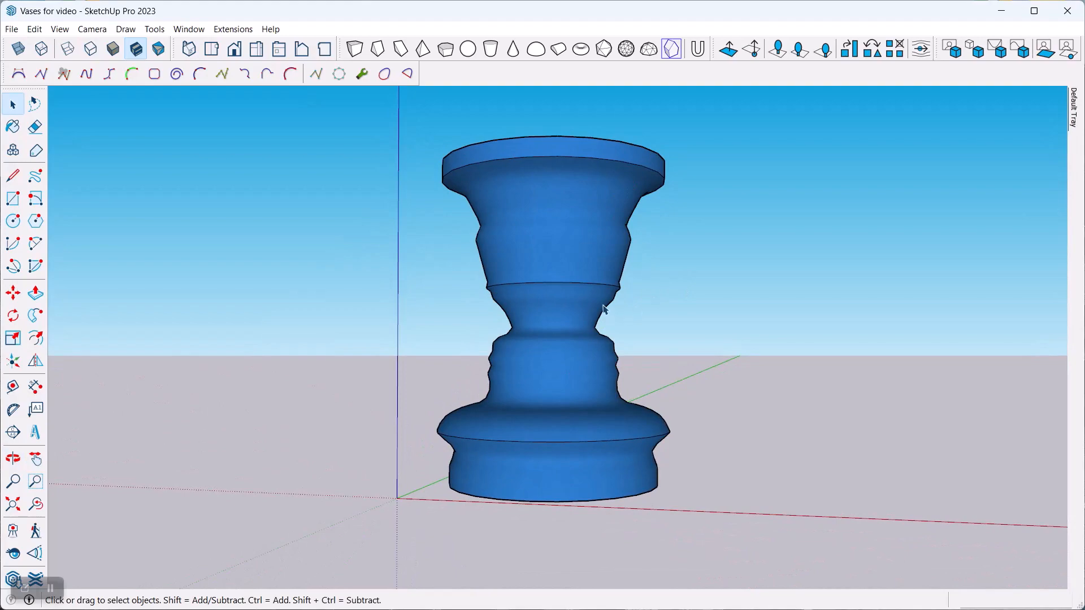
{"action": "mouse_move", "coordinate": [242, 414]}
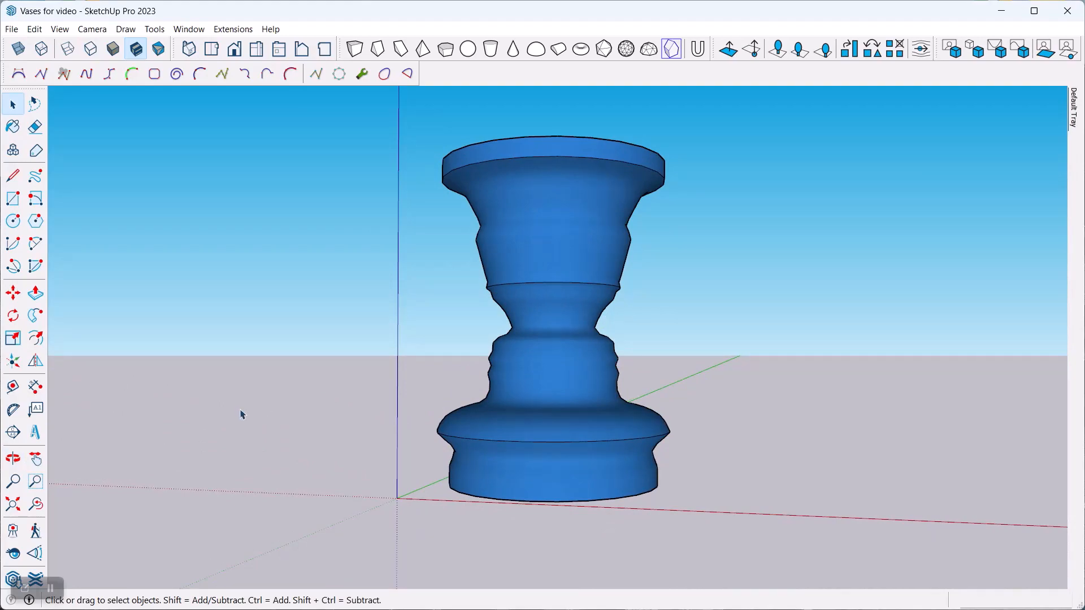